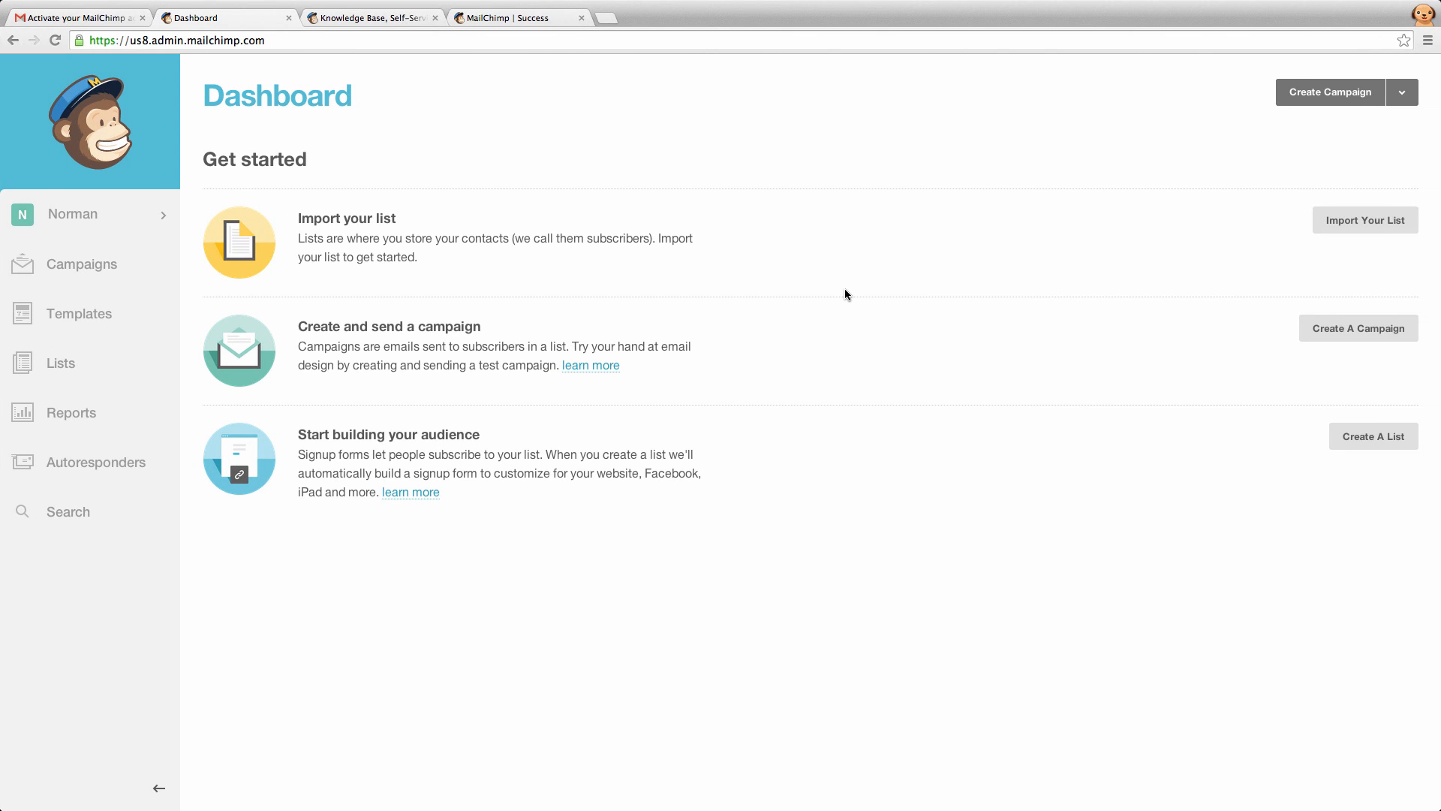
# Go to the Templates page from the dashboard sidebar
pyautogui.click(78, 313)
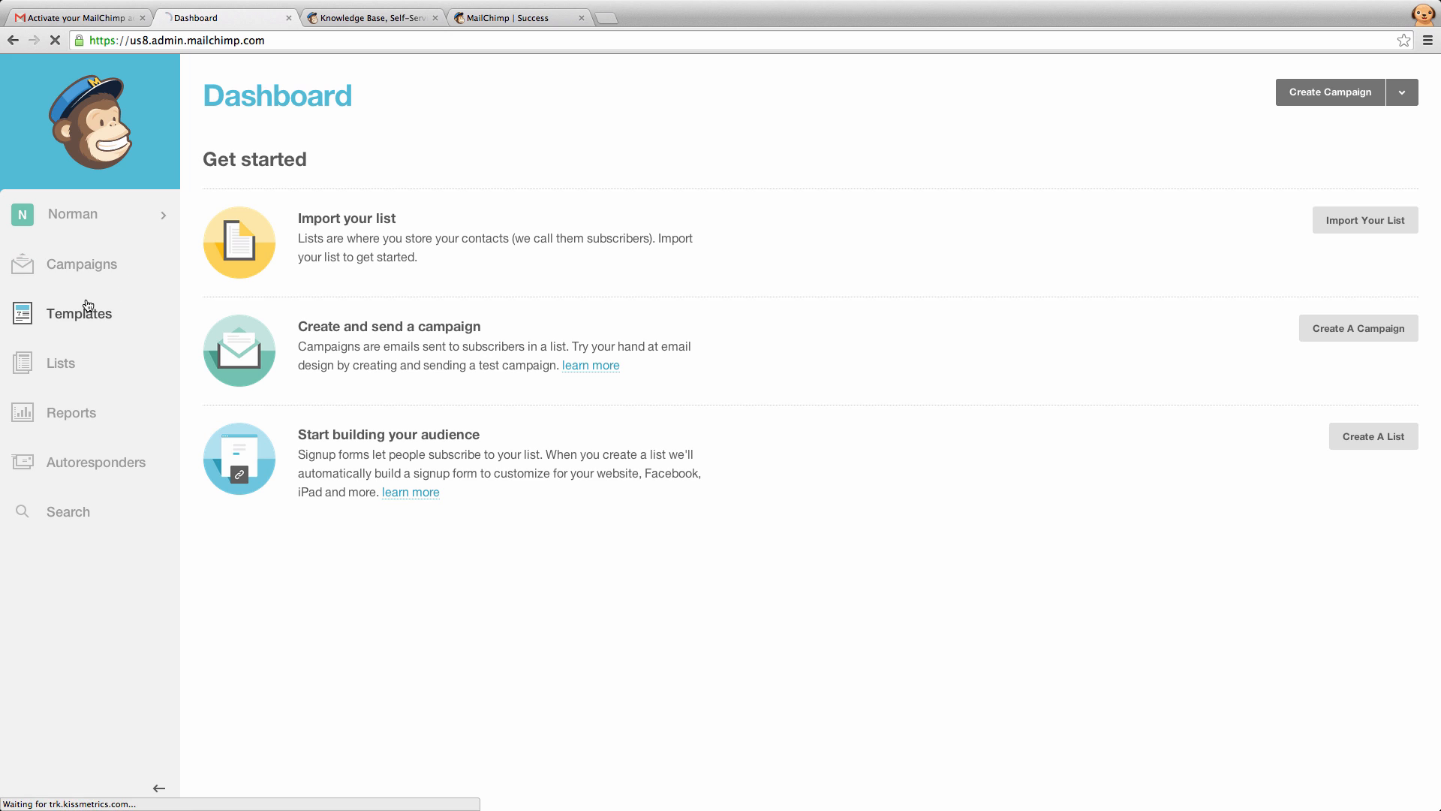
pyautogui.click(78, 313)
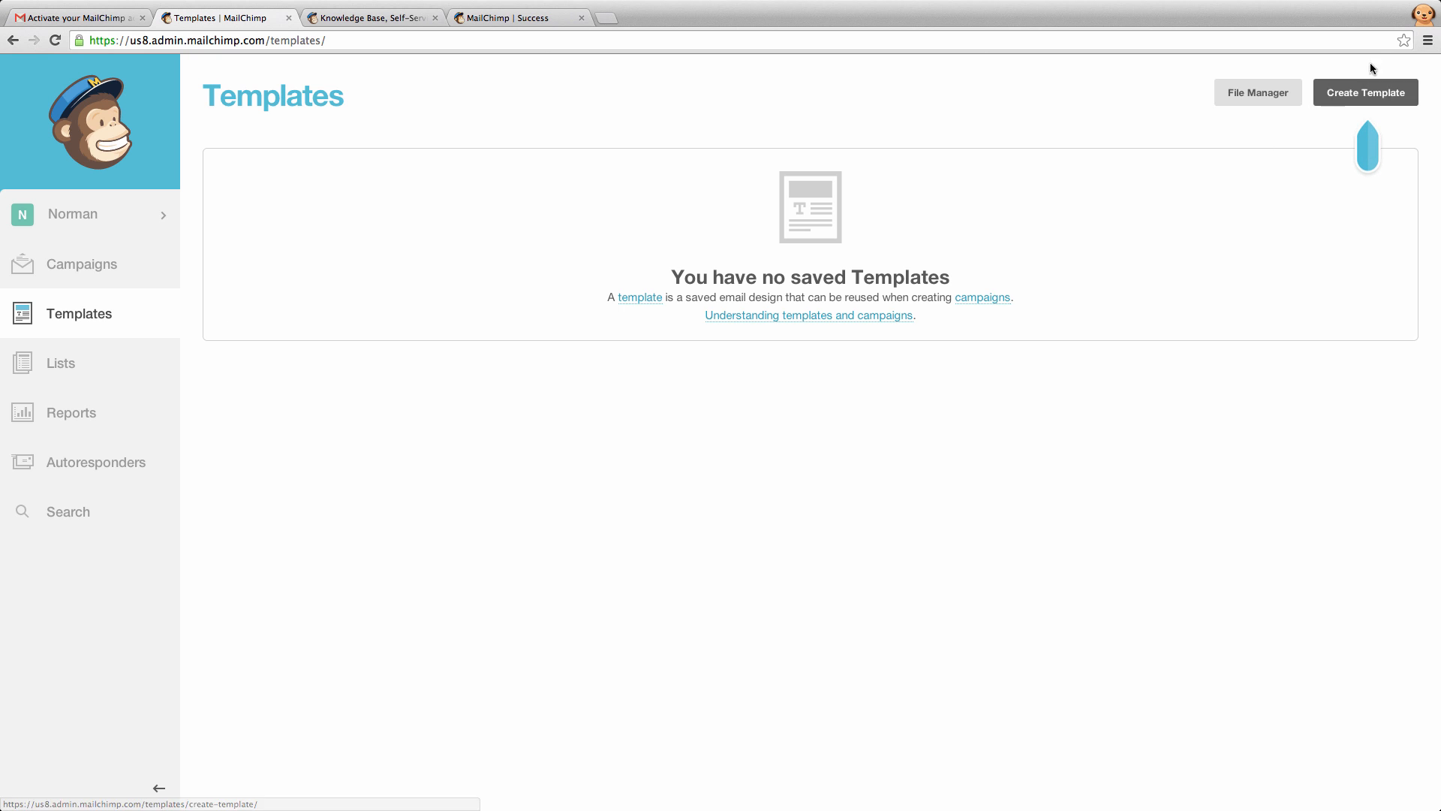
# Start a new template and browse the Themes and Basic layout options
pyautogui.click(1366, 93)
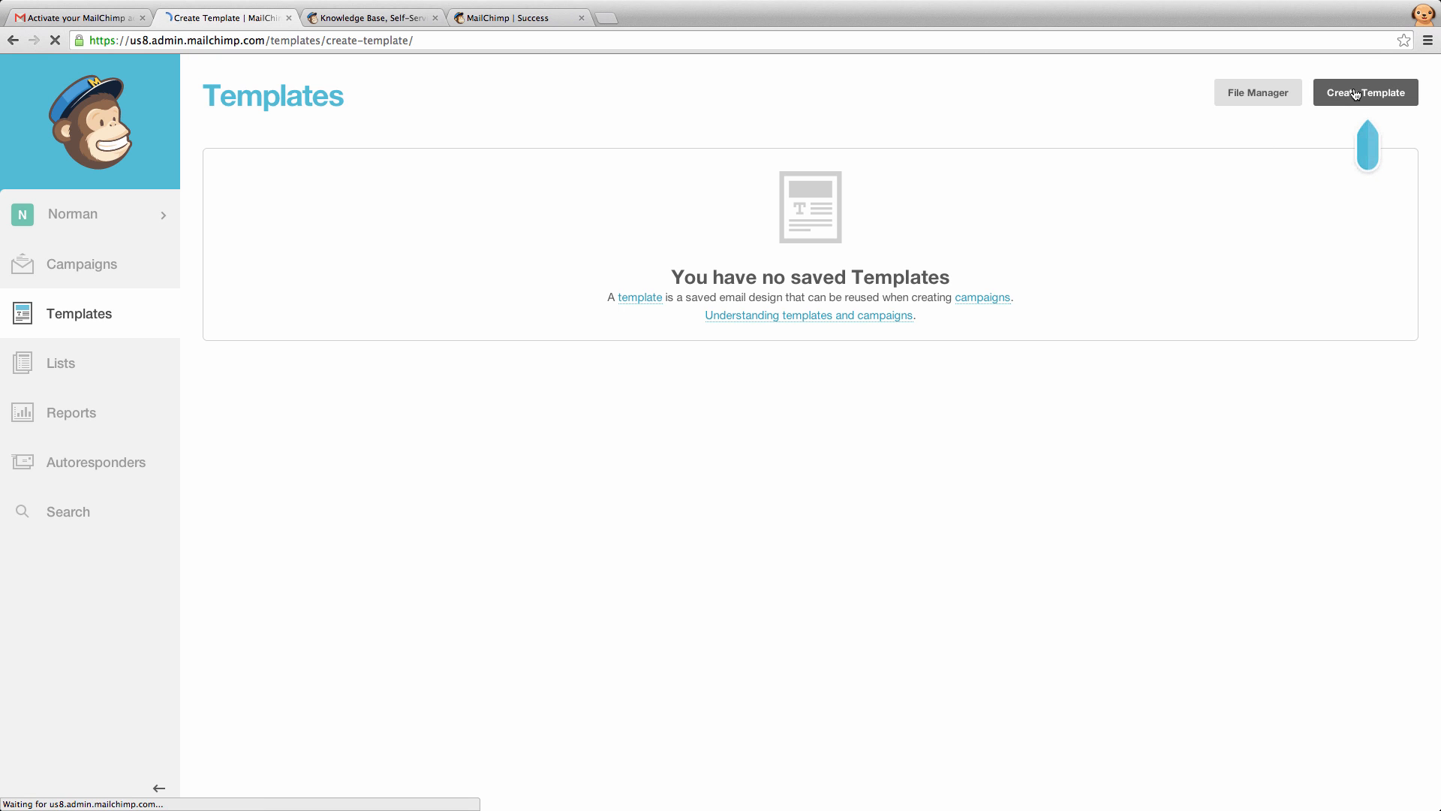
pyautogui.click(1366, 93)
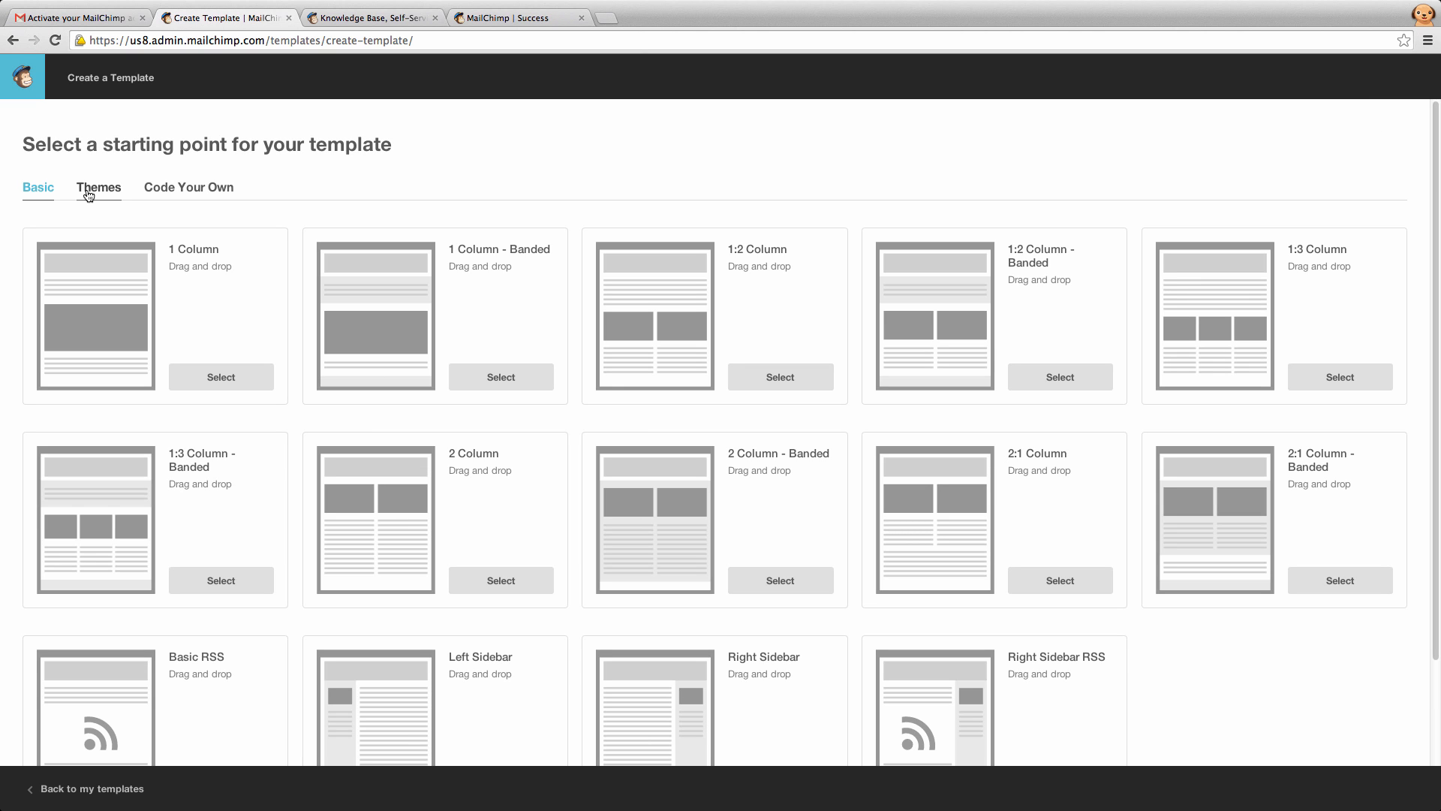
pyautogui.click(100, 186)
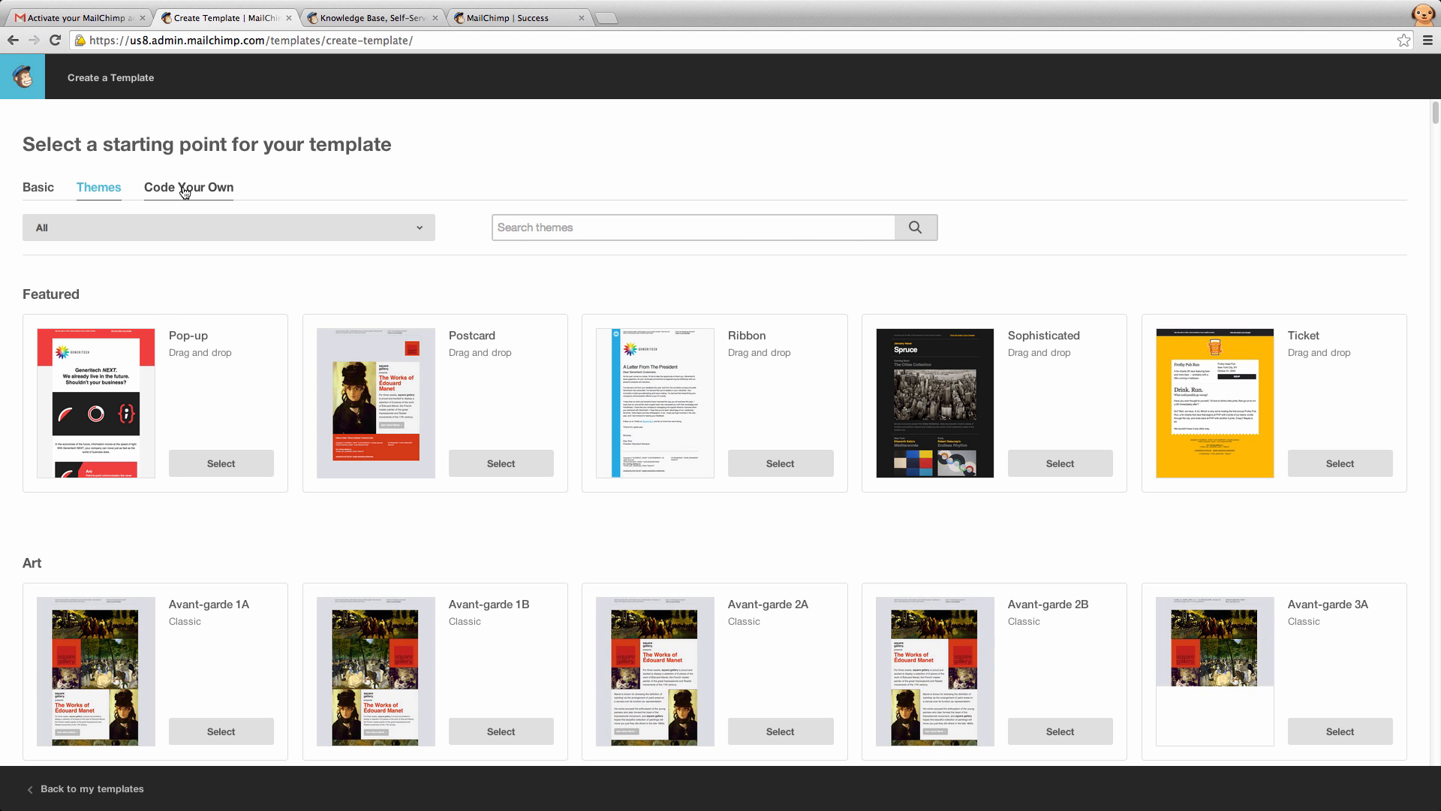
pyautogui.click(38, 186)
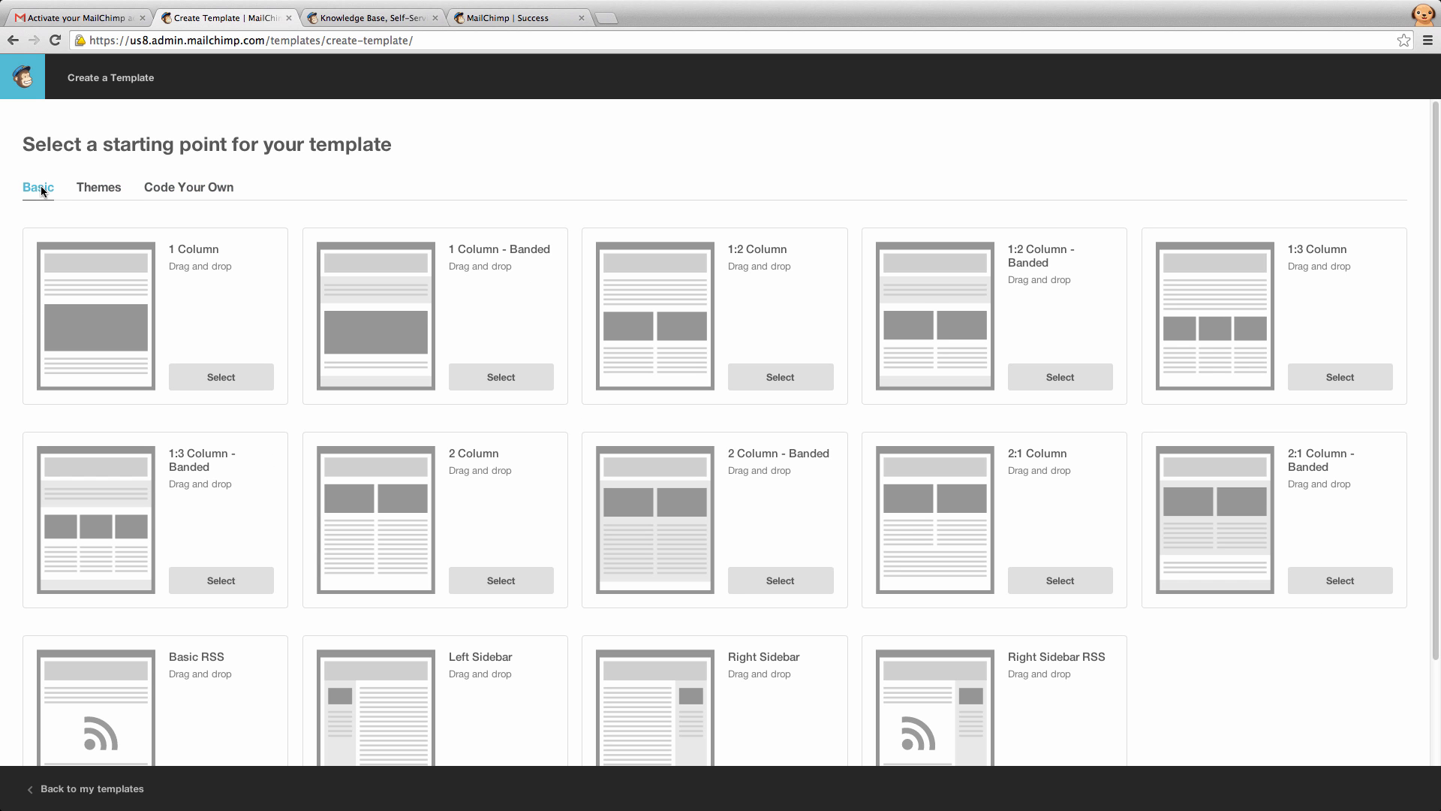
pyautogui.moveTo(297, 334)
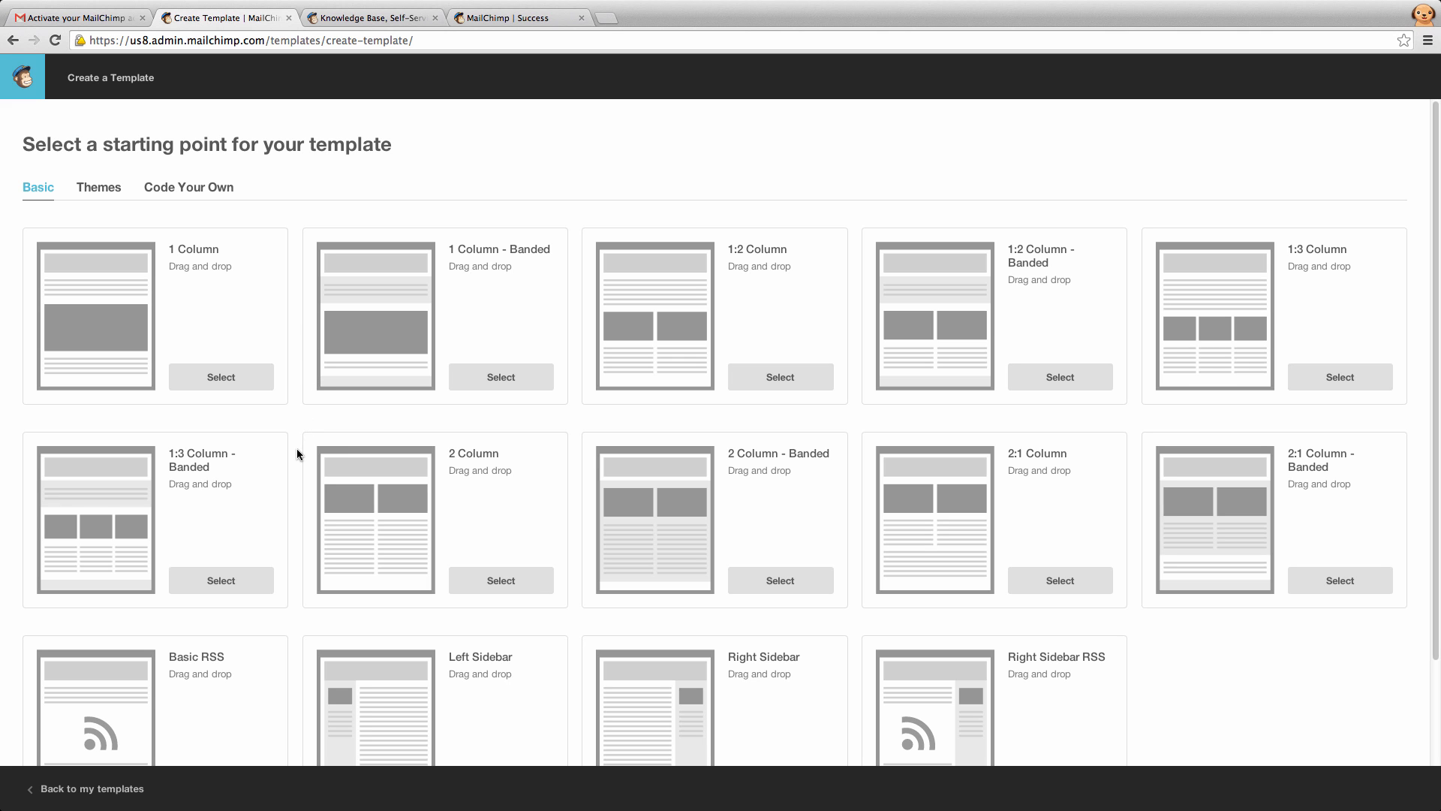
# Choose the basic 1:3 Column layout as the template's starting point
pyautogui.scroll(-3)
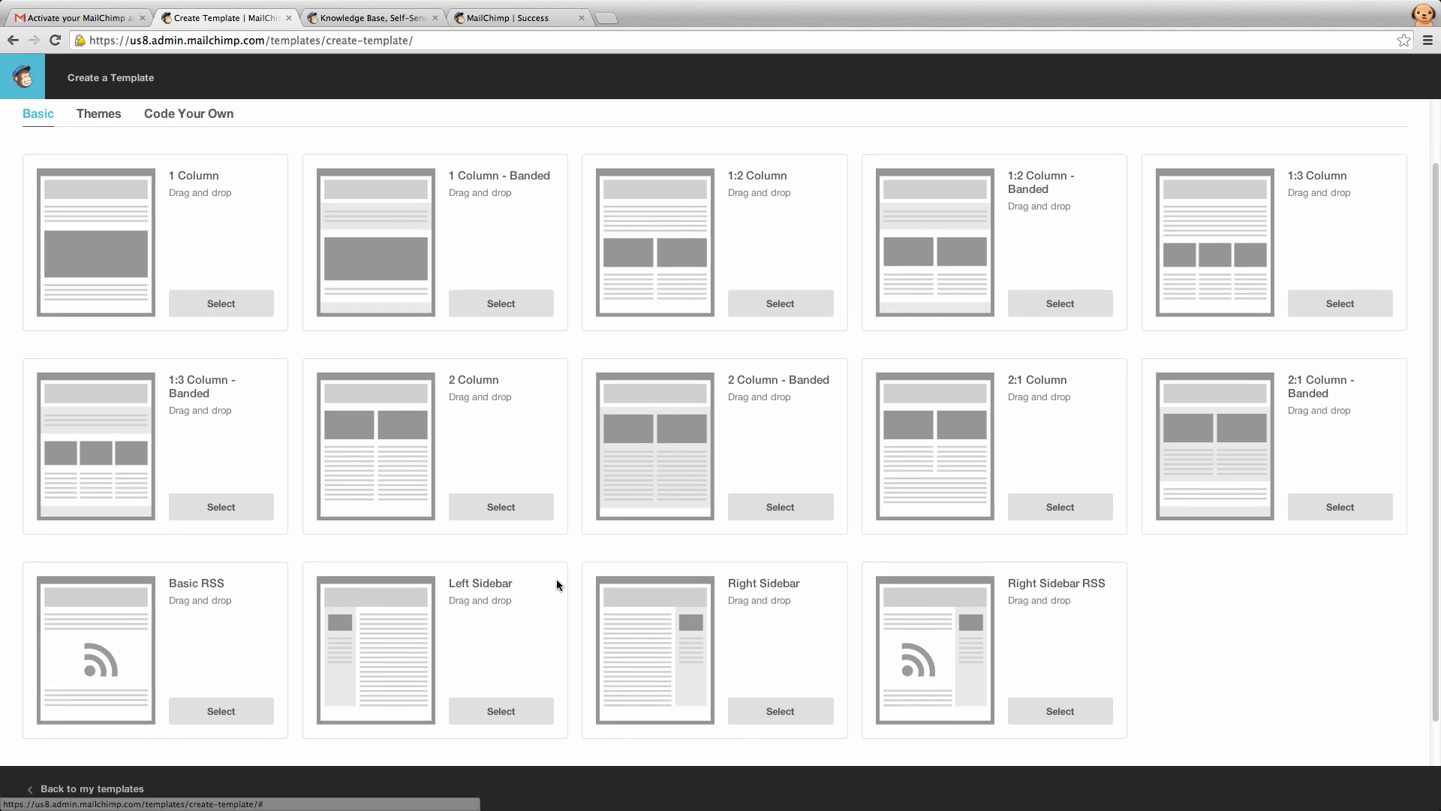
pyautogui.moveTo(576, 587)
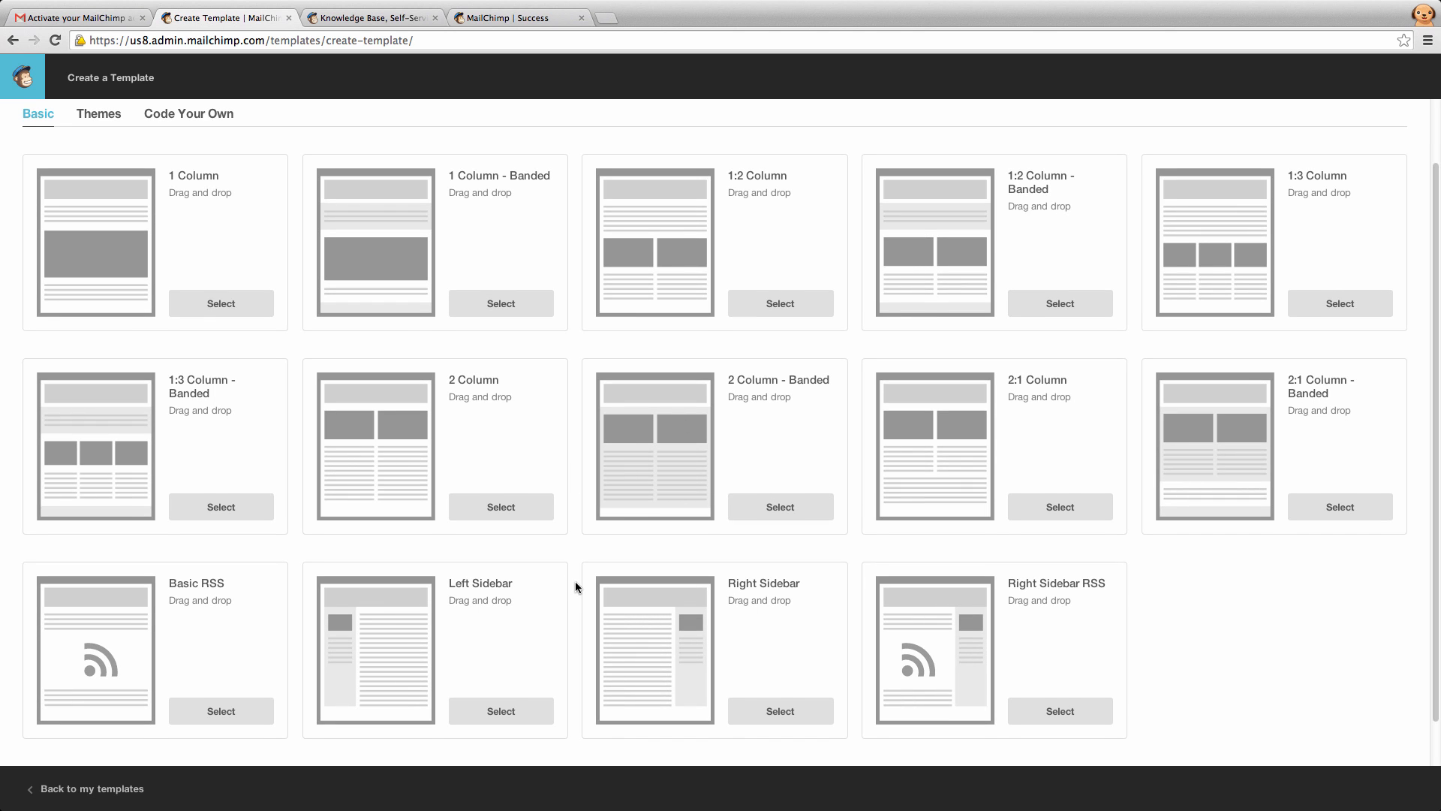
pyautogui.moveTo(1060, 296)
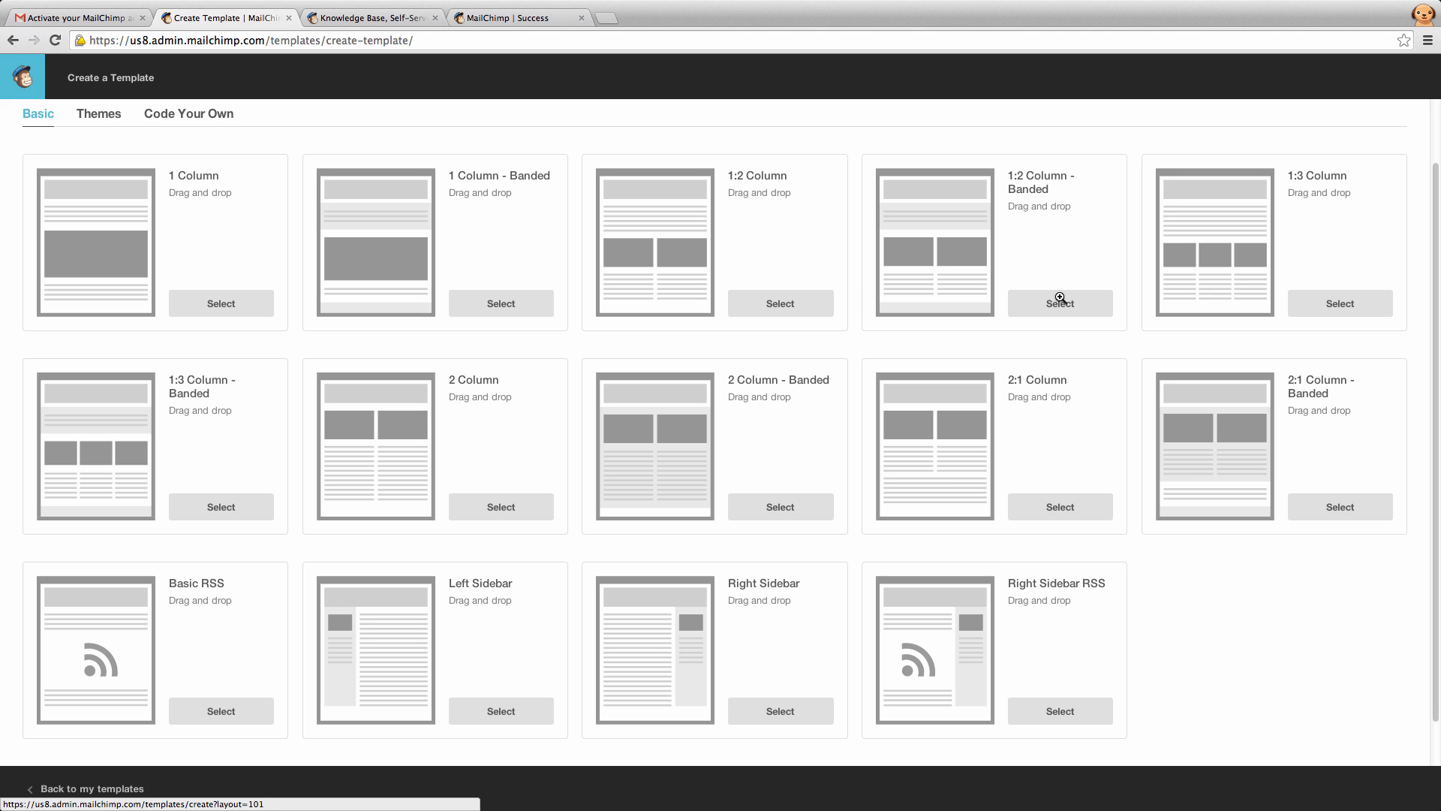
pyautogui.click(1340, 303)
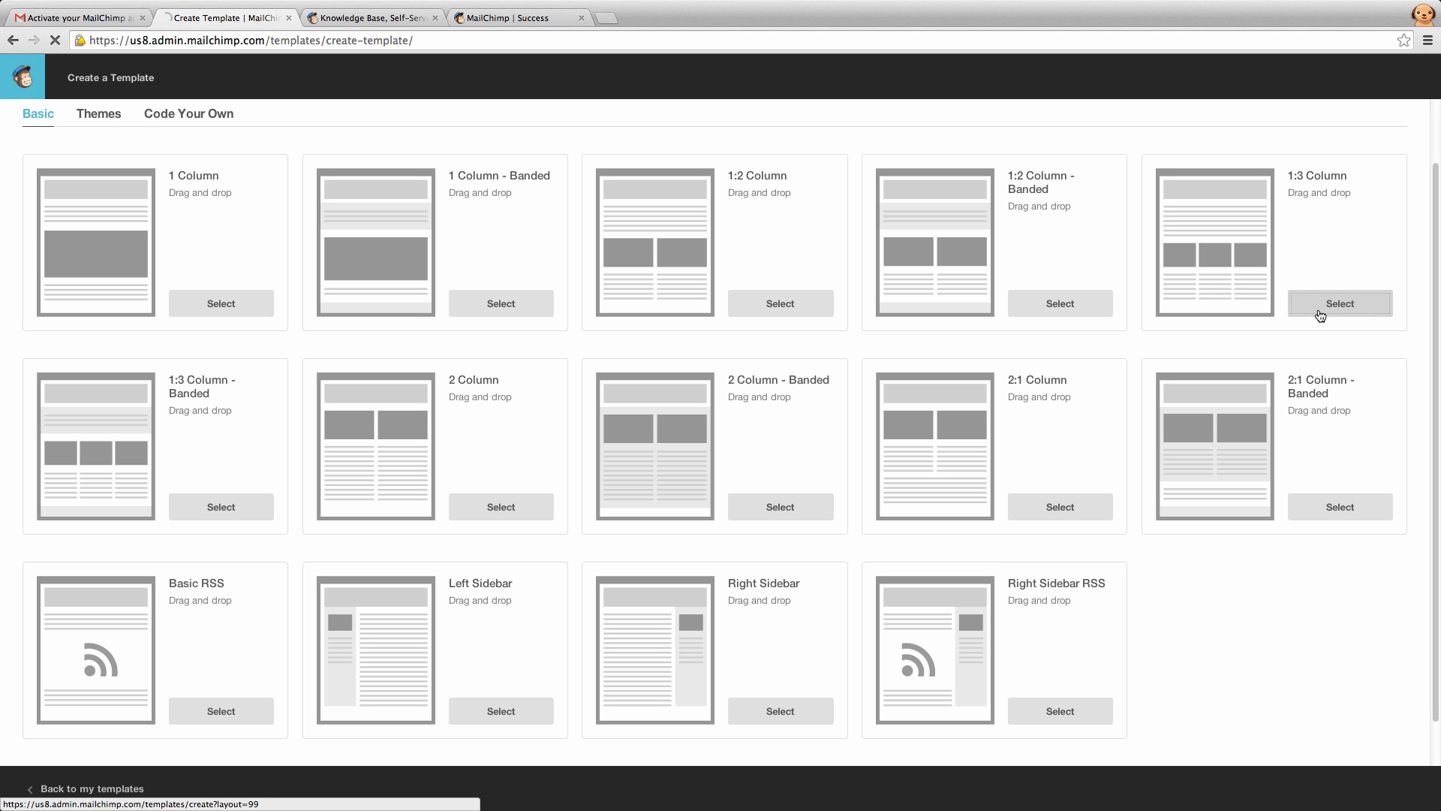
pyautogui.click(1339, 303)
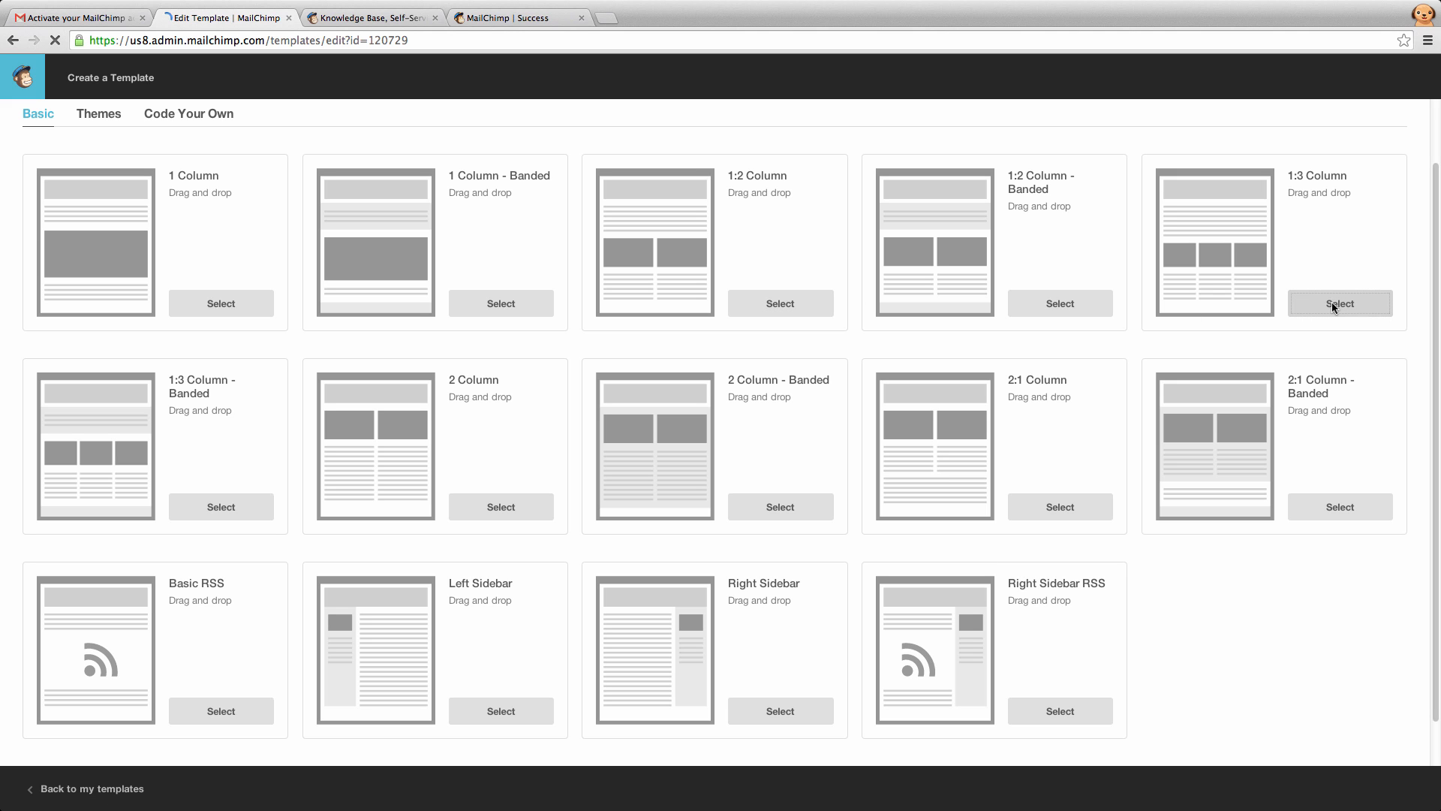
# Load the editor for the untitled 1:3 Column template with its placeholder blocks
pyautogui.click(1339, 304)
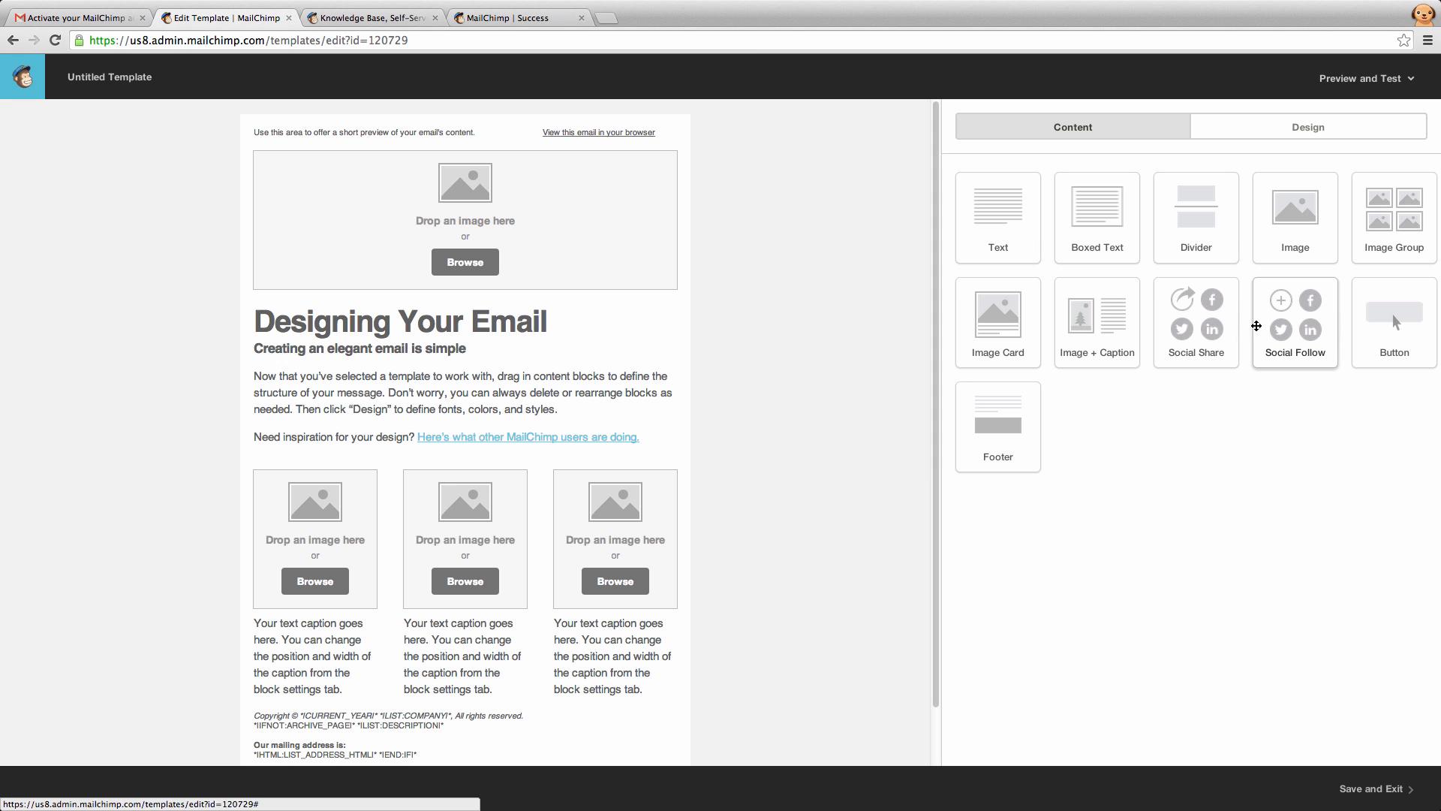
pyautogui.moveTo(919, 490)
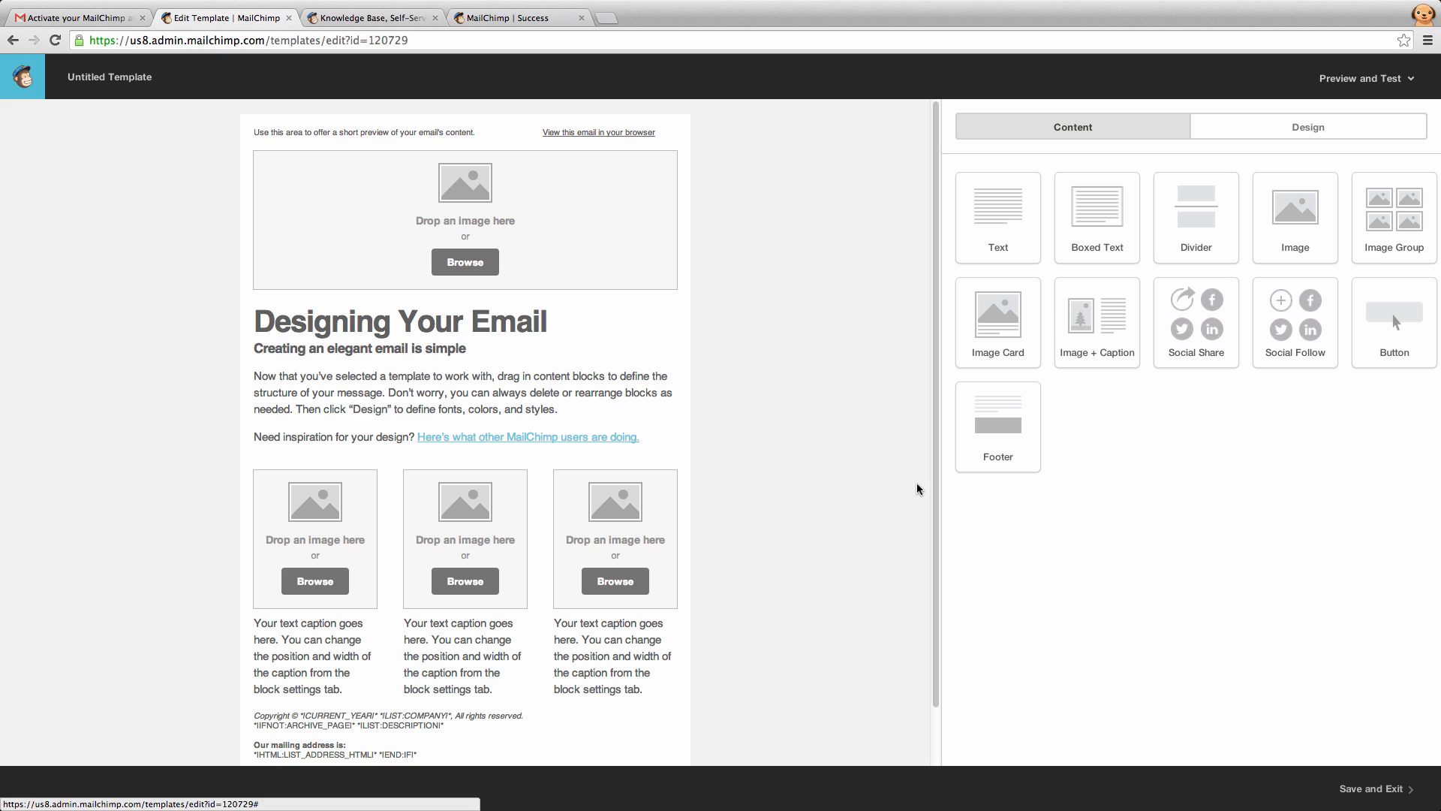
pyautogui.moveTo(882, 486)
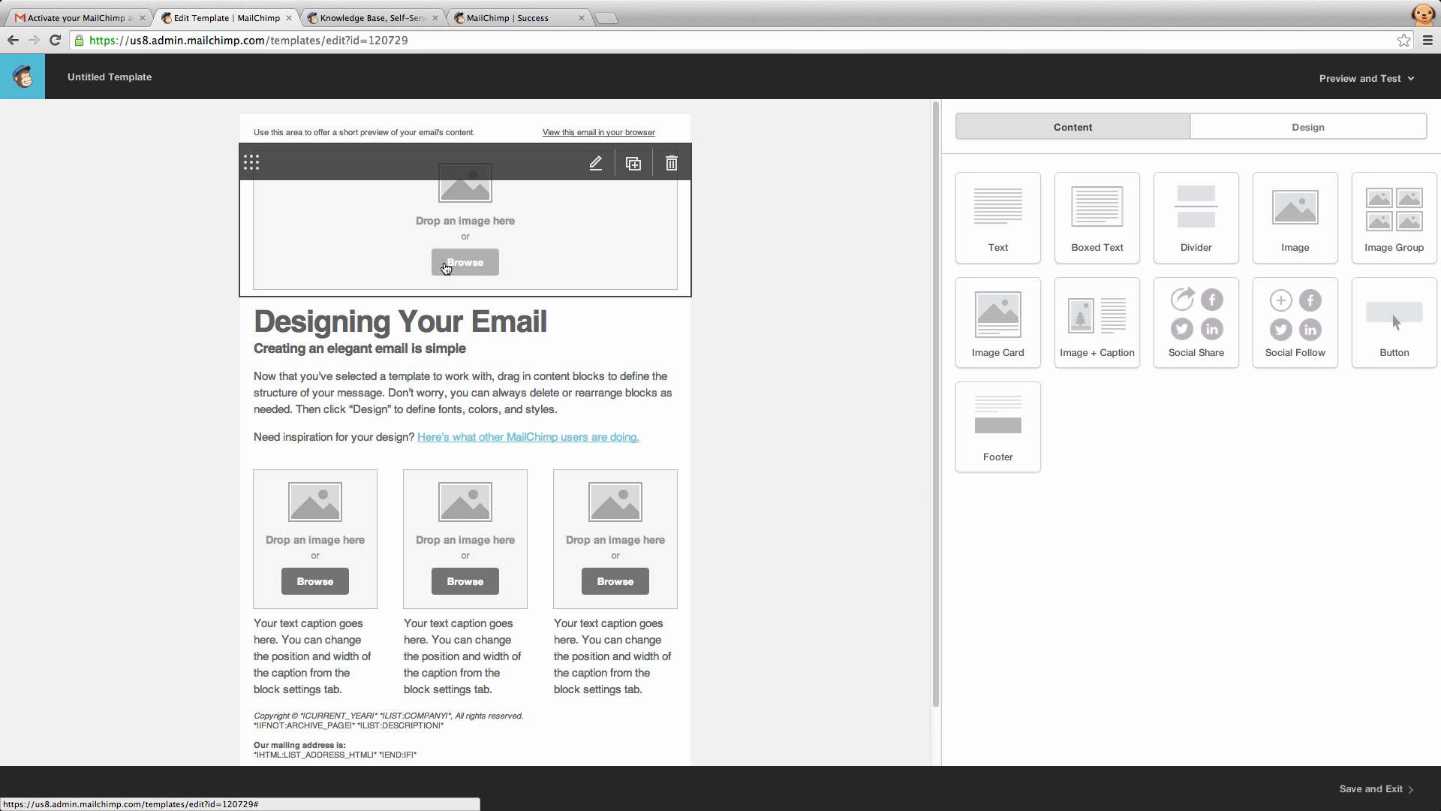
# Upload HelpCluster-Logo.png from Mailchimp Files into the top image block
pyautogui.click(465, 261)
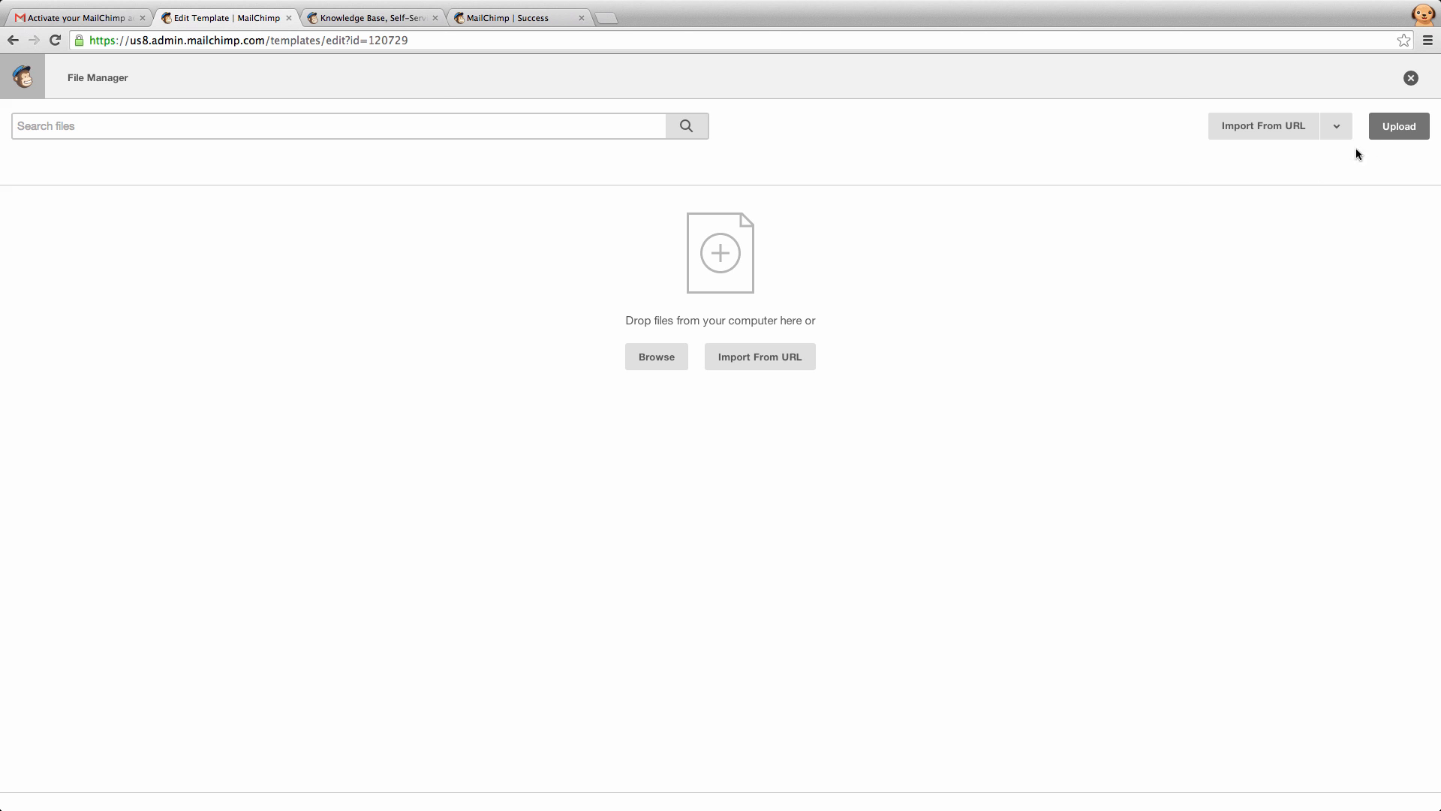
pyautogui.click(656, 357)
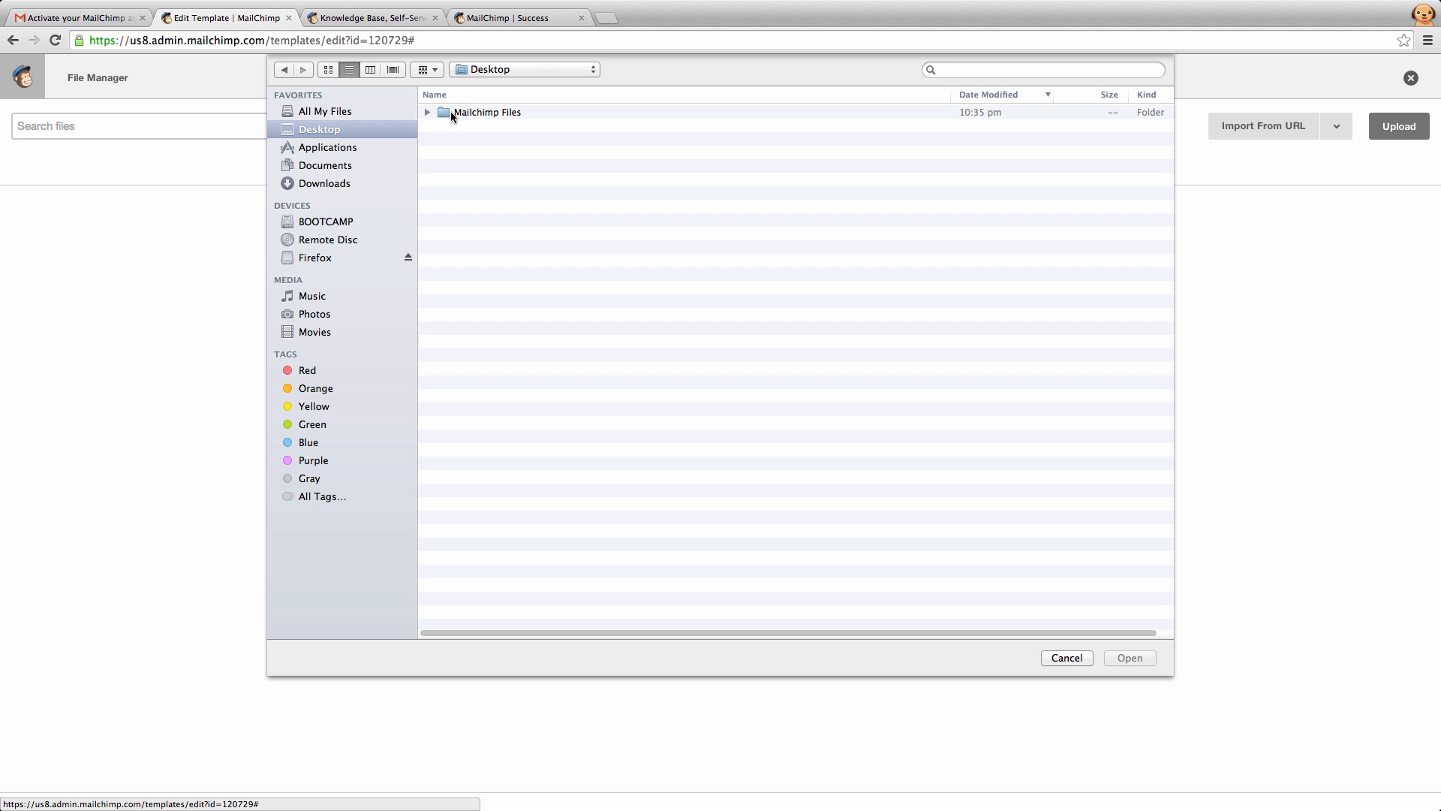
pyautogui.doubleClick(486, 111)
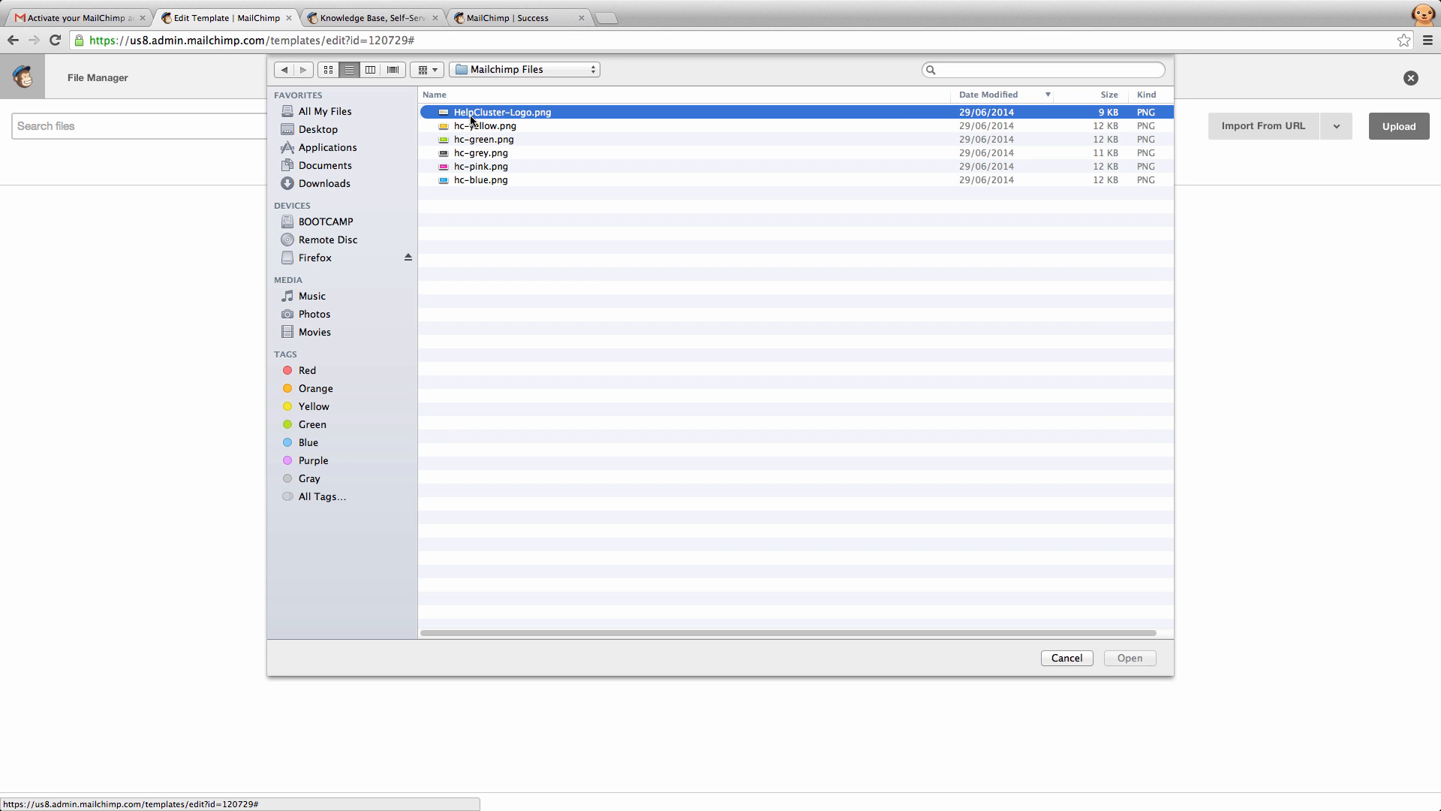
pyautogui.click(1129, 657)
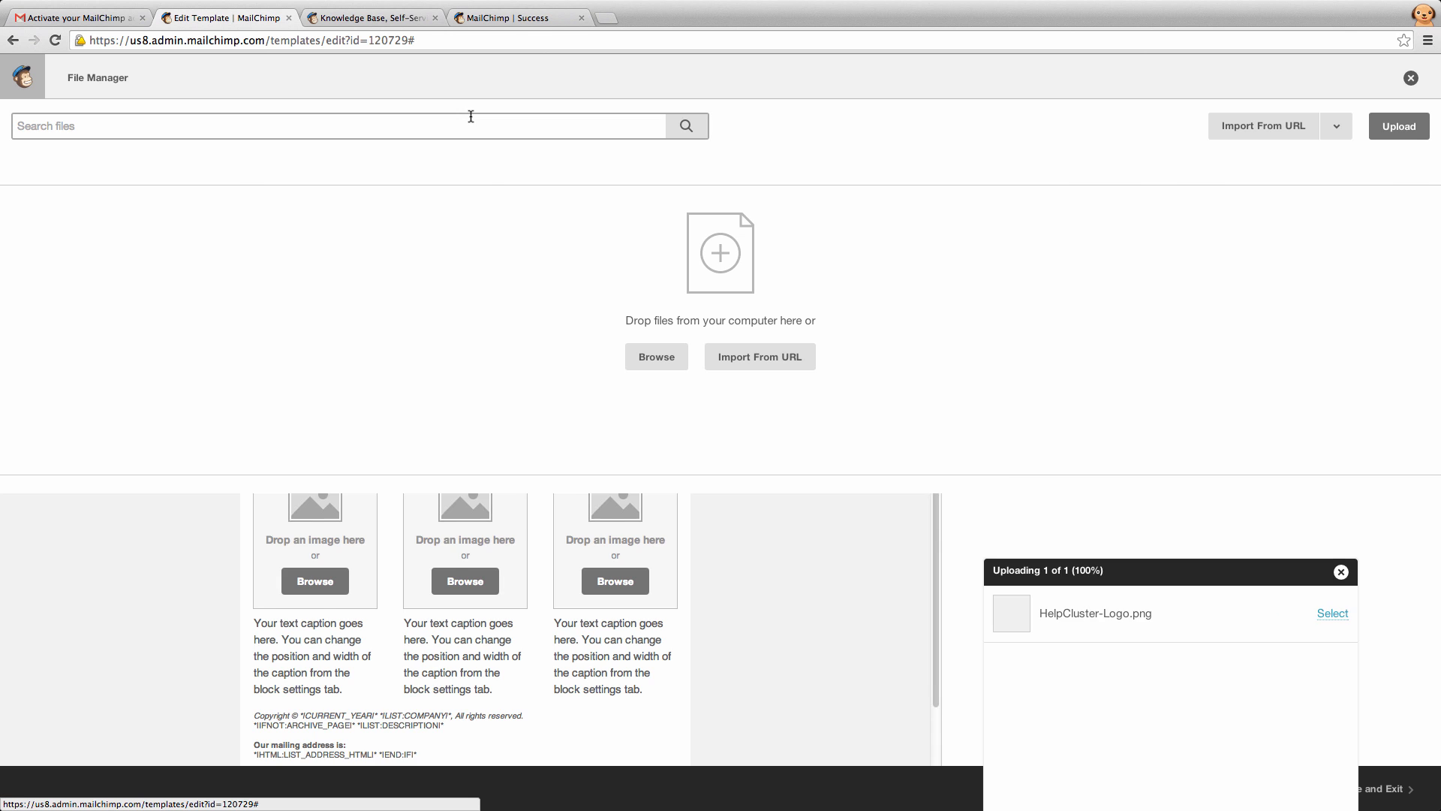
pyautogui.click(1333, 613)
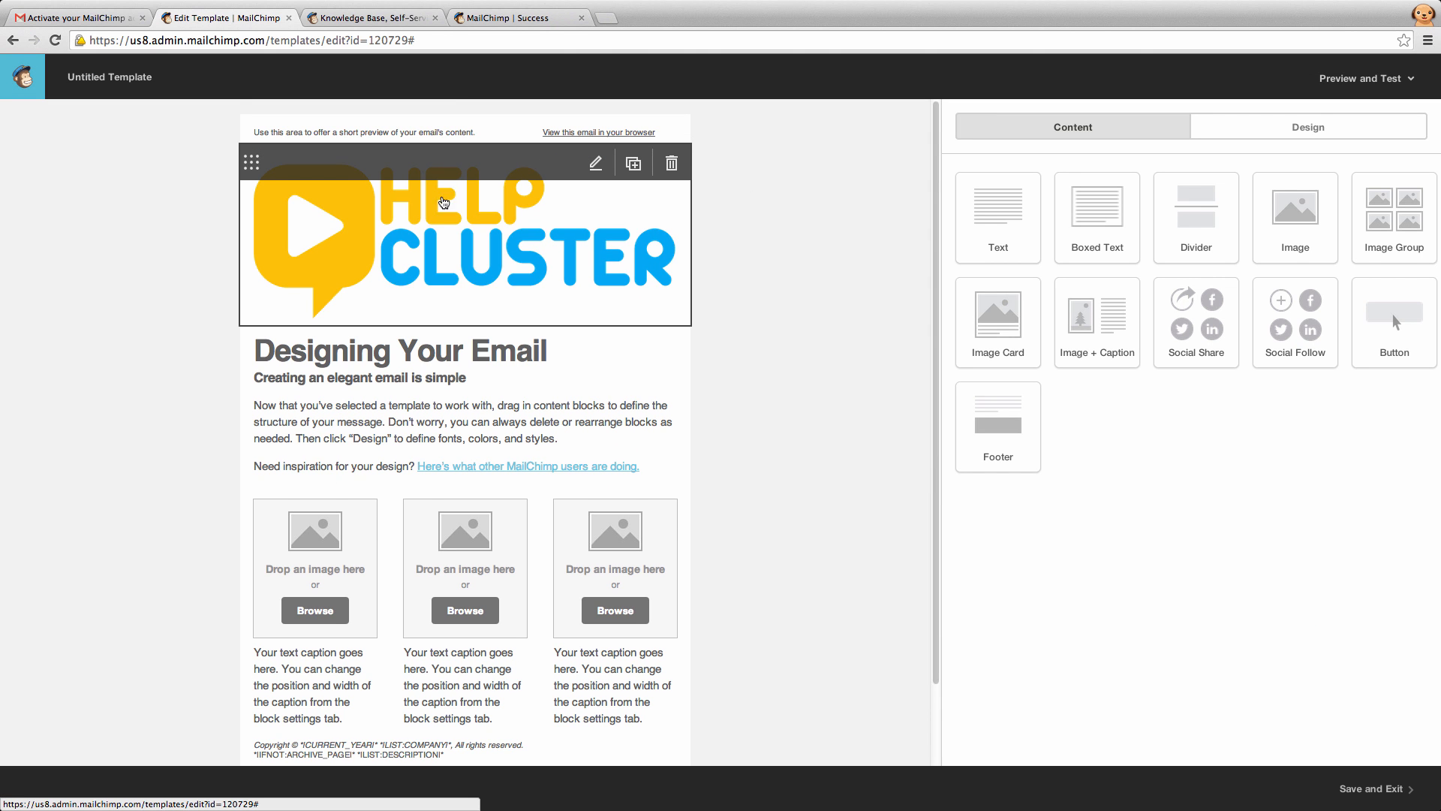
pyautogui.moveTo(431, 222)
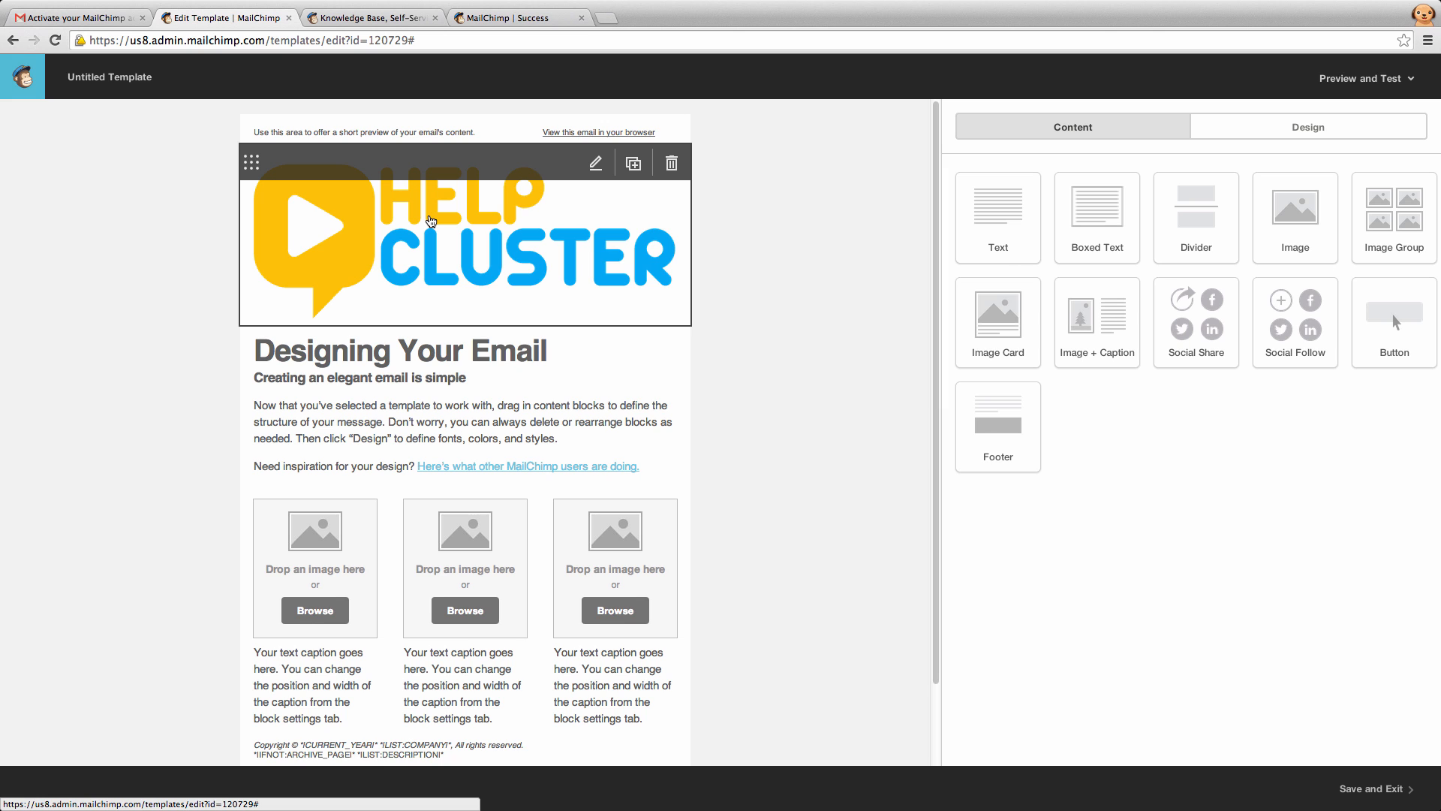
# Resize the logo to 300 pixels wide in the photo editor and save the block
pyautogui.click(431, 222)
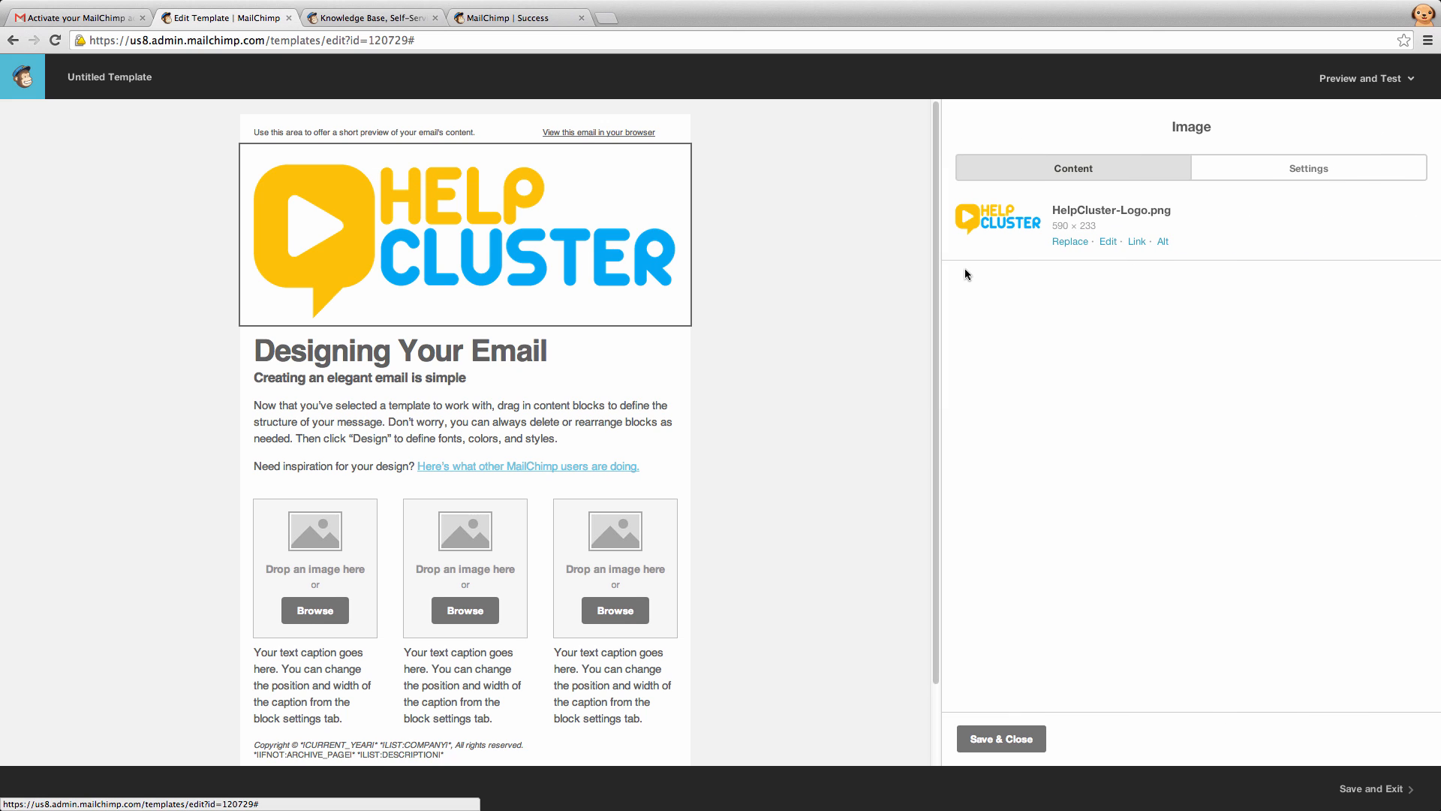
pyautogui.moveTo(1024, 192)
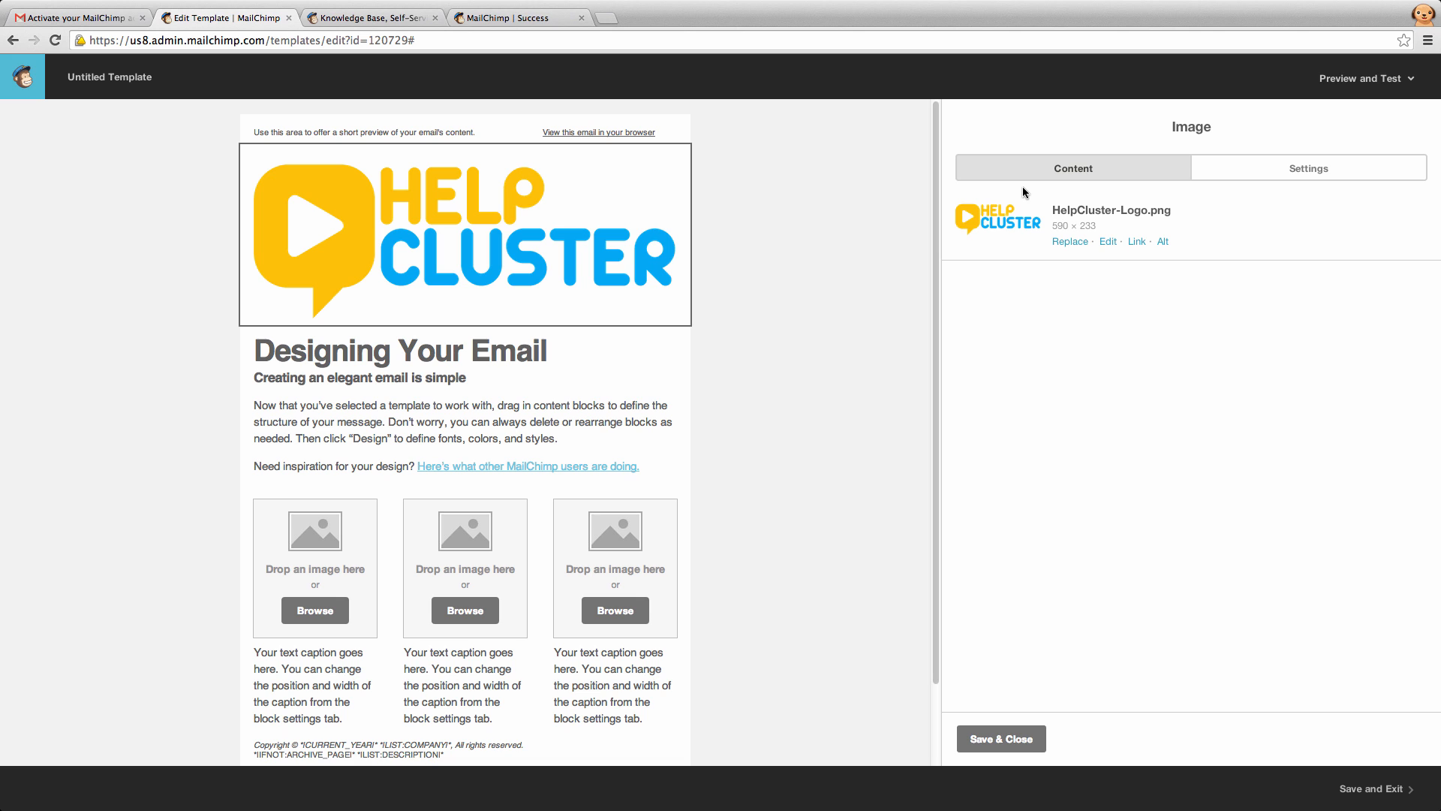
pyautogui.click(1108, 240)
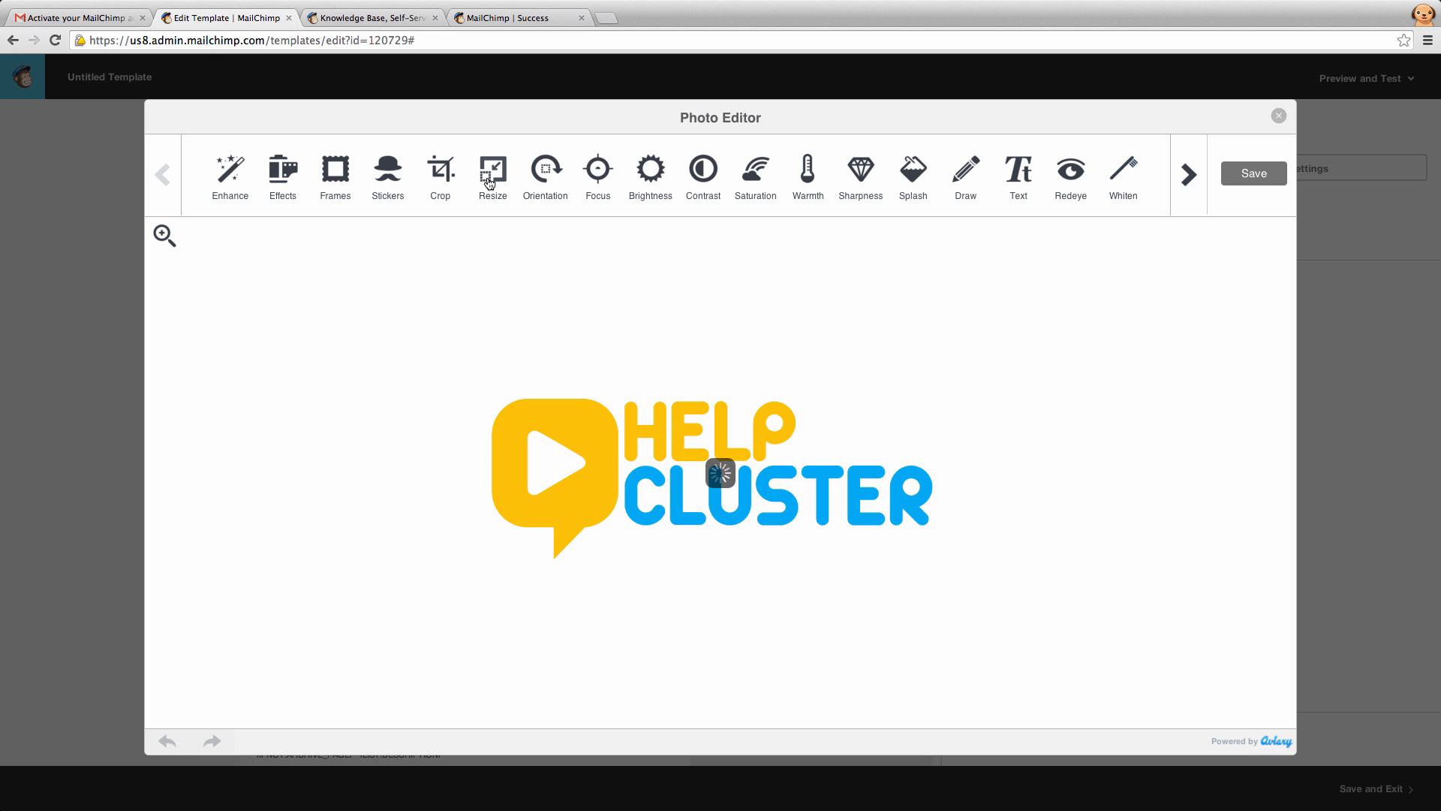
pyautogui.click(493, 168)
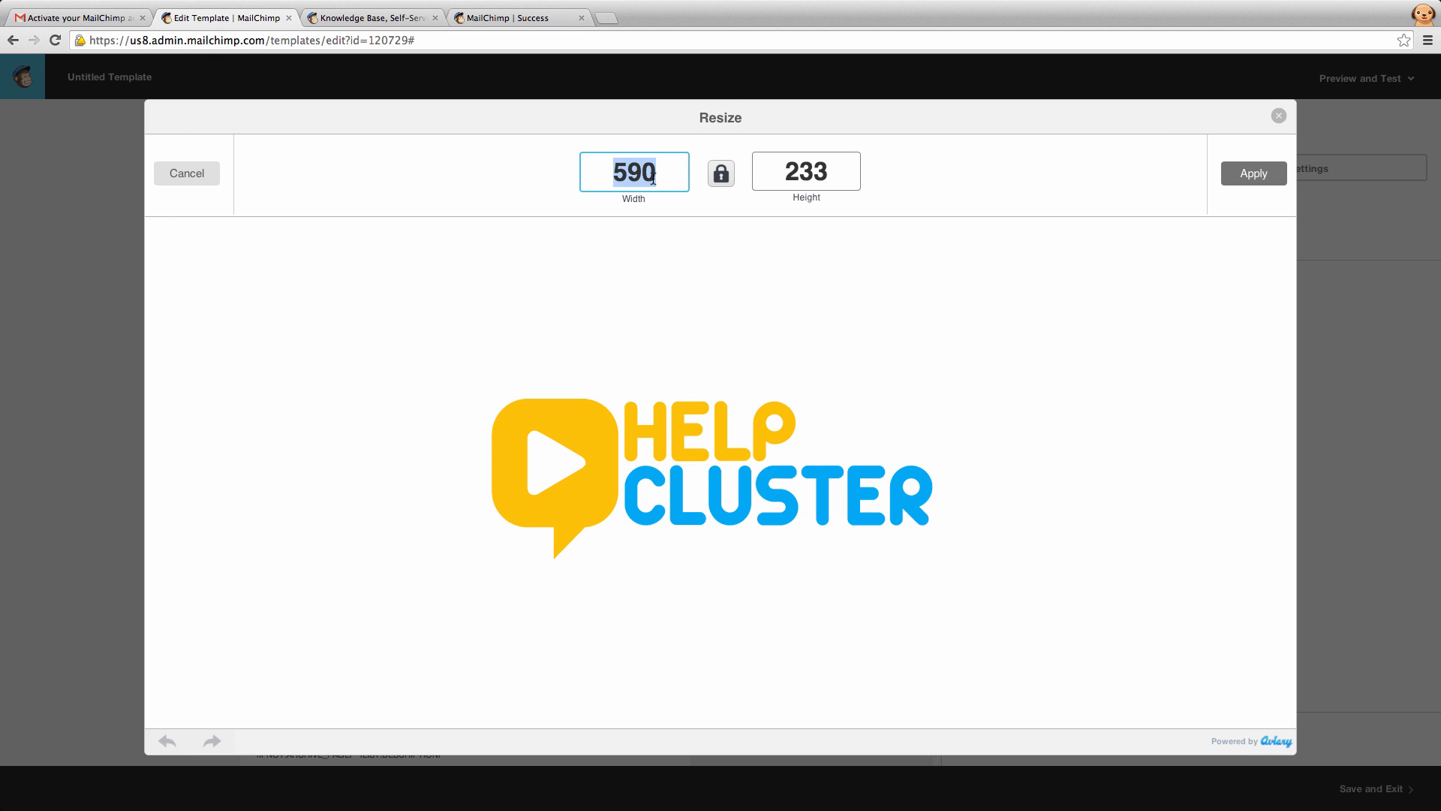
pyautogui.write('300')
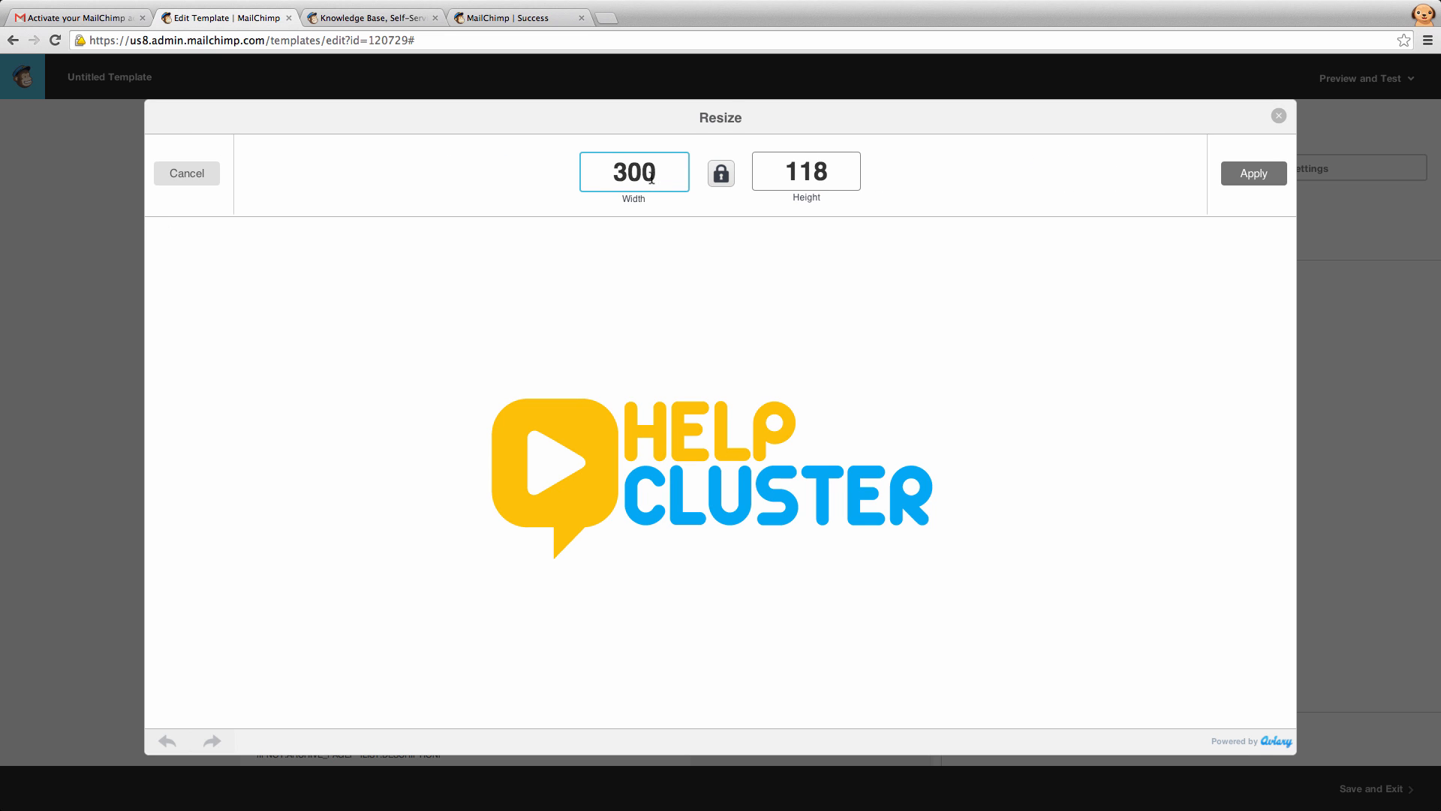
pyautogui.click(1254, 174)
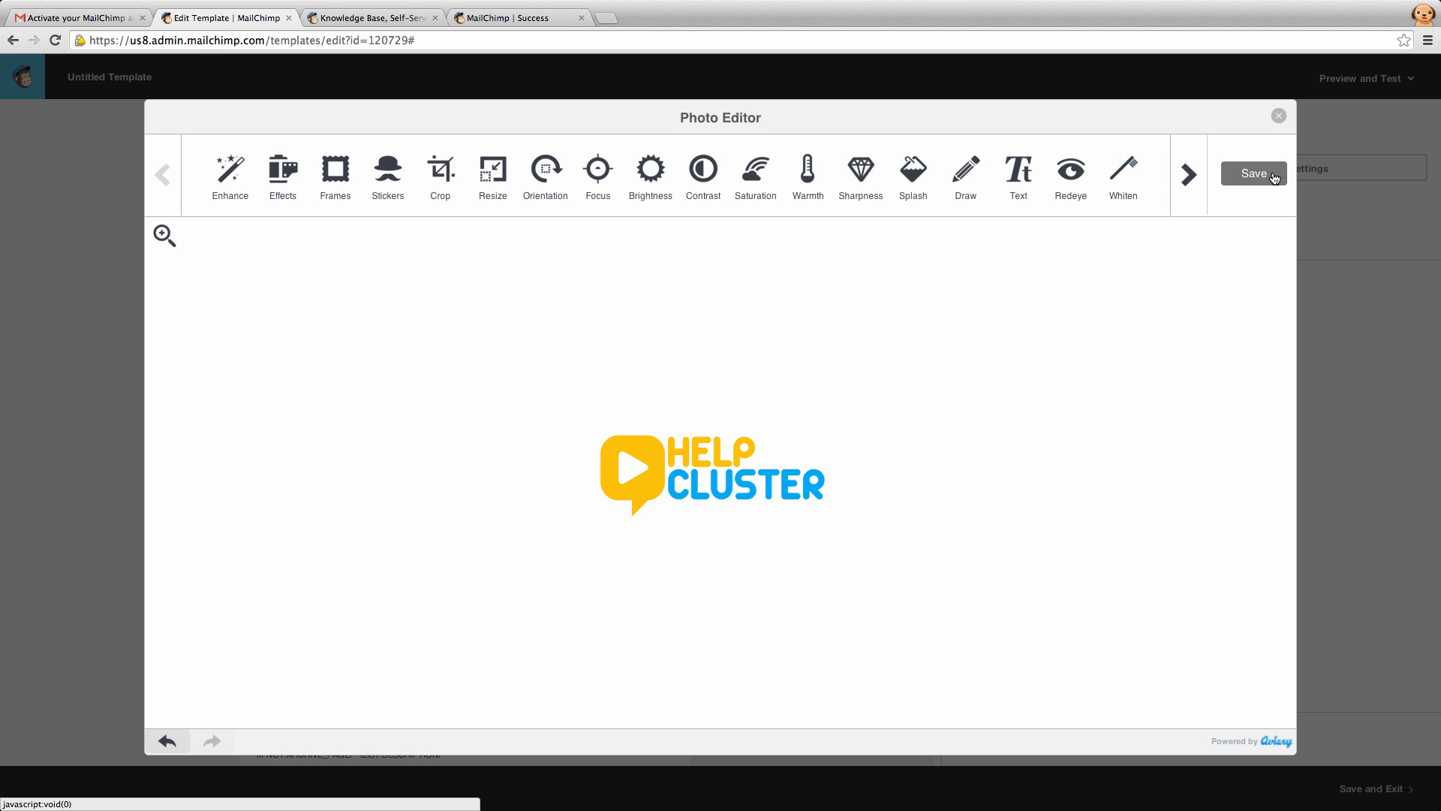
pyautogui.click(1254, 174)
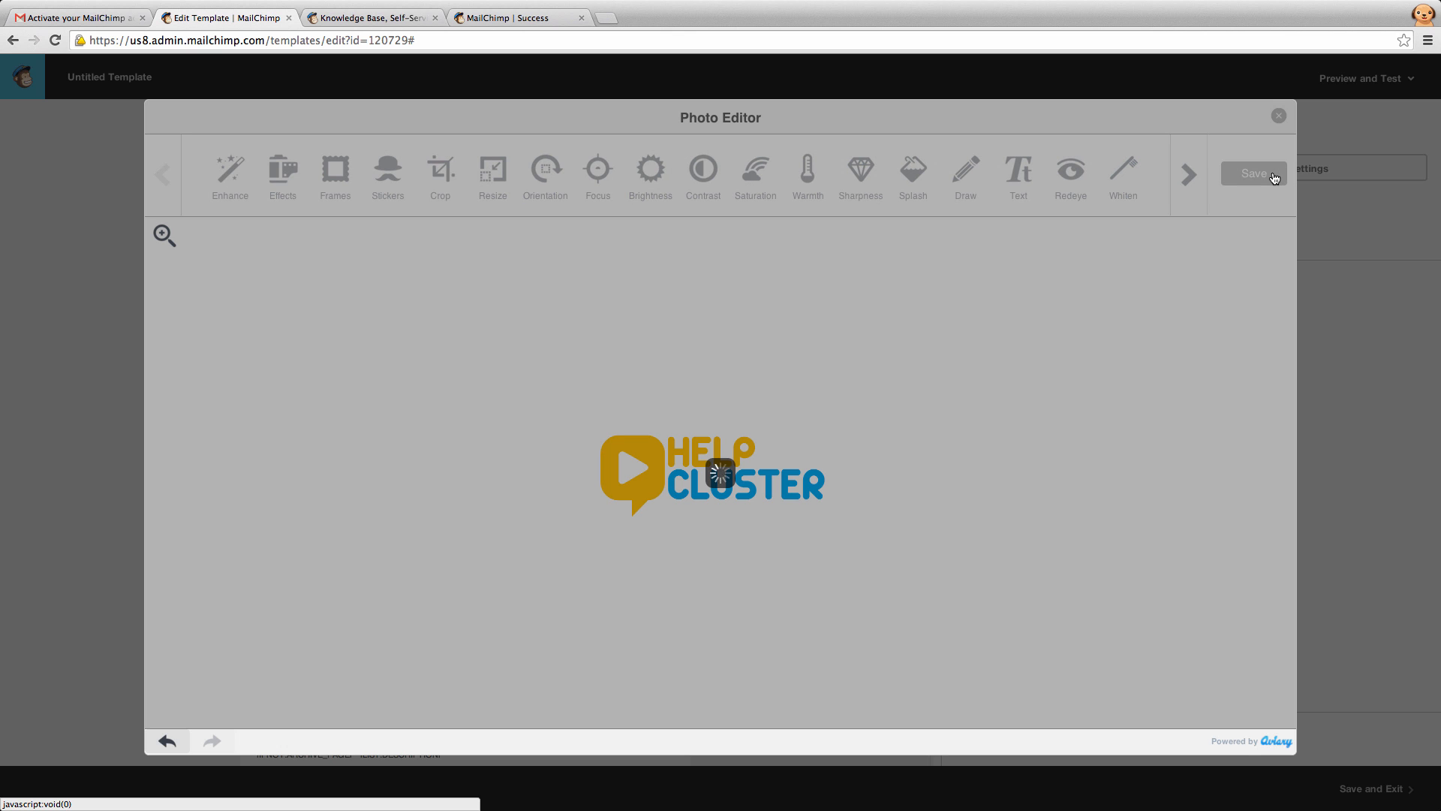
pyautogui.click(1254, 174)
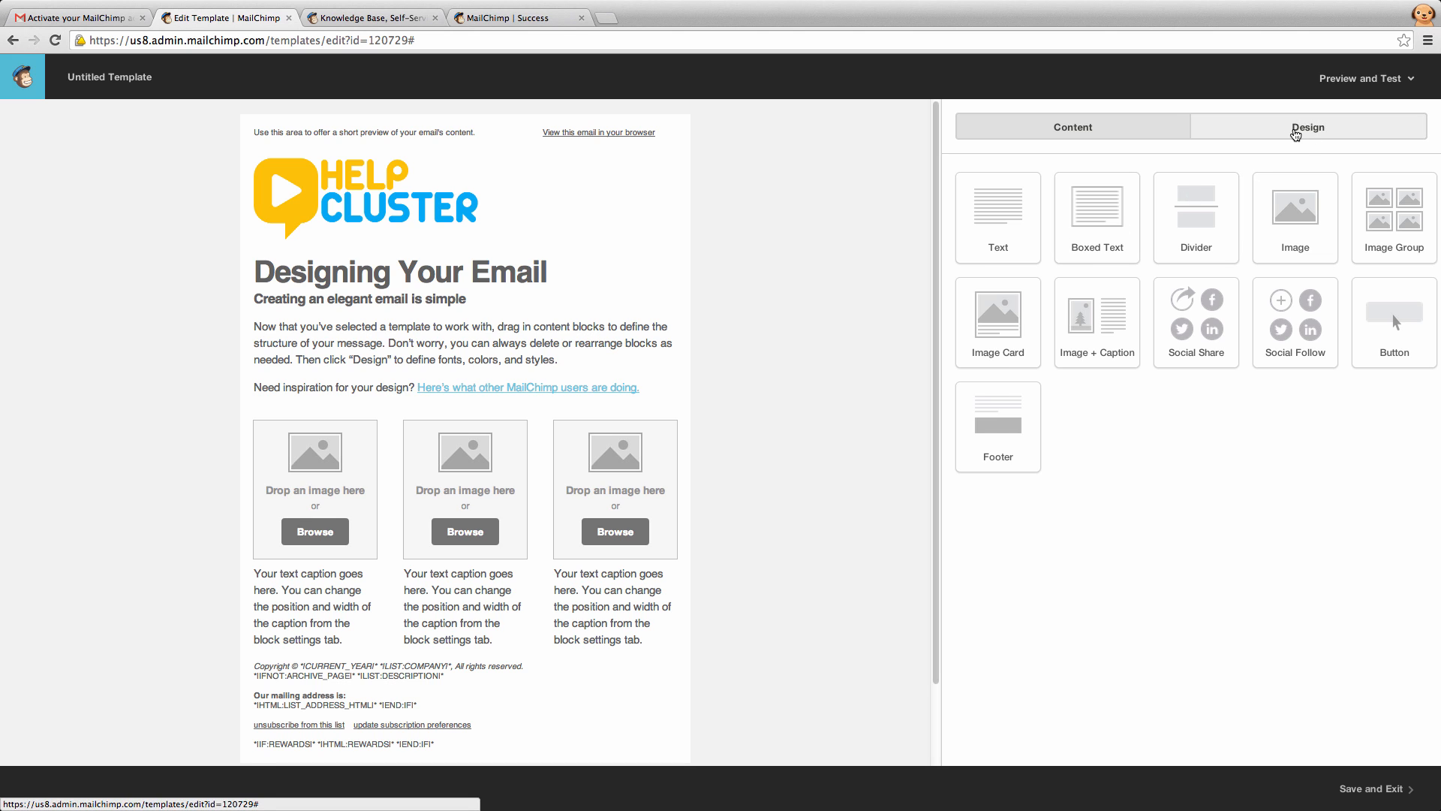
# Show the Design settings listing Page, Preheader, Header, Body, Columns and Footer
pyautogui.click(1308, 126)
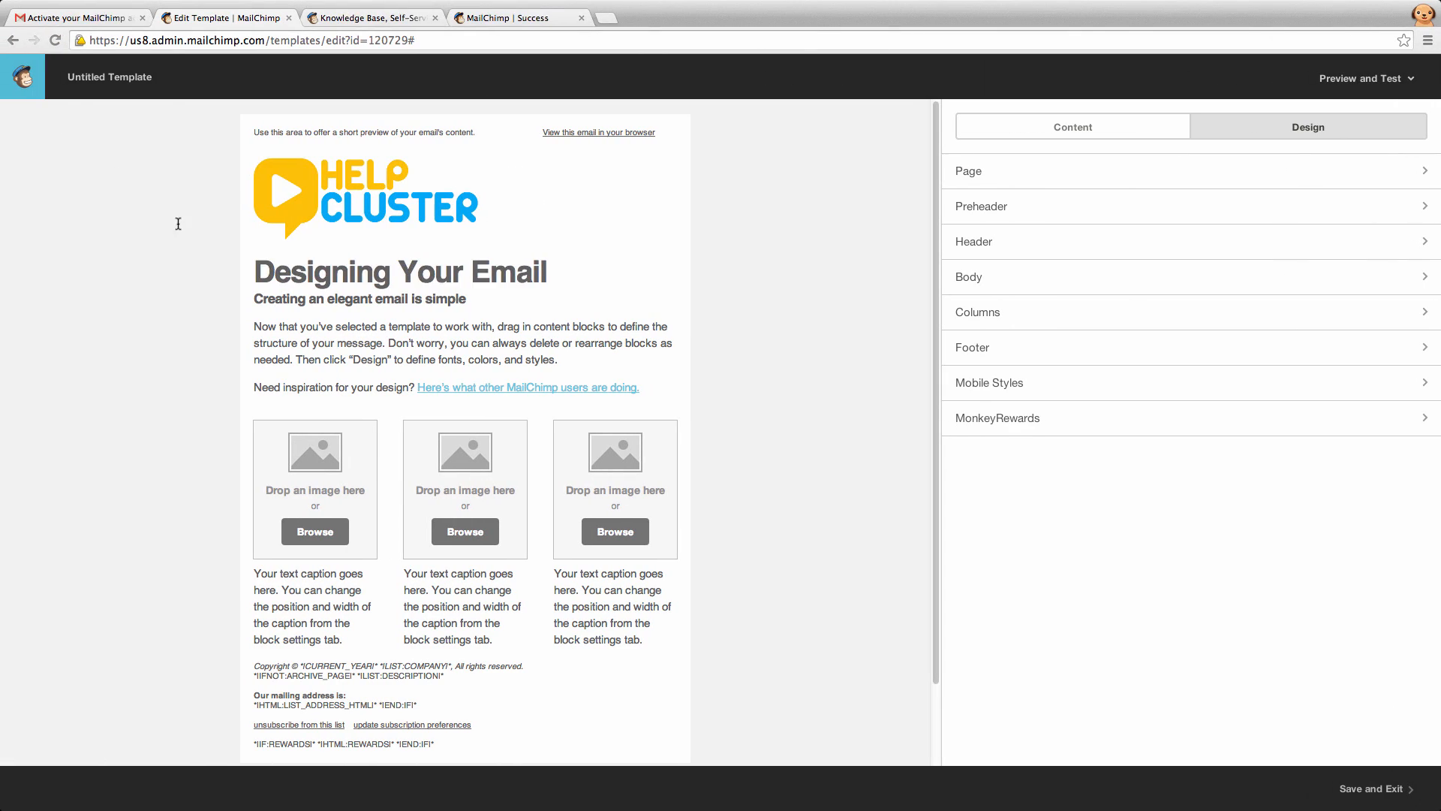
pyautogui.moveTo(410, 385)
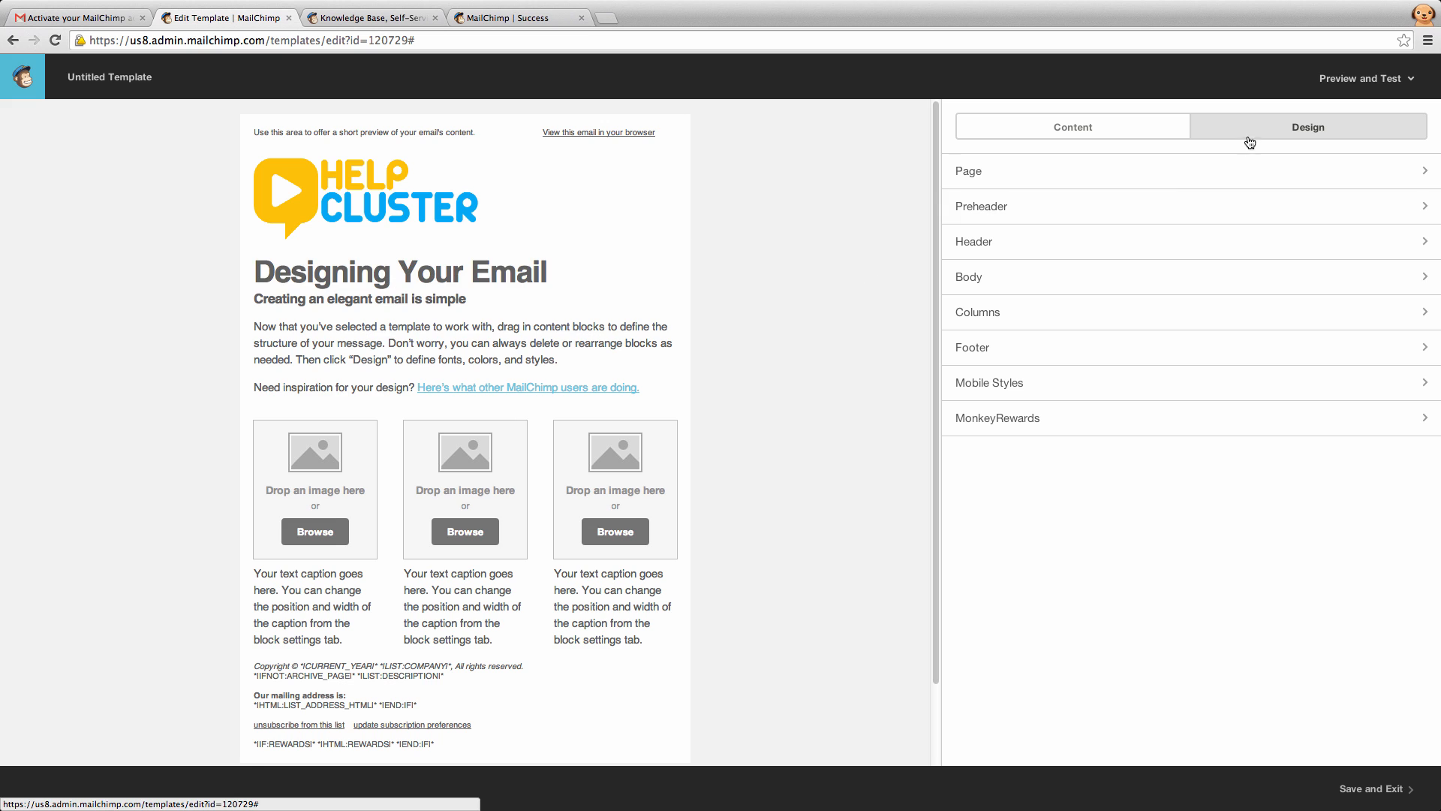
pyautogui.moveTo(1144, 322)
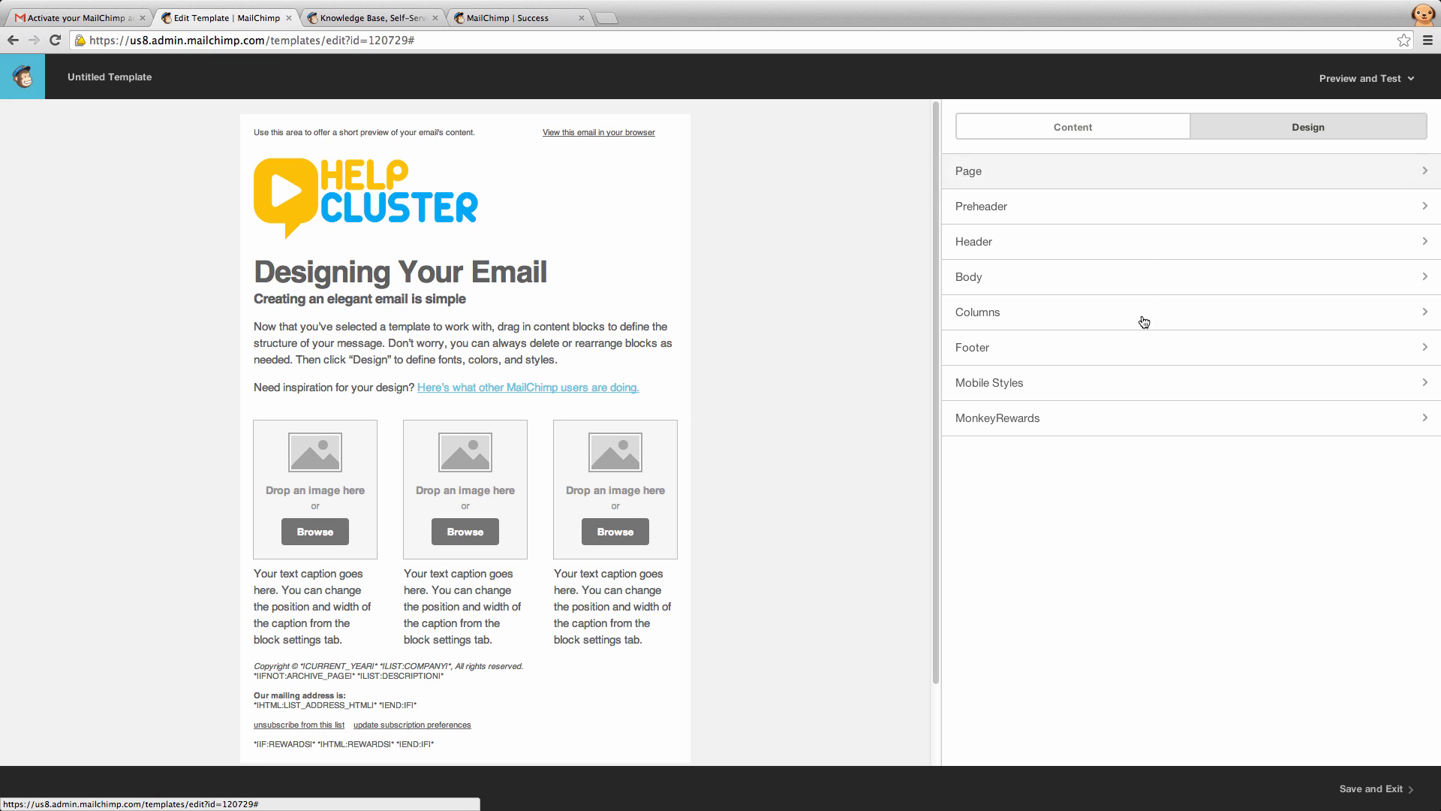
pyautogui.moveTo(1085, 111)
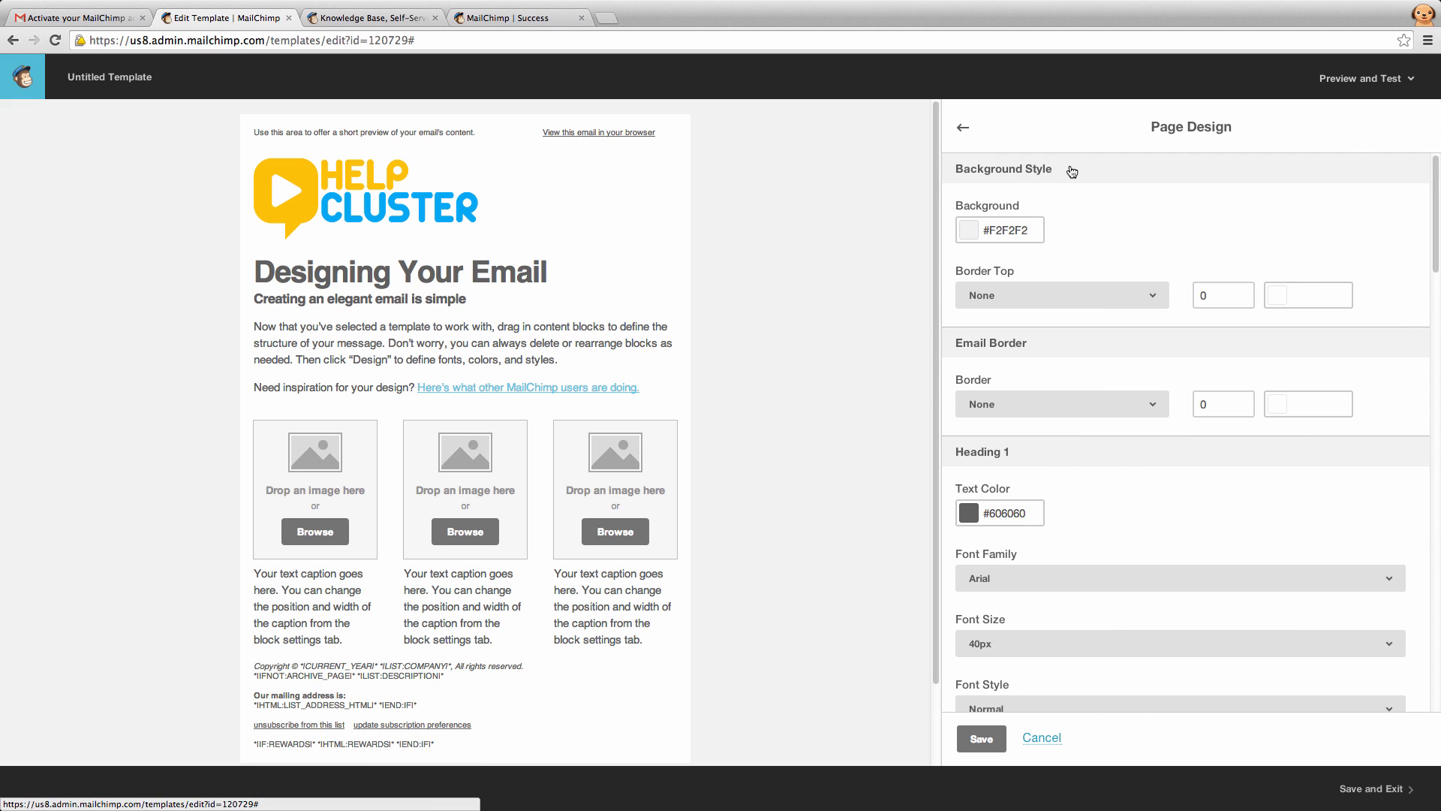
# Set the page background to dark grey #444444, then grab the next brand colour from the notes
pyautogui.click(1010, 229)
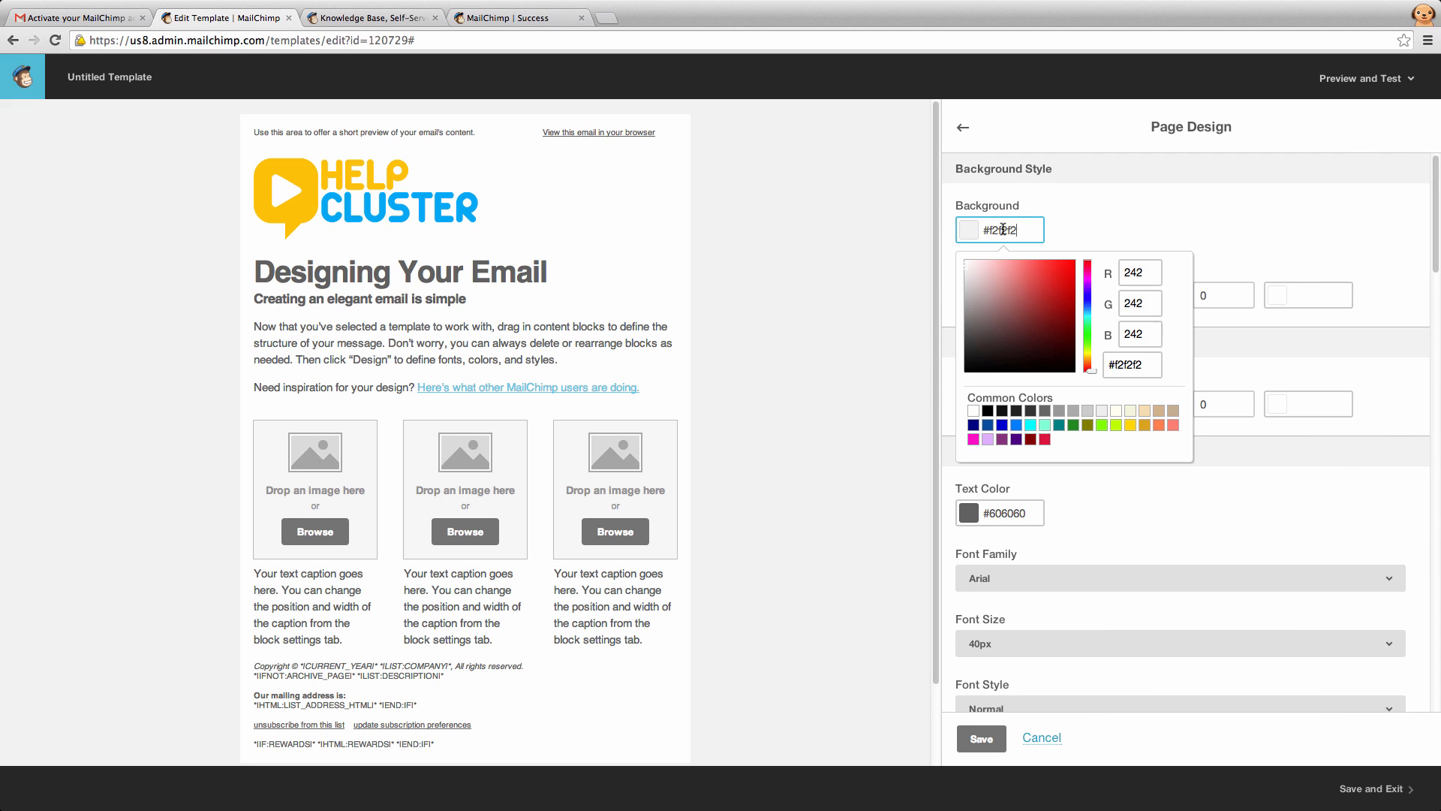
pyautogui.click(988, 410)
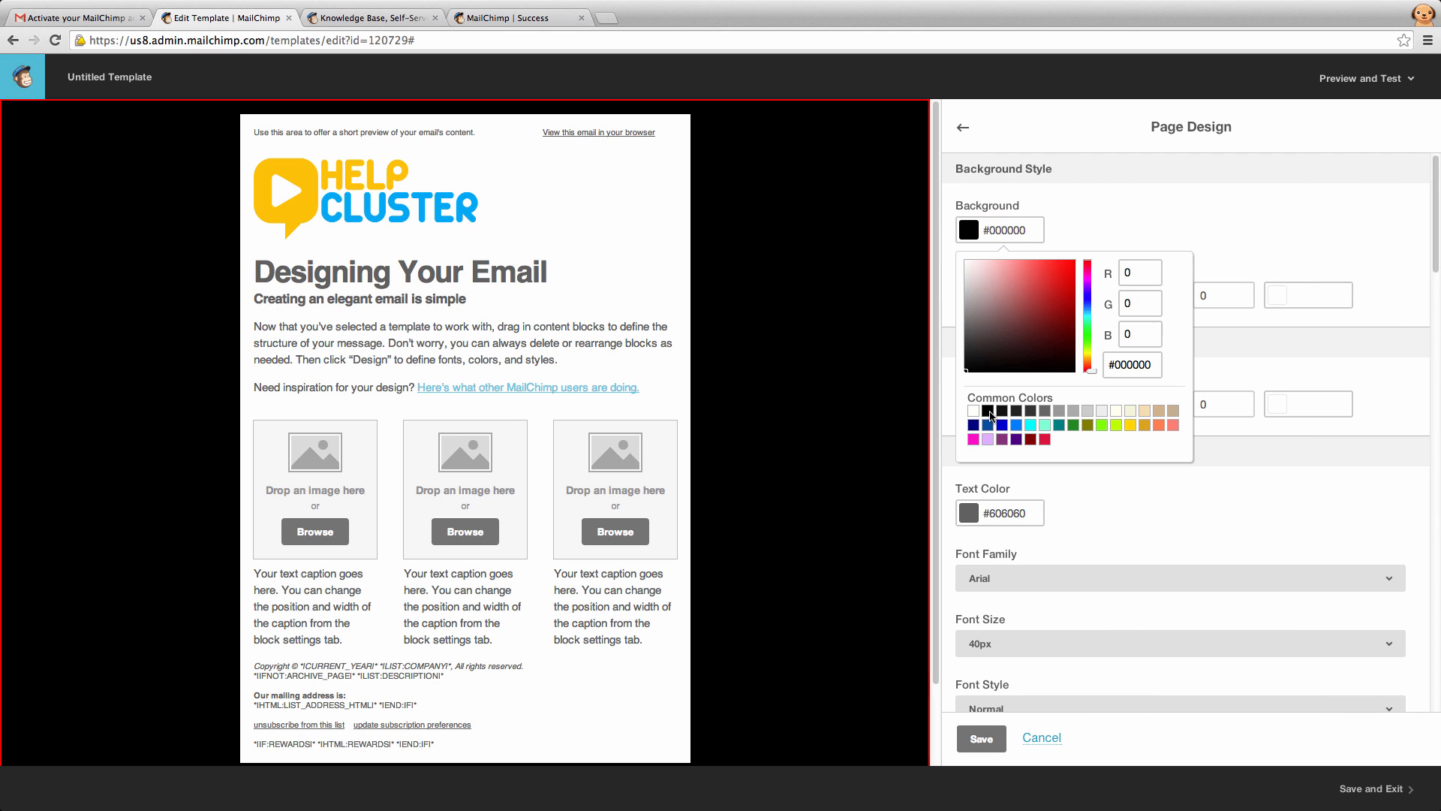
pyautogui.click(1030, 424)
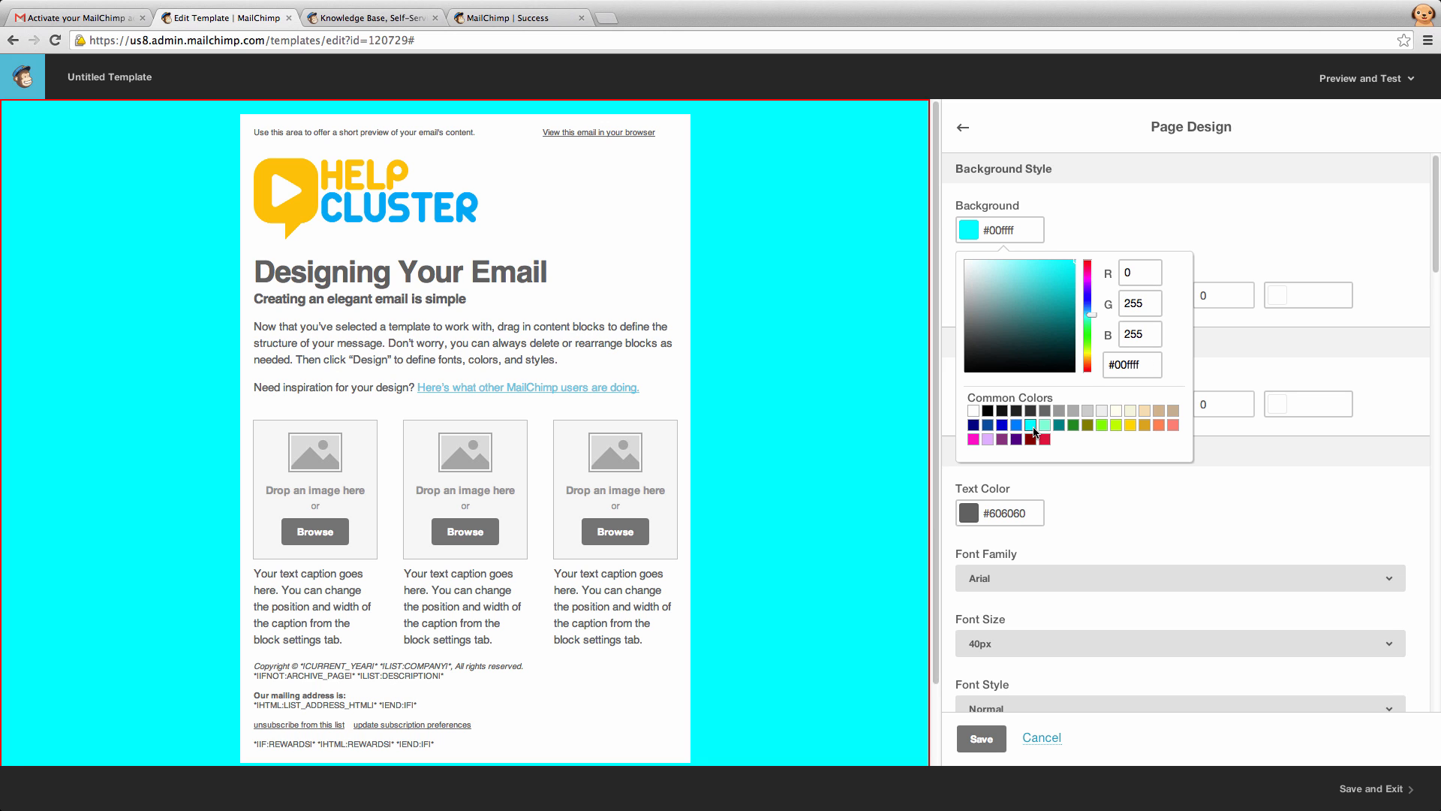
pyautogui.click(1030, 439)
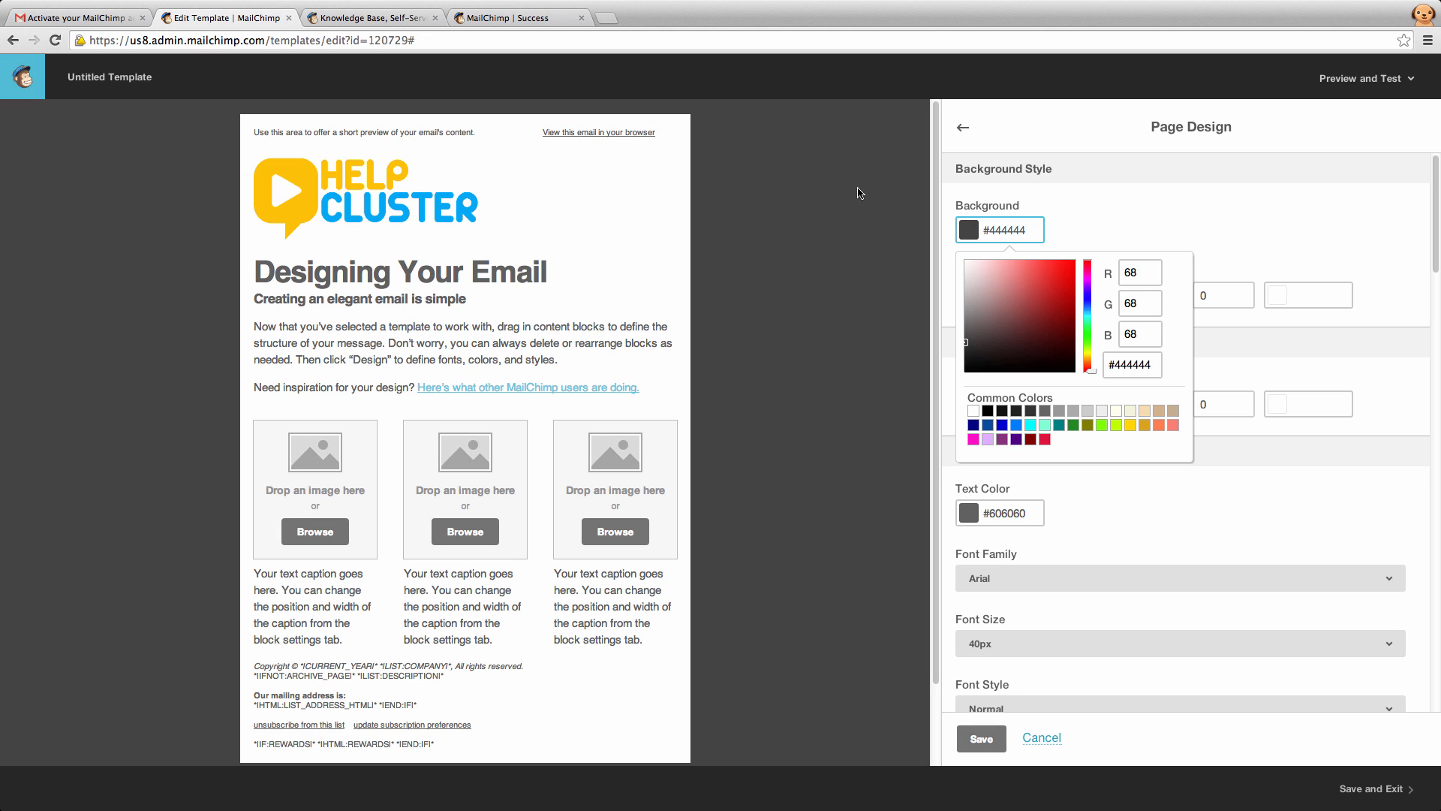
pyautogui.click(1181, 253)
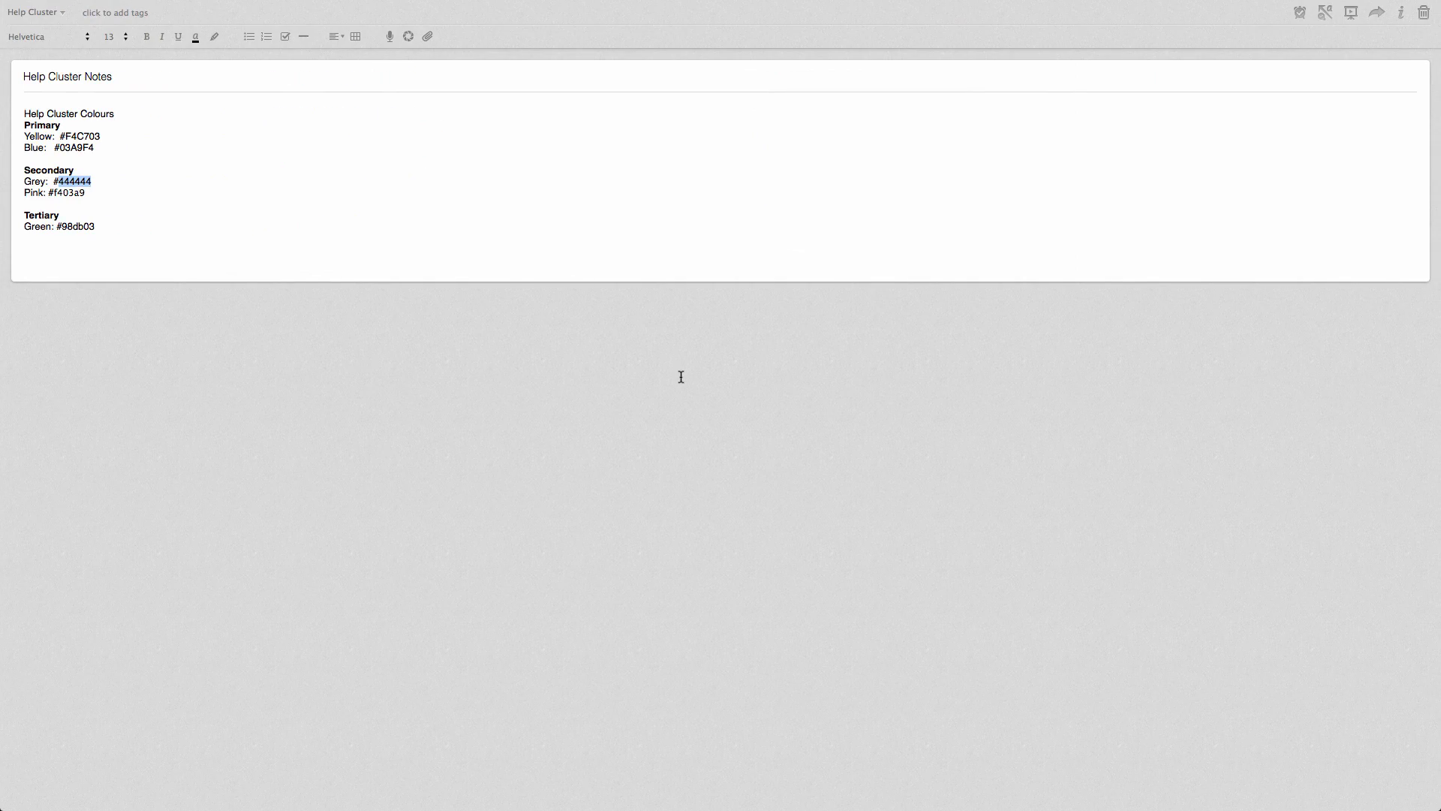
pyautogui.doubleClick(77, 135)
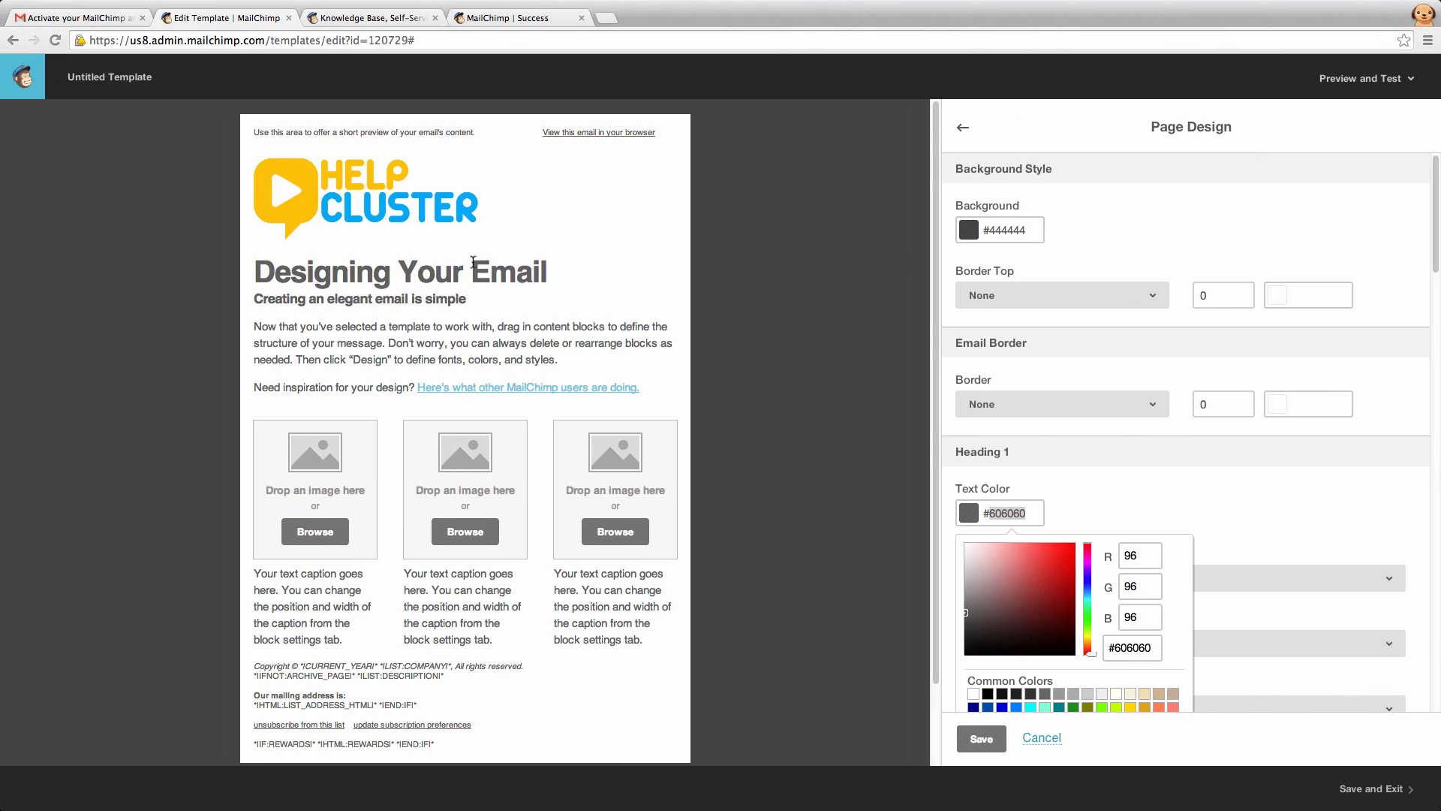
# Colour Heading 1 pink and Heading 2 blue #03A9F4, then save the page styles
pyautogui.write('#03A9F4')
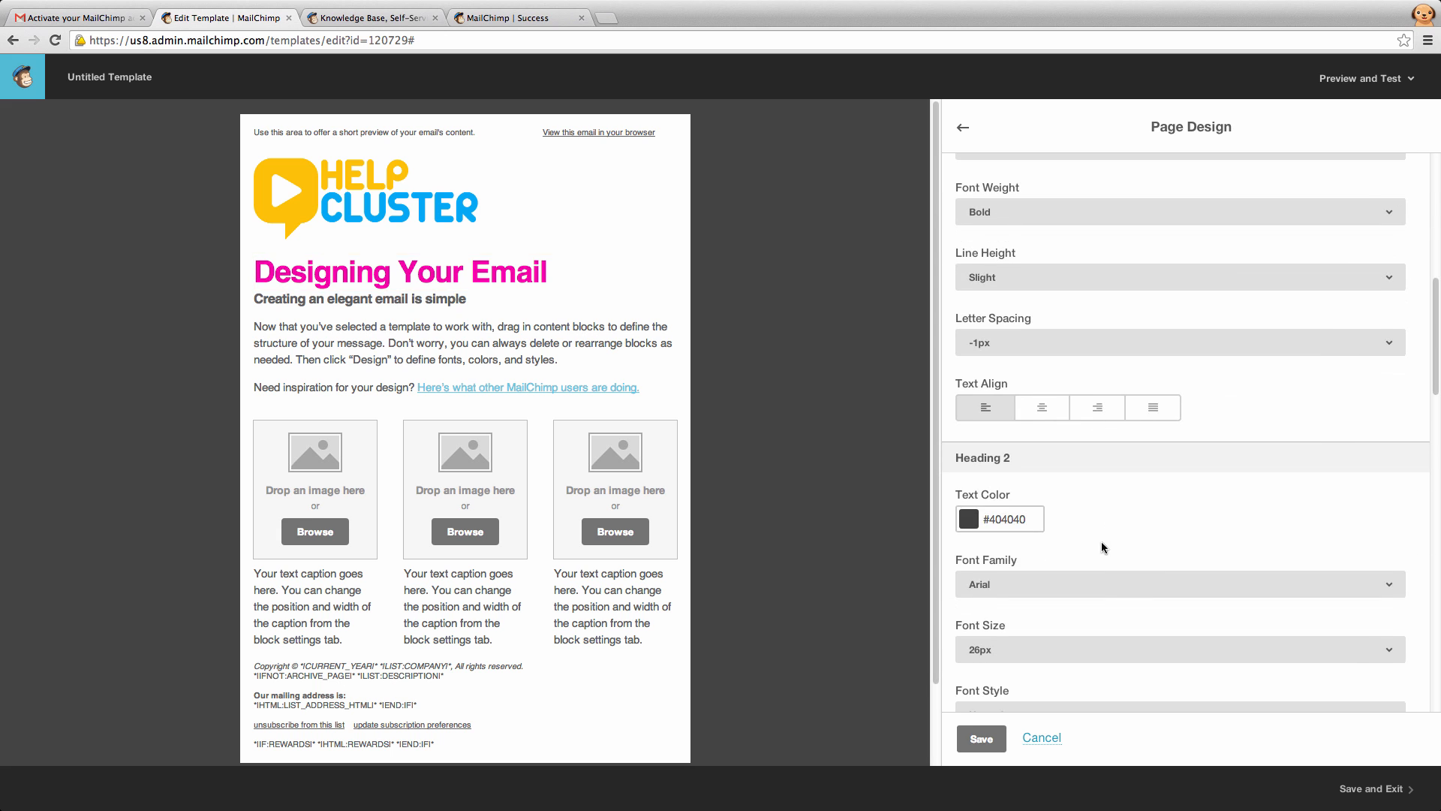
pyautogui.click(967, 517)
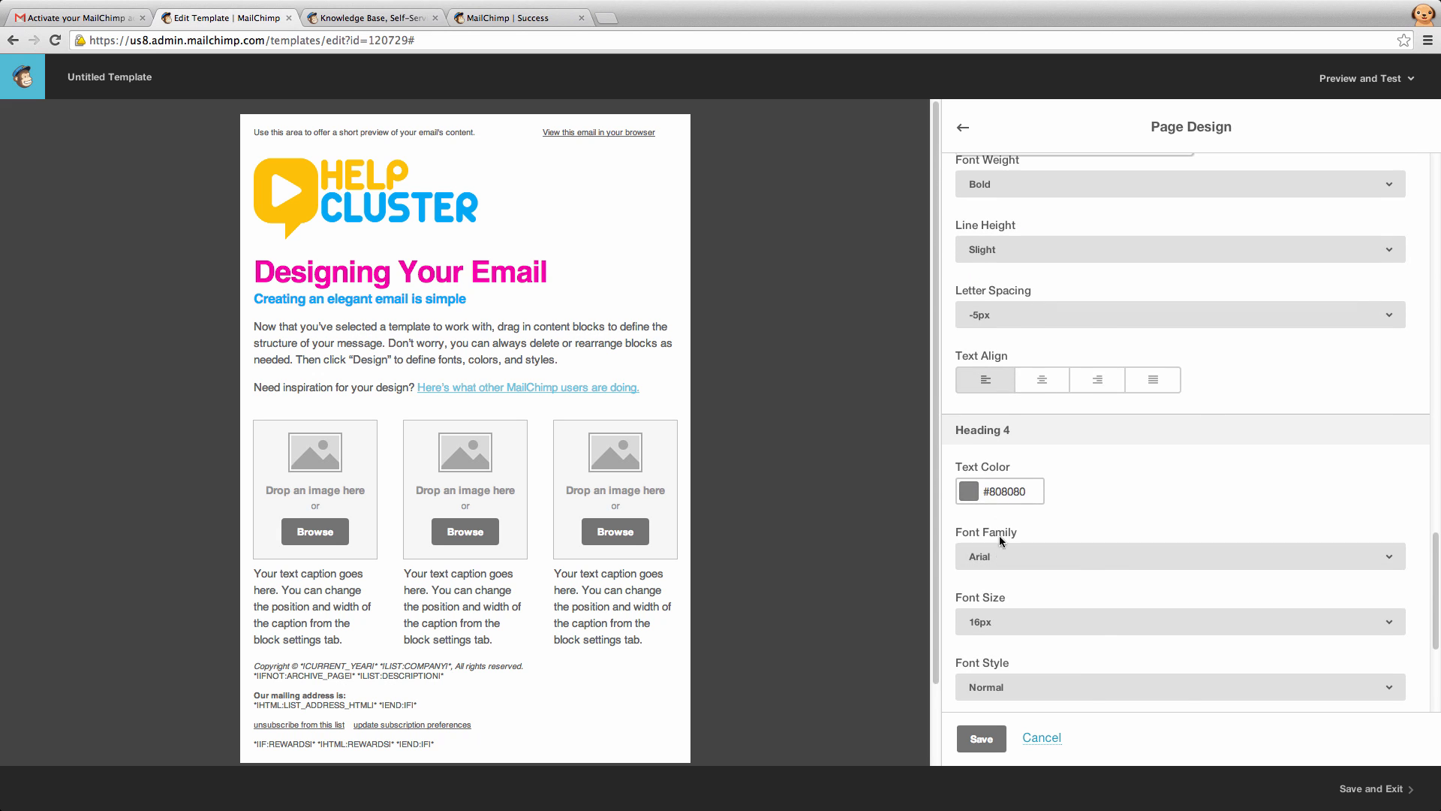
pyautogui.click(1000, 491)
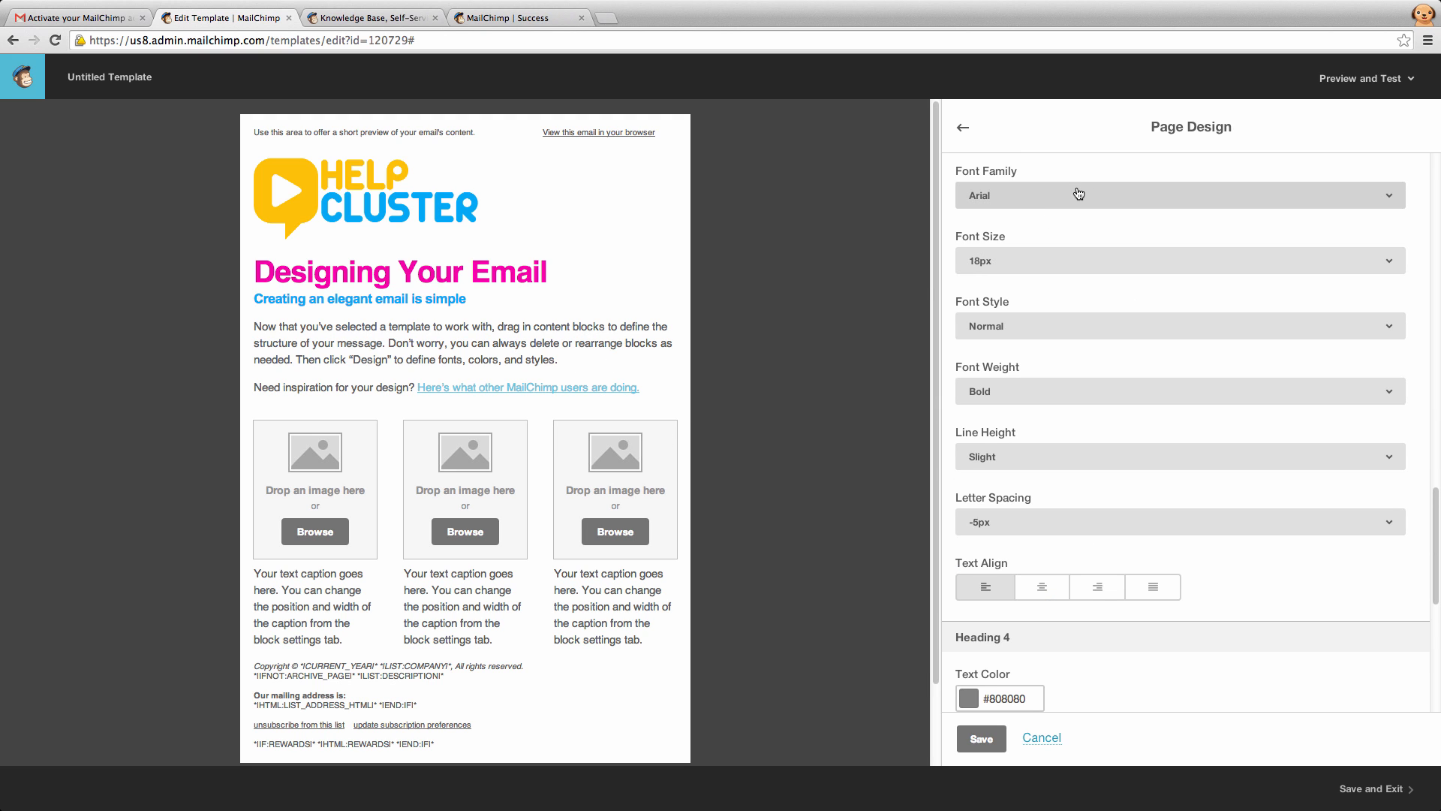
pyautogui.moveTo(1039, 279)
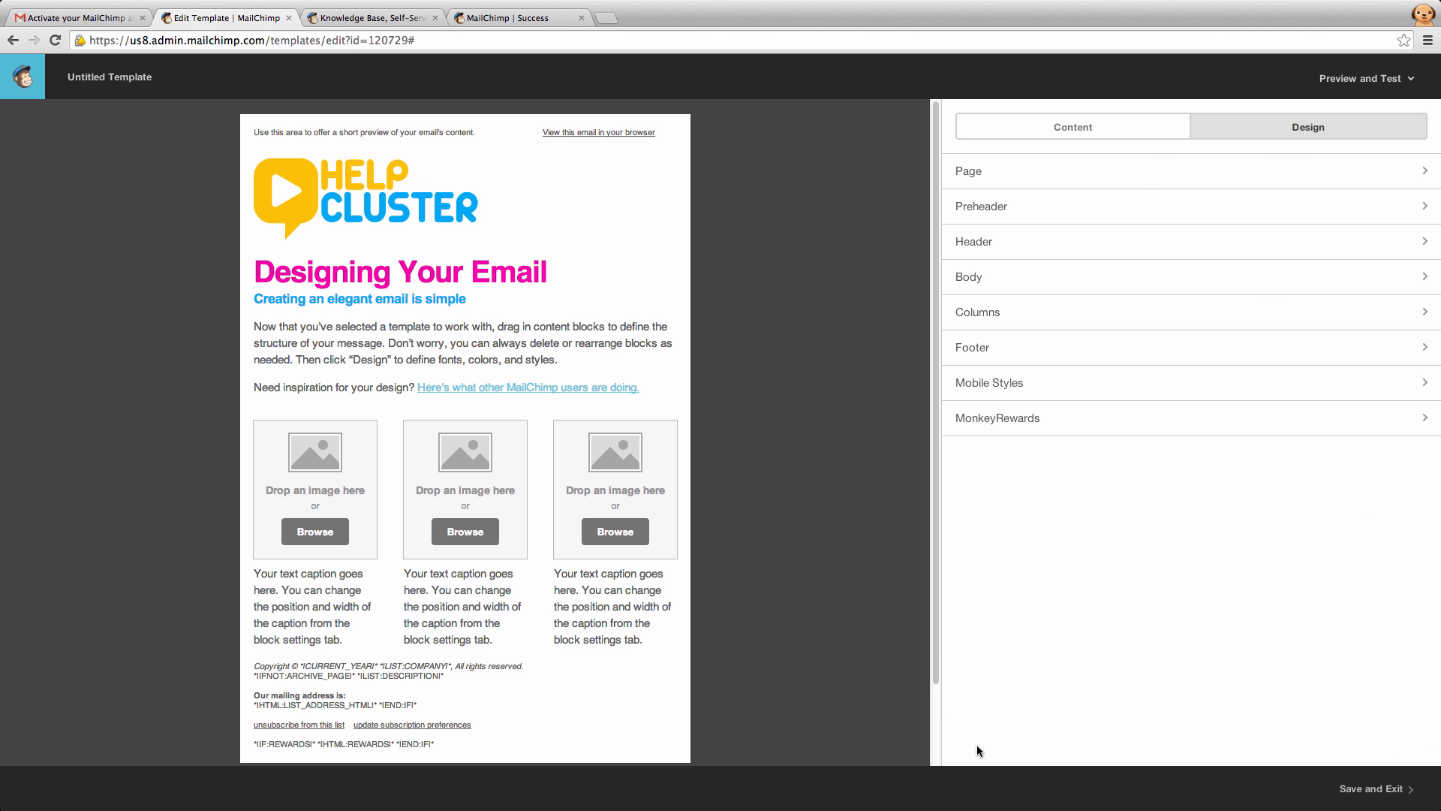
# Give the preheader a #444444 background with #ffffff text and link colours
pyautogui.click(982, 206)
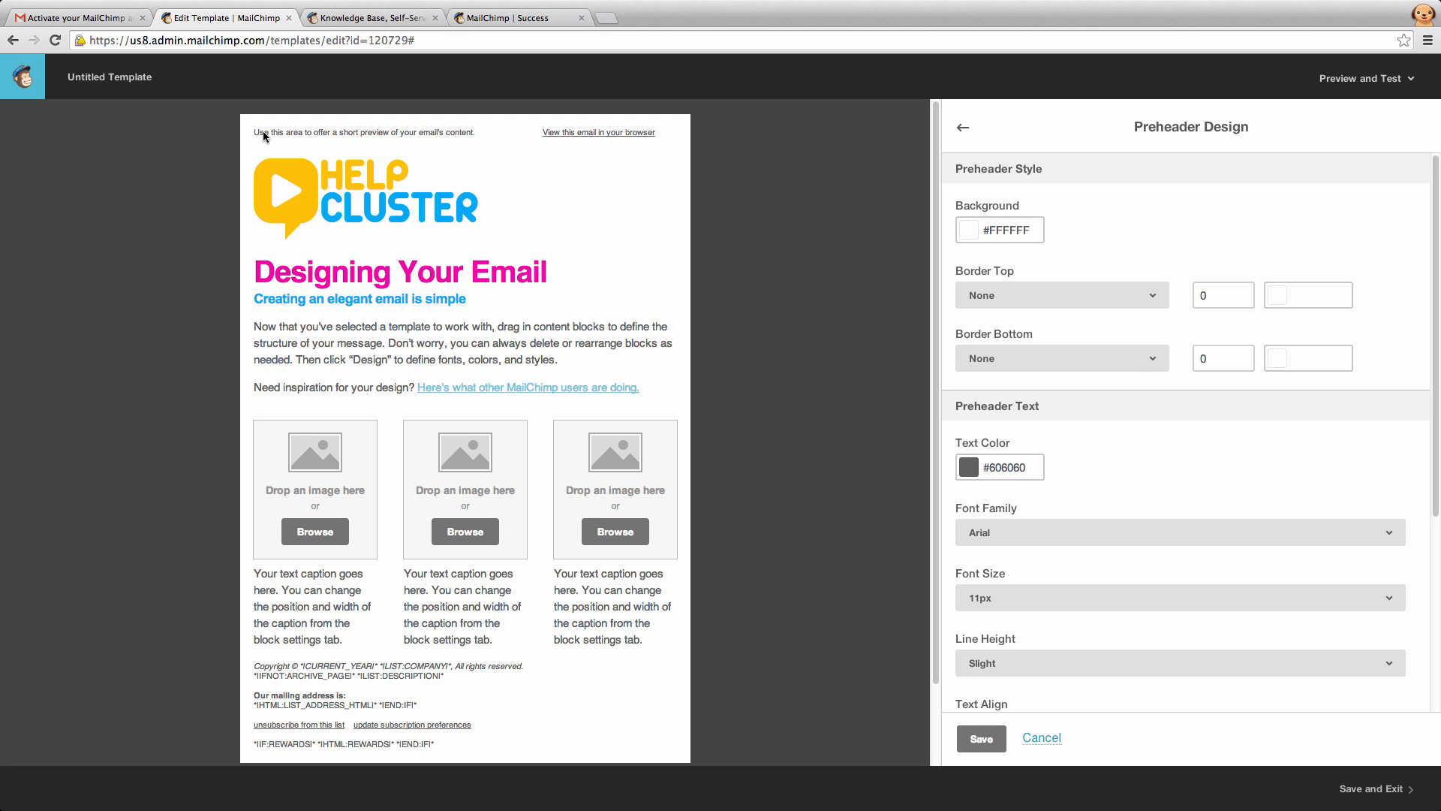
pyautogui.moveTo(986, 165)
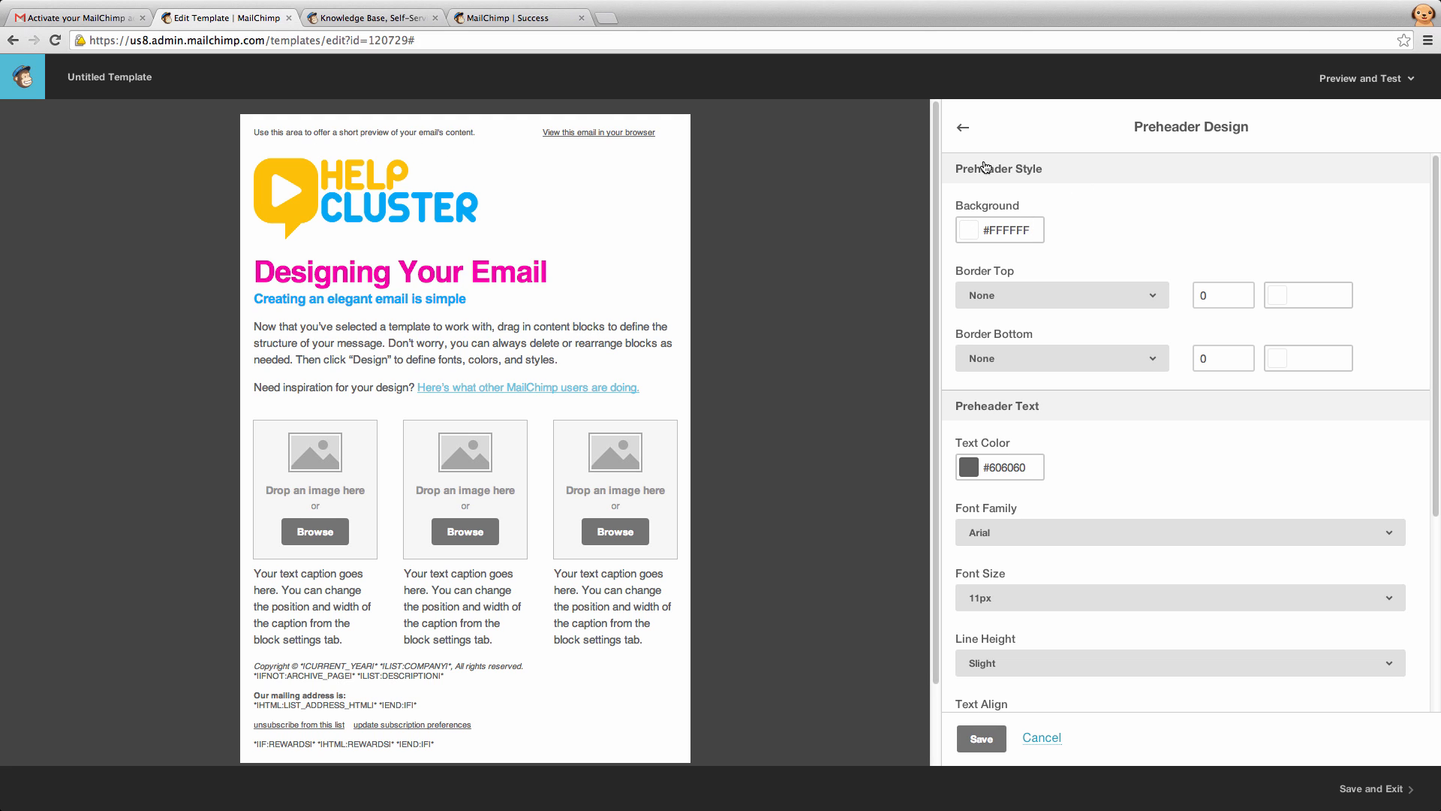
pyautogui.click(1009, 230)
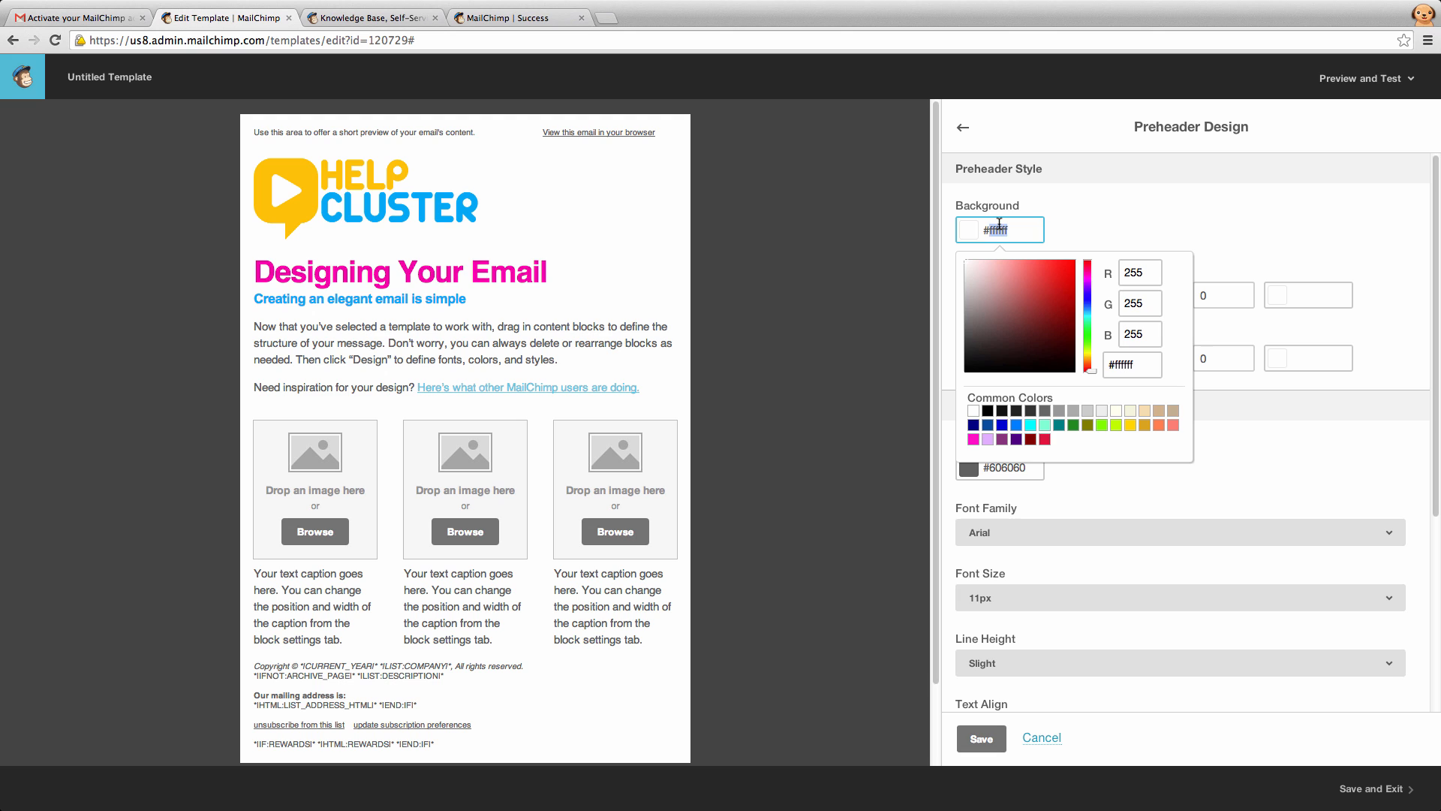
pyautogui.write('#444444')
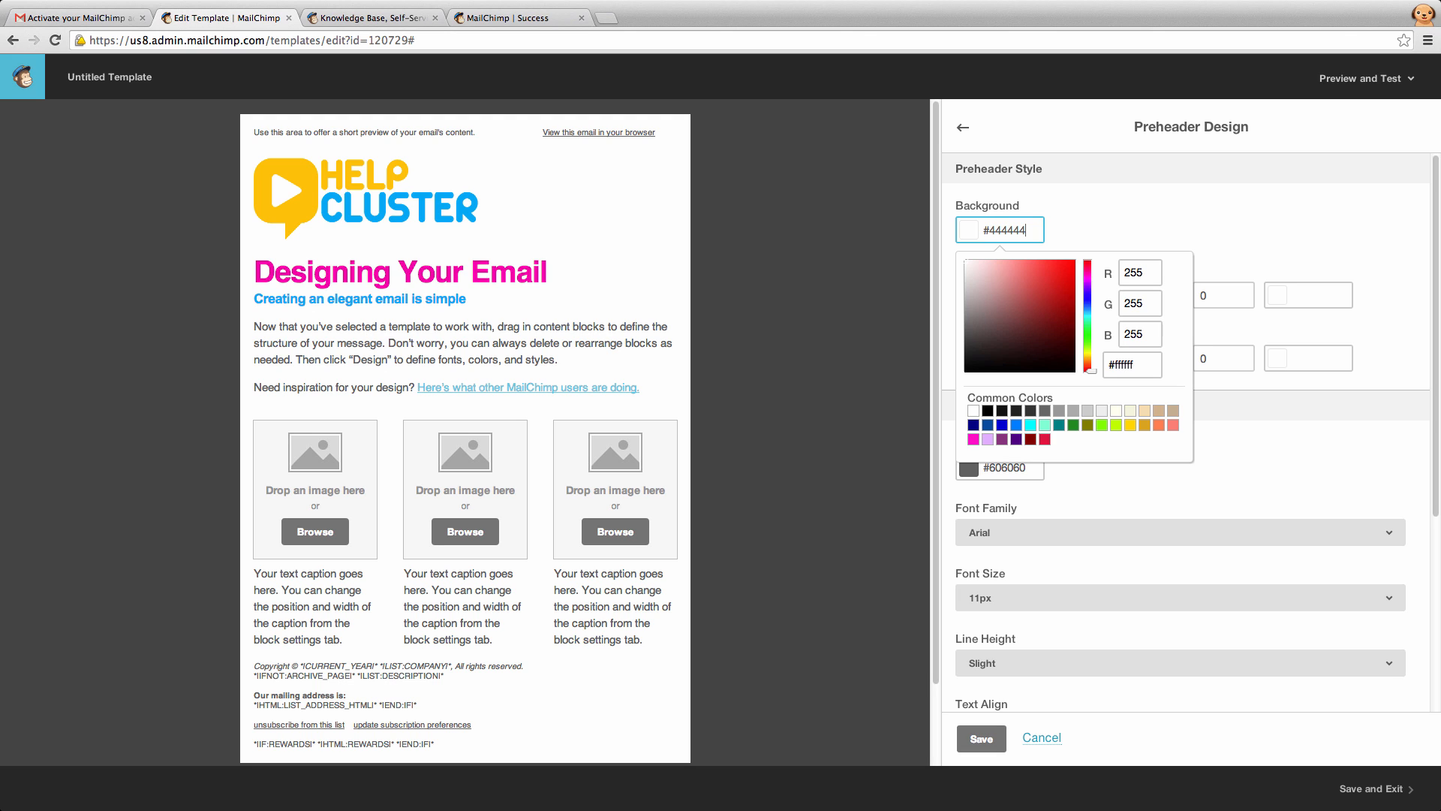
pyautogui.click(1009, 467)
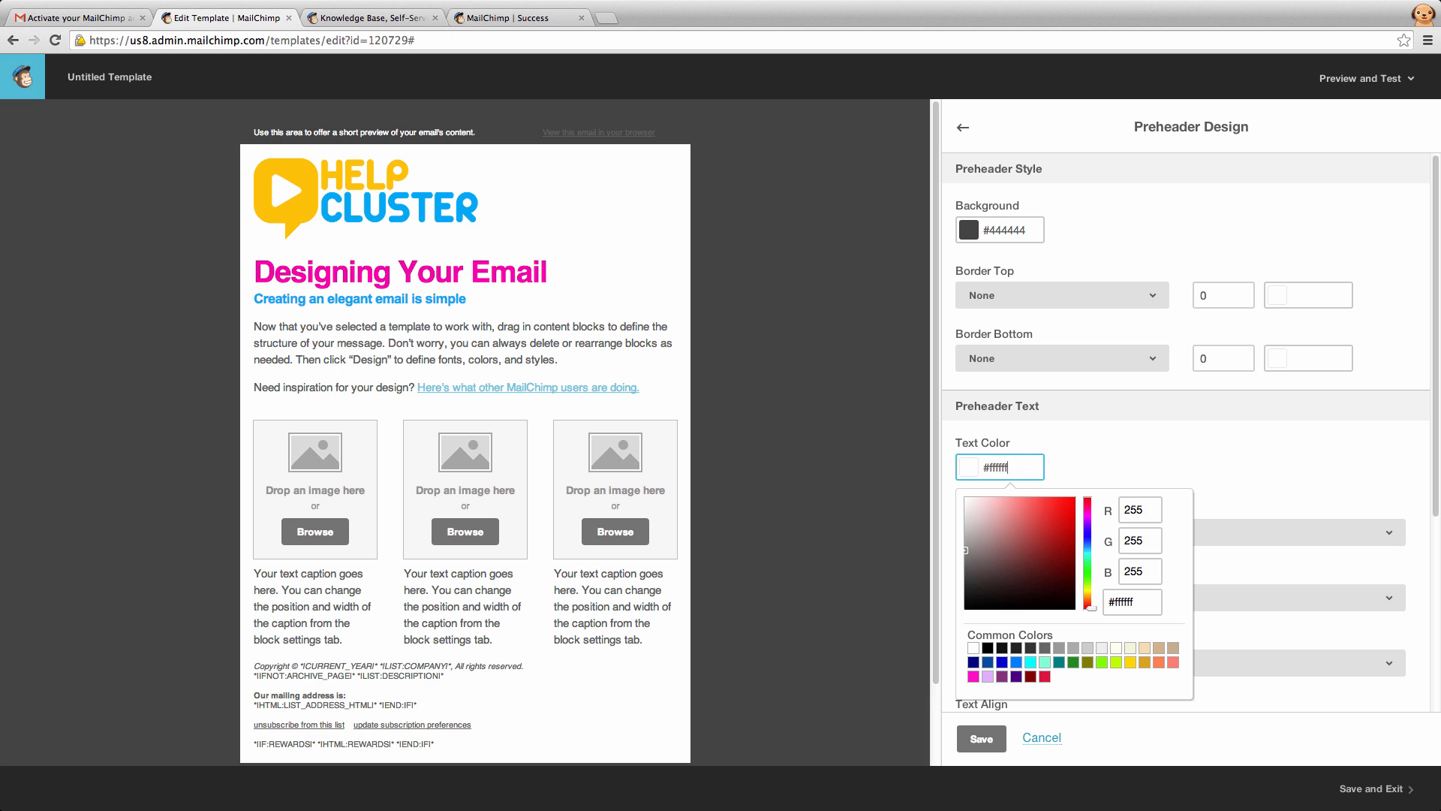
pyautogui.scroll(-3)
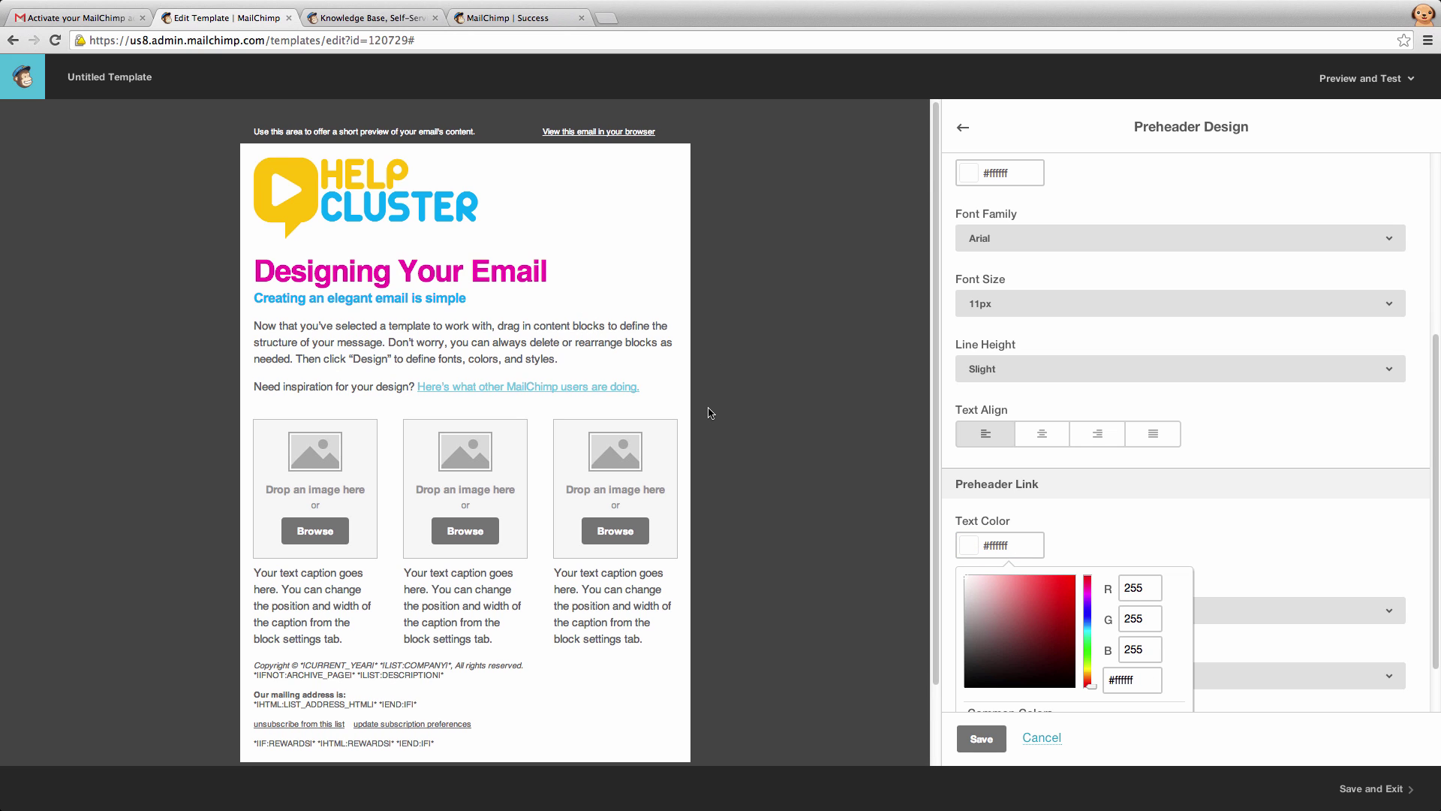
pyautogui.scroll(-3)
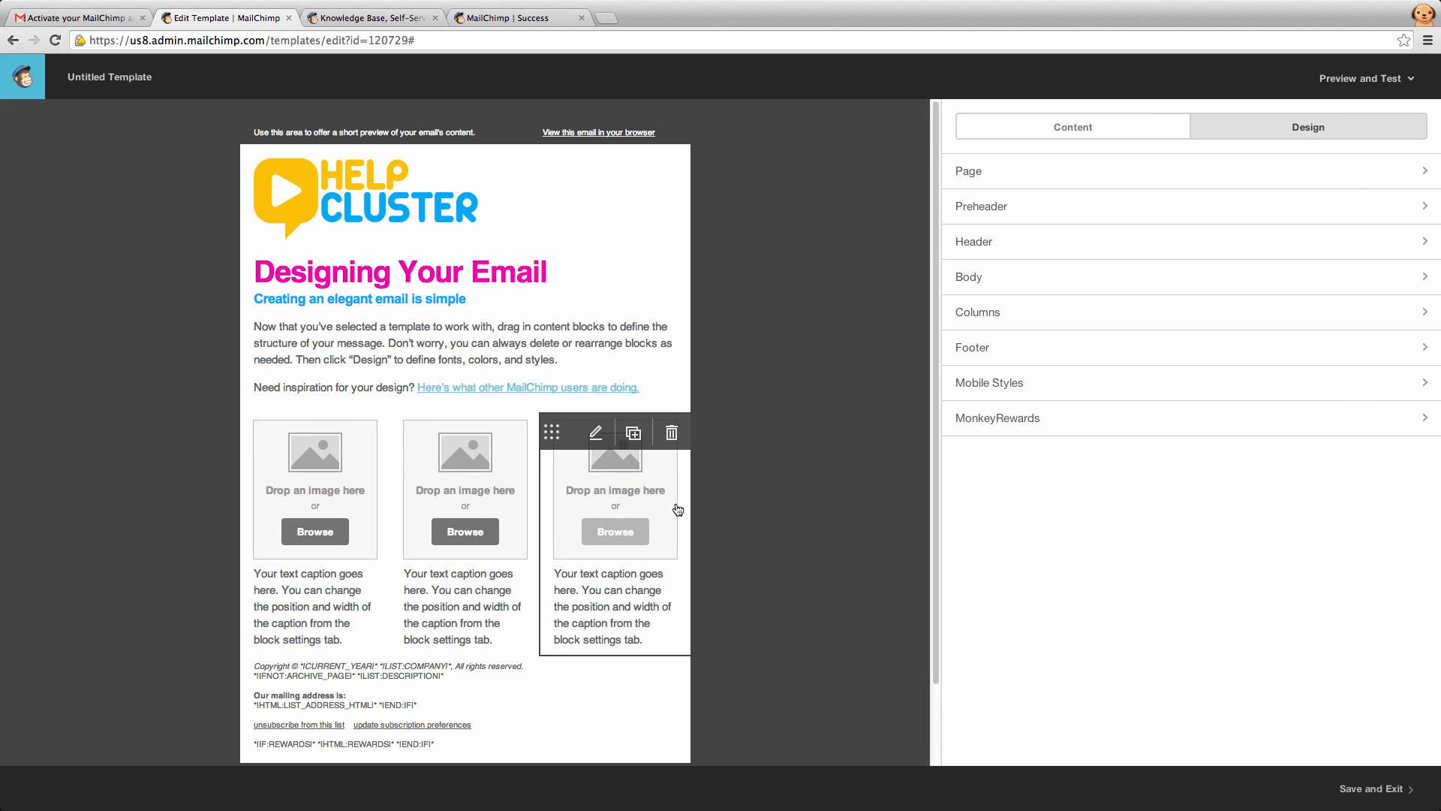
pyautogui.moveTo(979, 279)
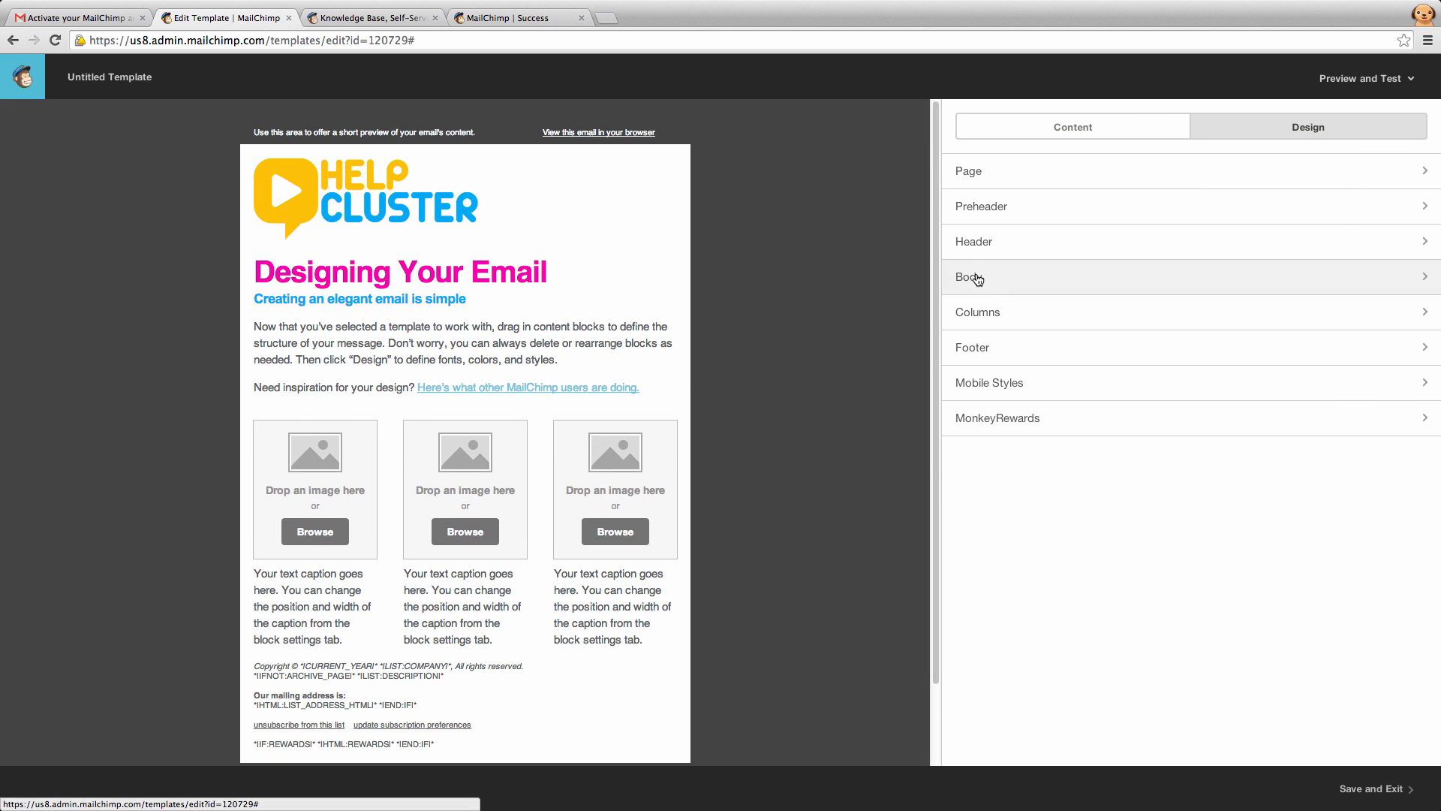
# Set the body text colour to #444444, keeping the body background as is
pyautogui.click(967, 276)
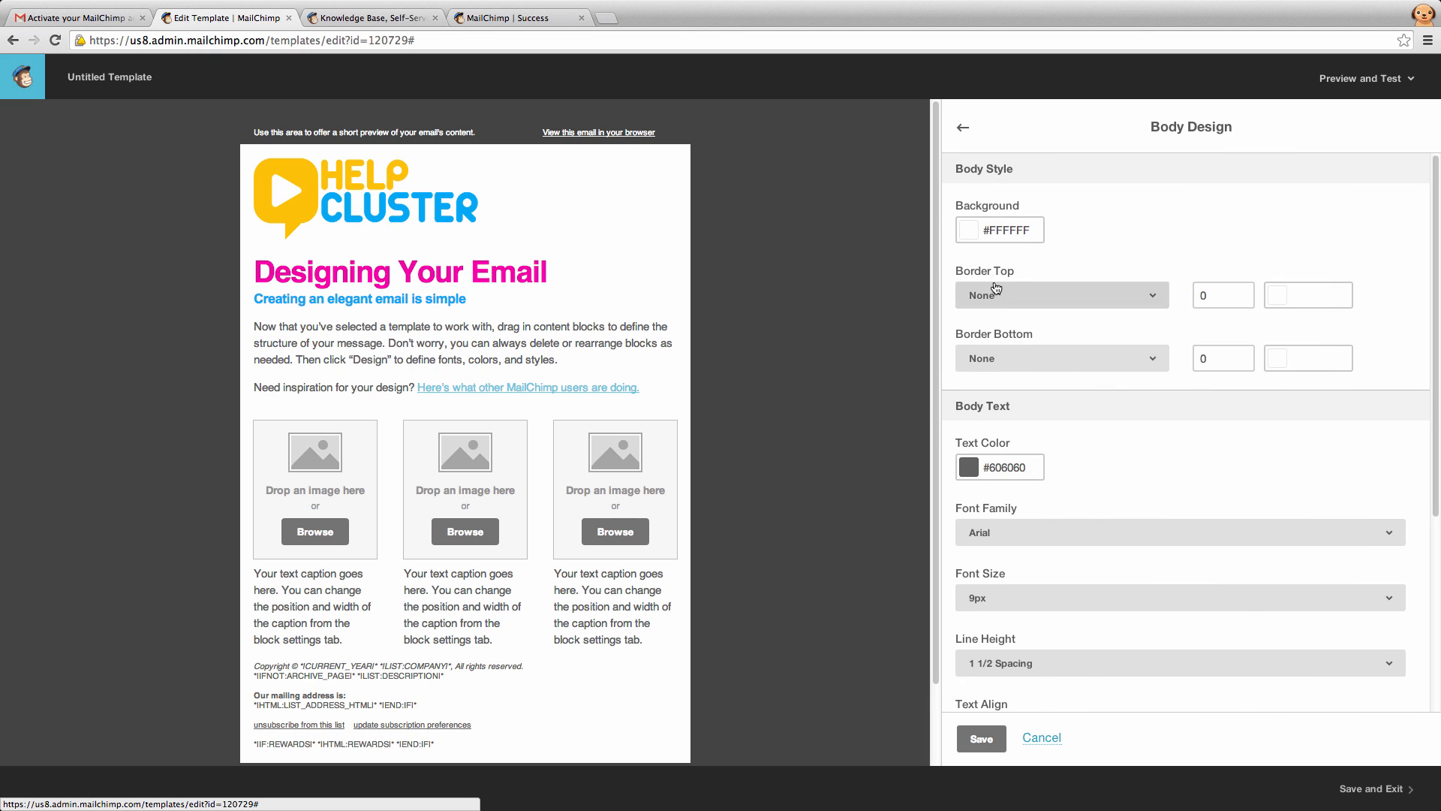
pyautogui.moveTo(1023, 227)
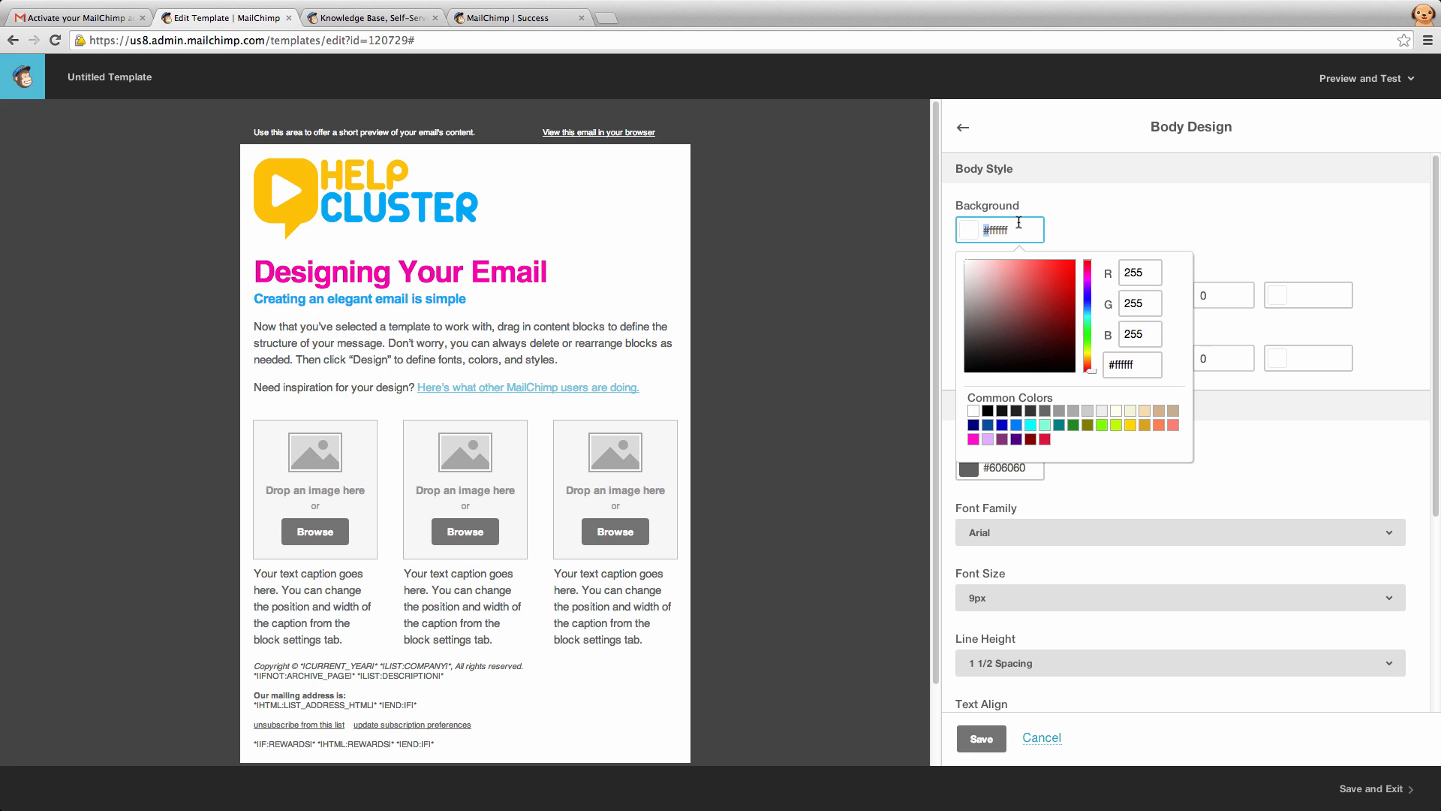
pyautogui.click(1003, 424)
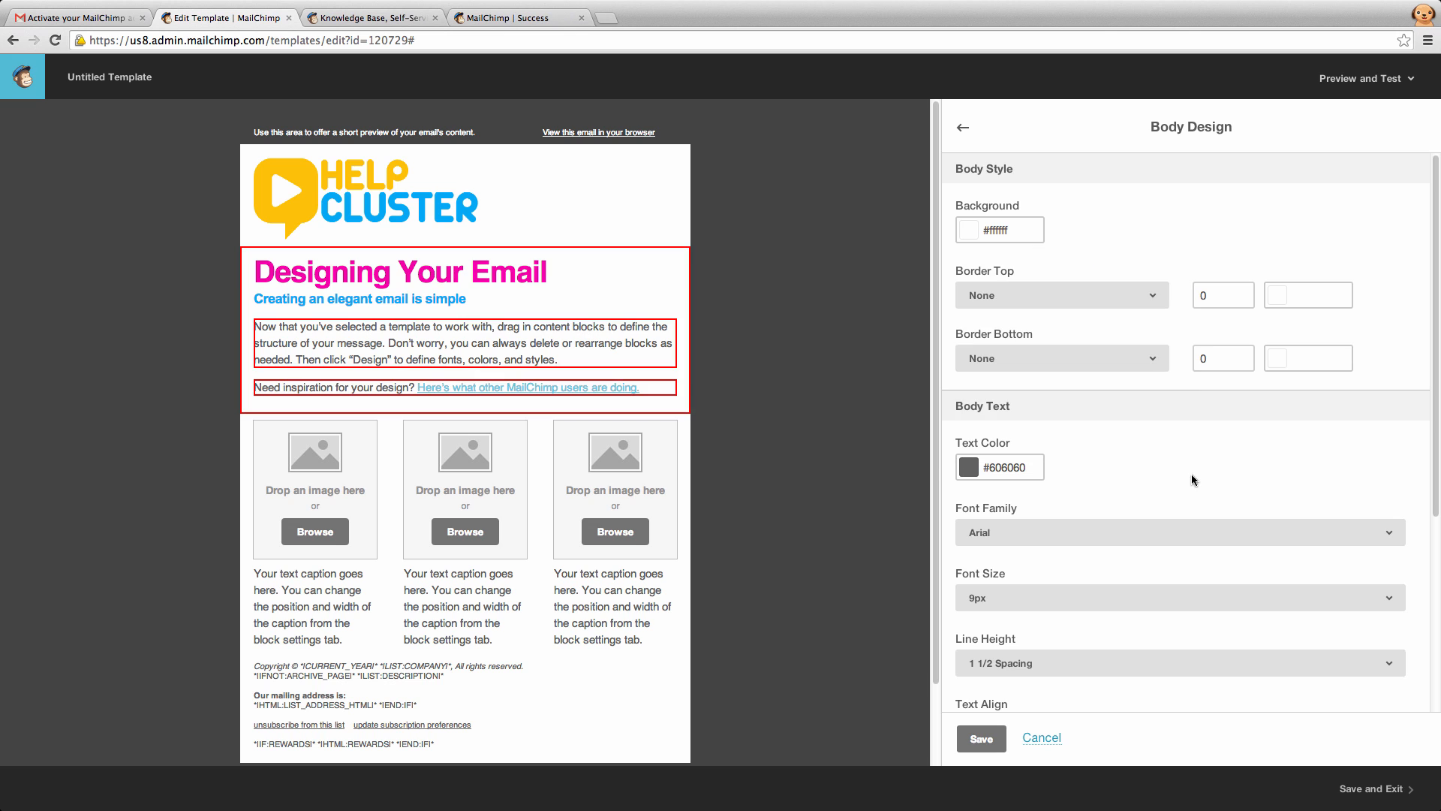
pyautogui.click(1010, 467)
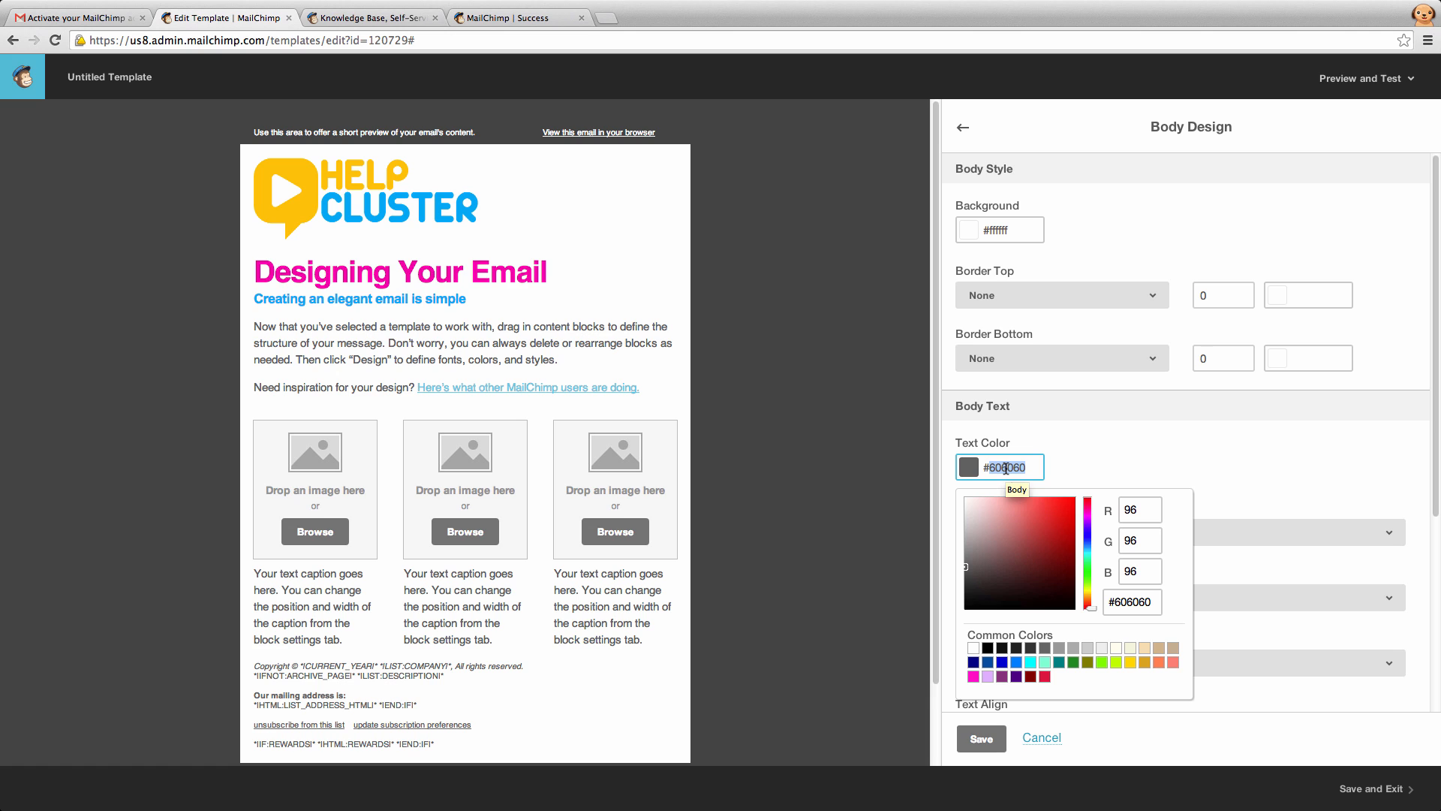
pyautogui.write('444444')
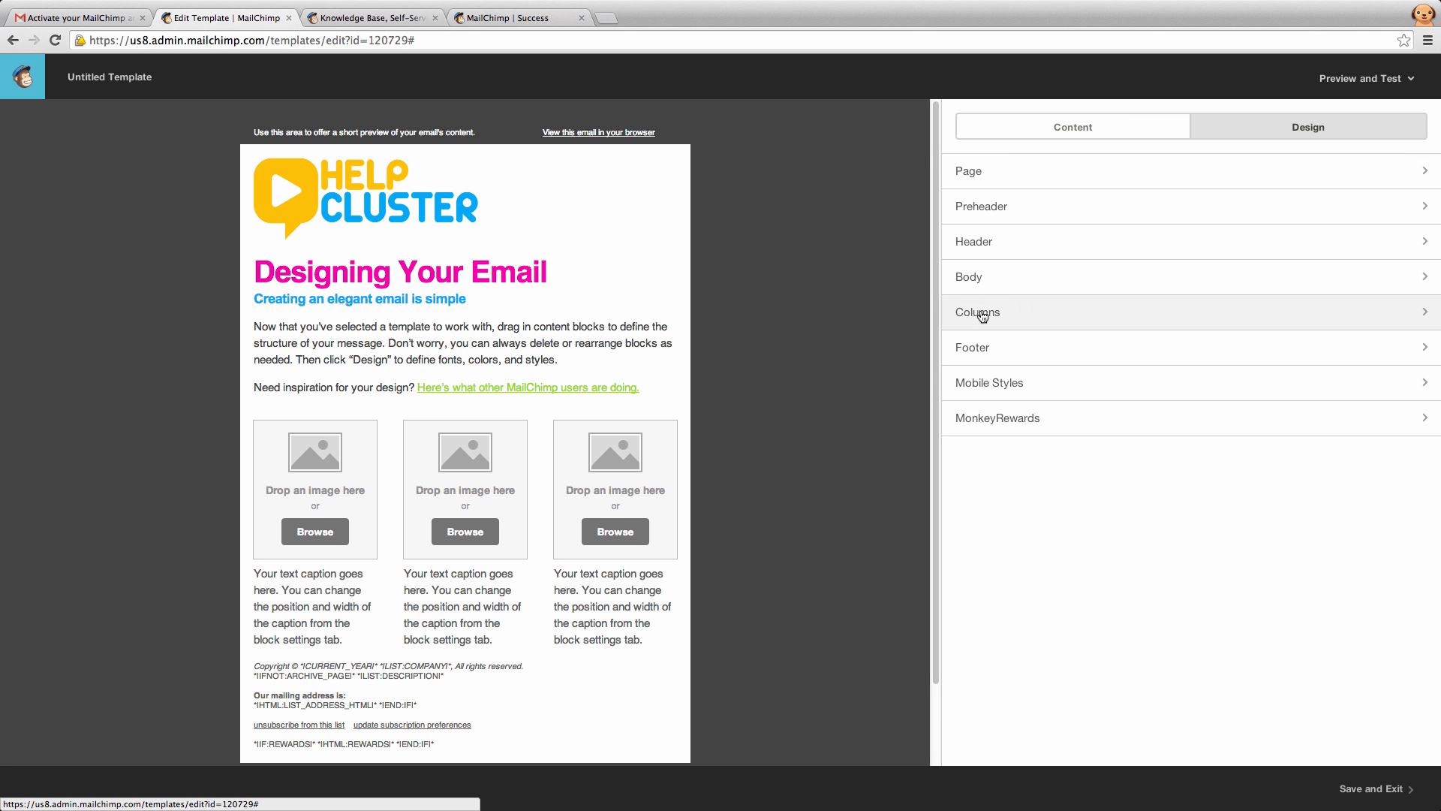
# Set the column caption text colours to grey #4… and links to green #98db03, then save
pyautogui.click(978, 312)
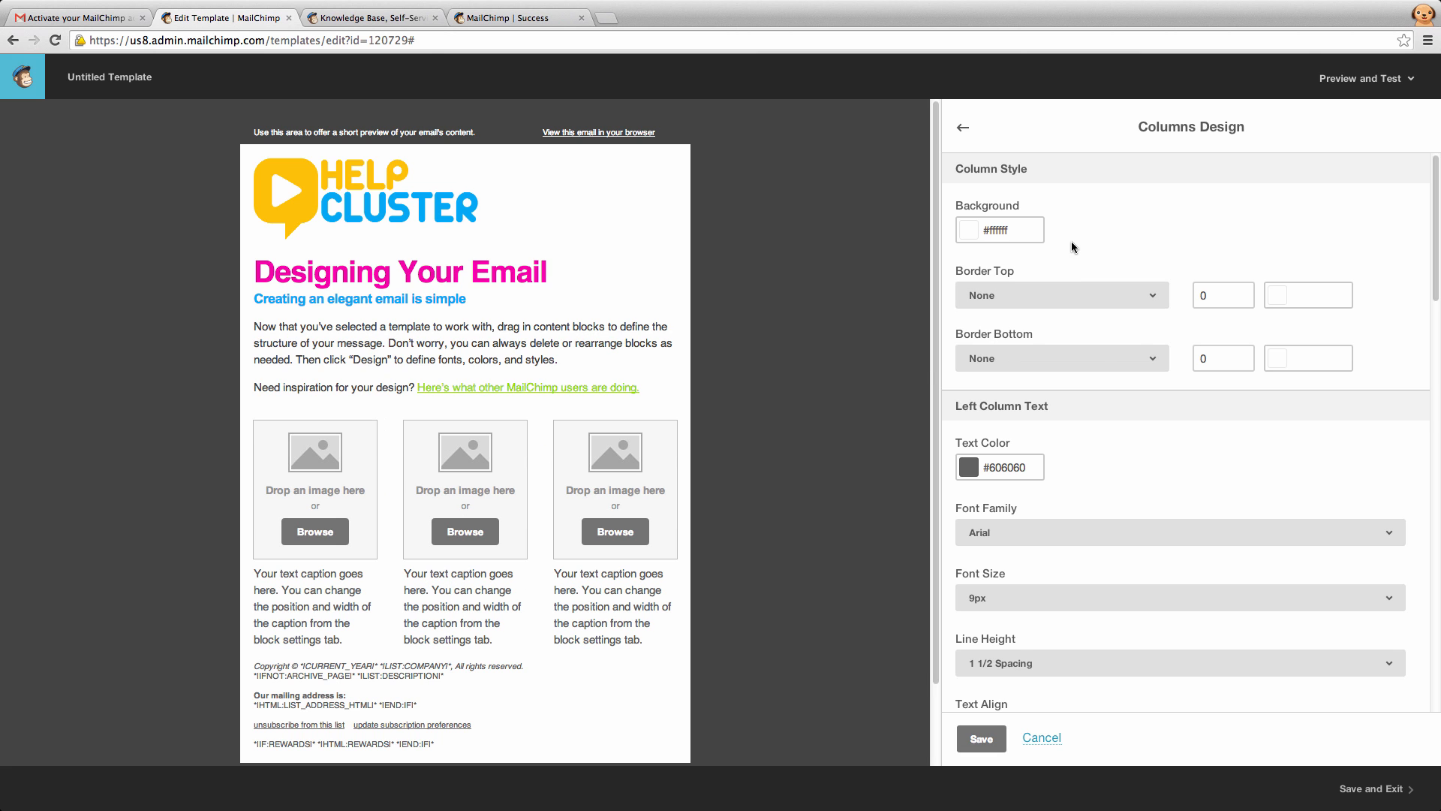
pyautogui.click(1000, 229)
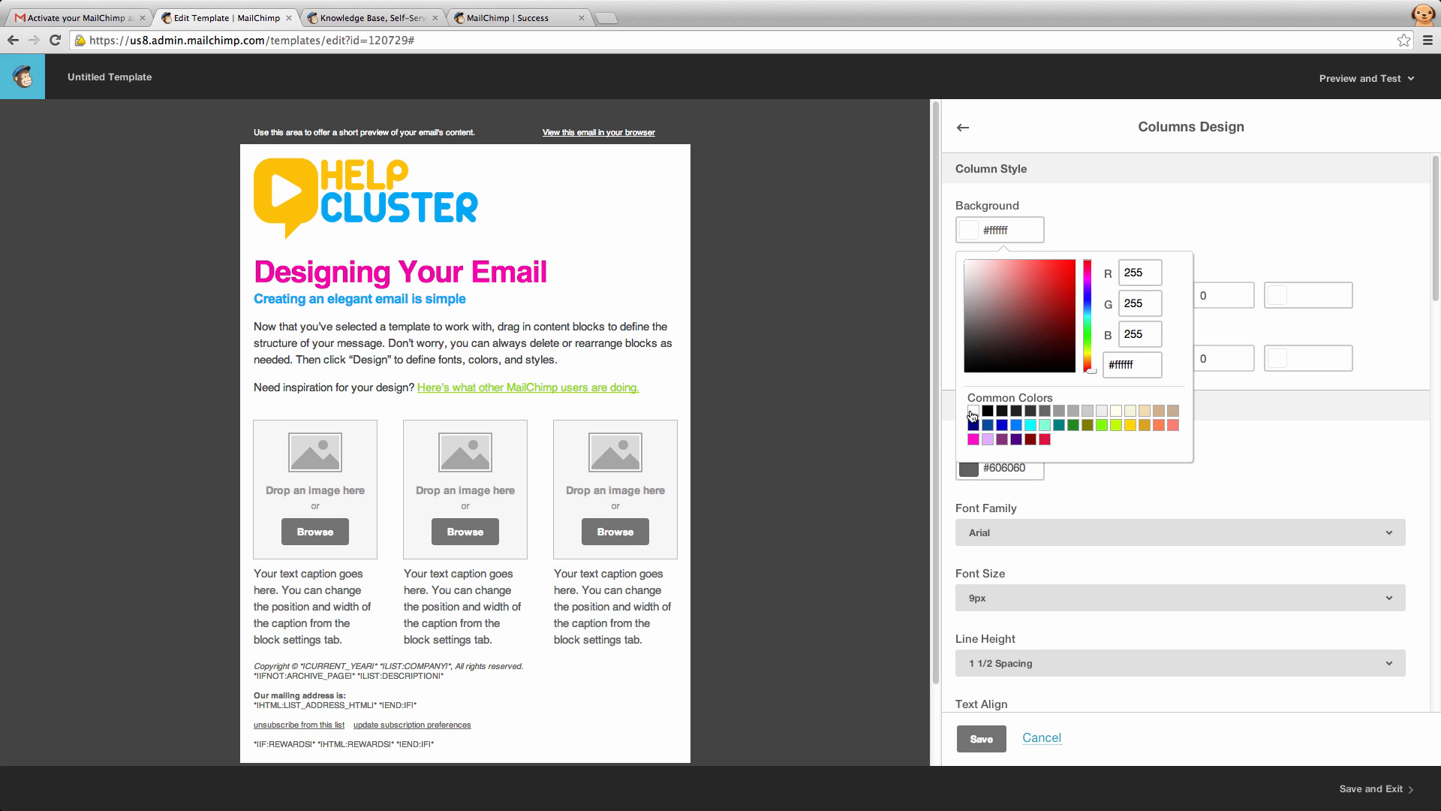
pyautogui.click(1005, 469)
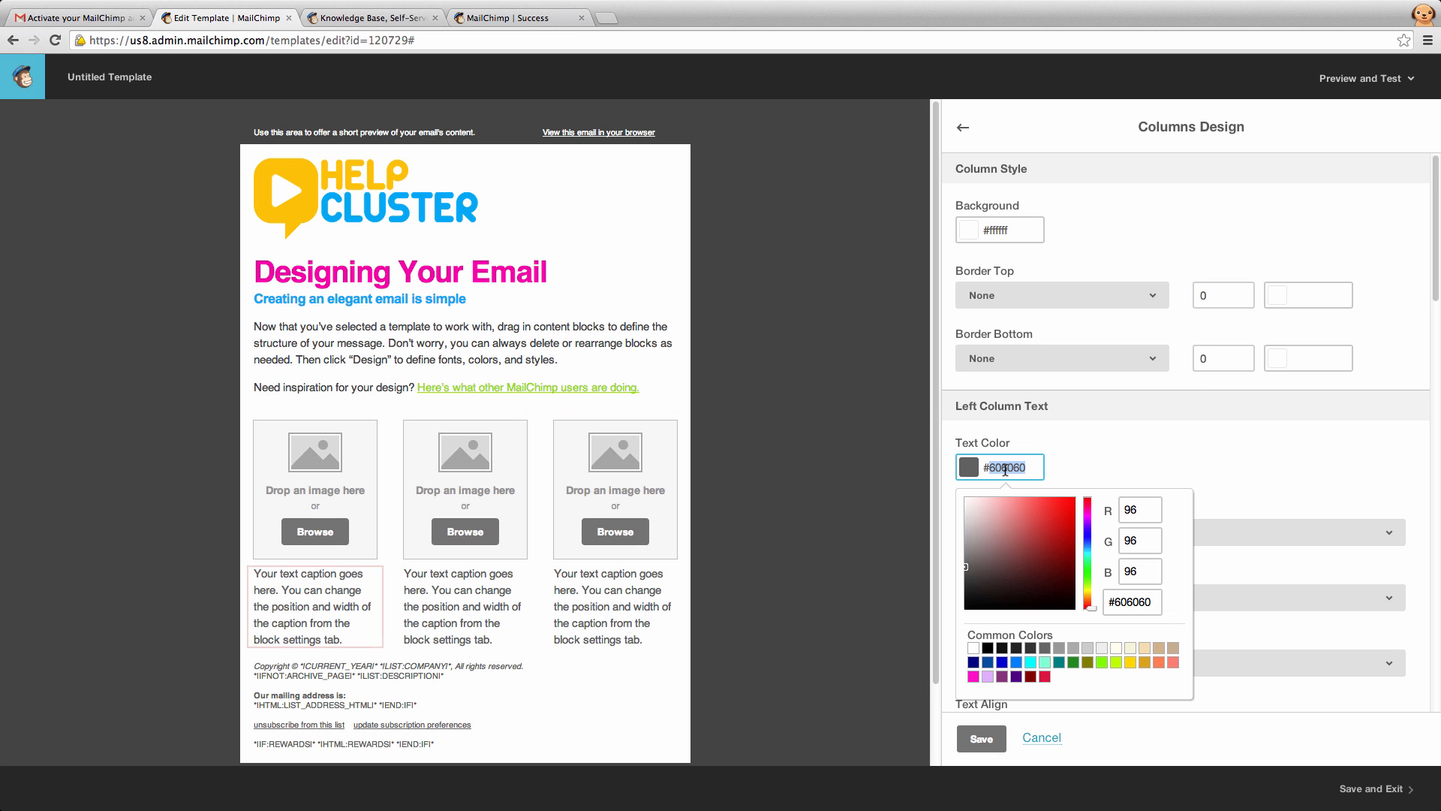
pyautogui.write('#4')
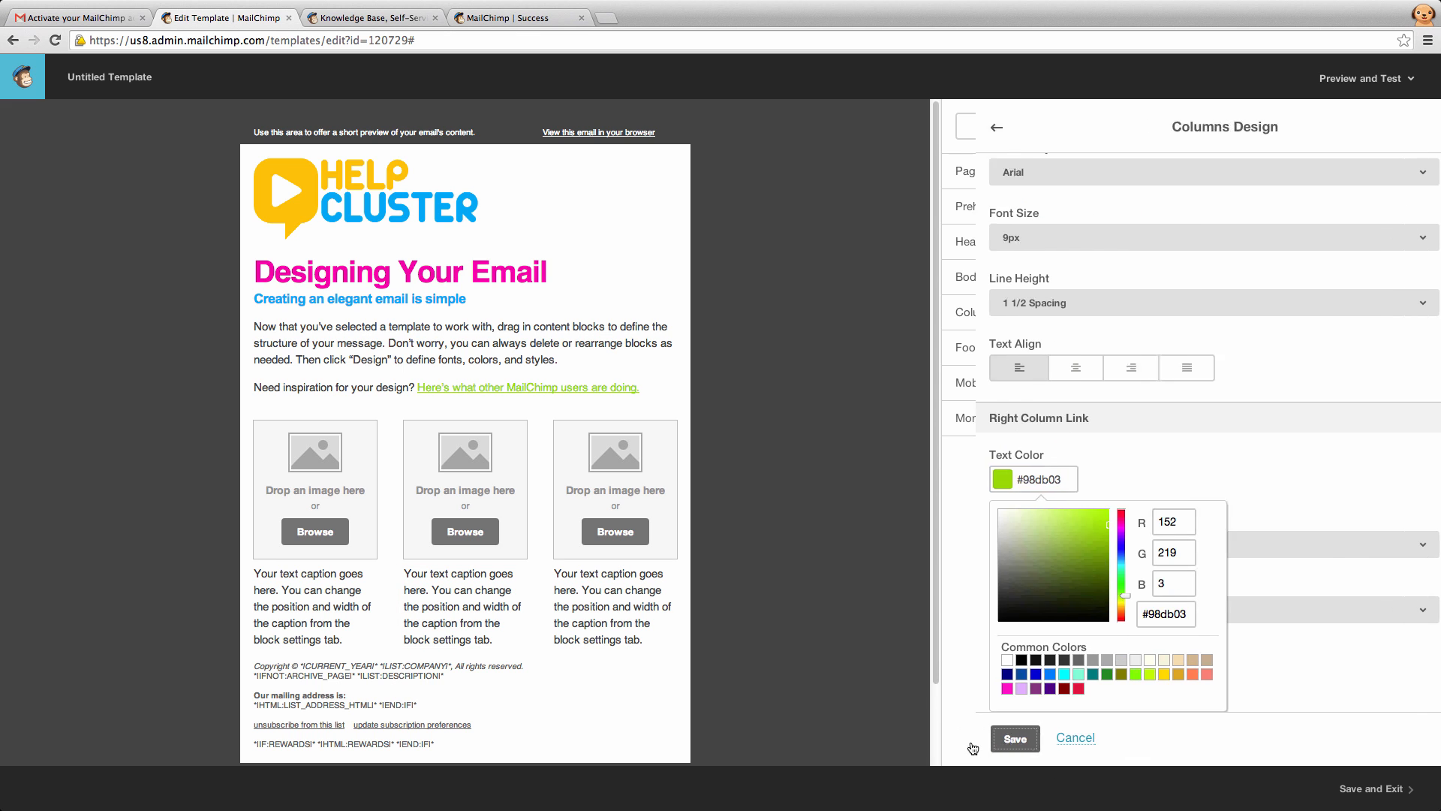
pyautogui.click(1015, 737)
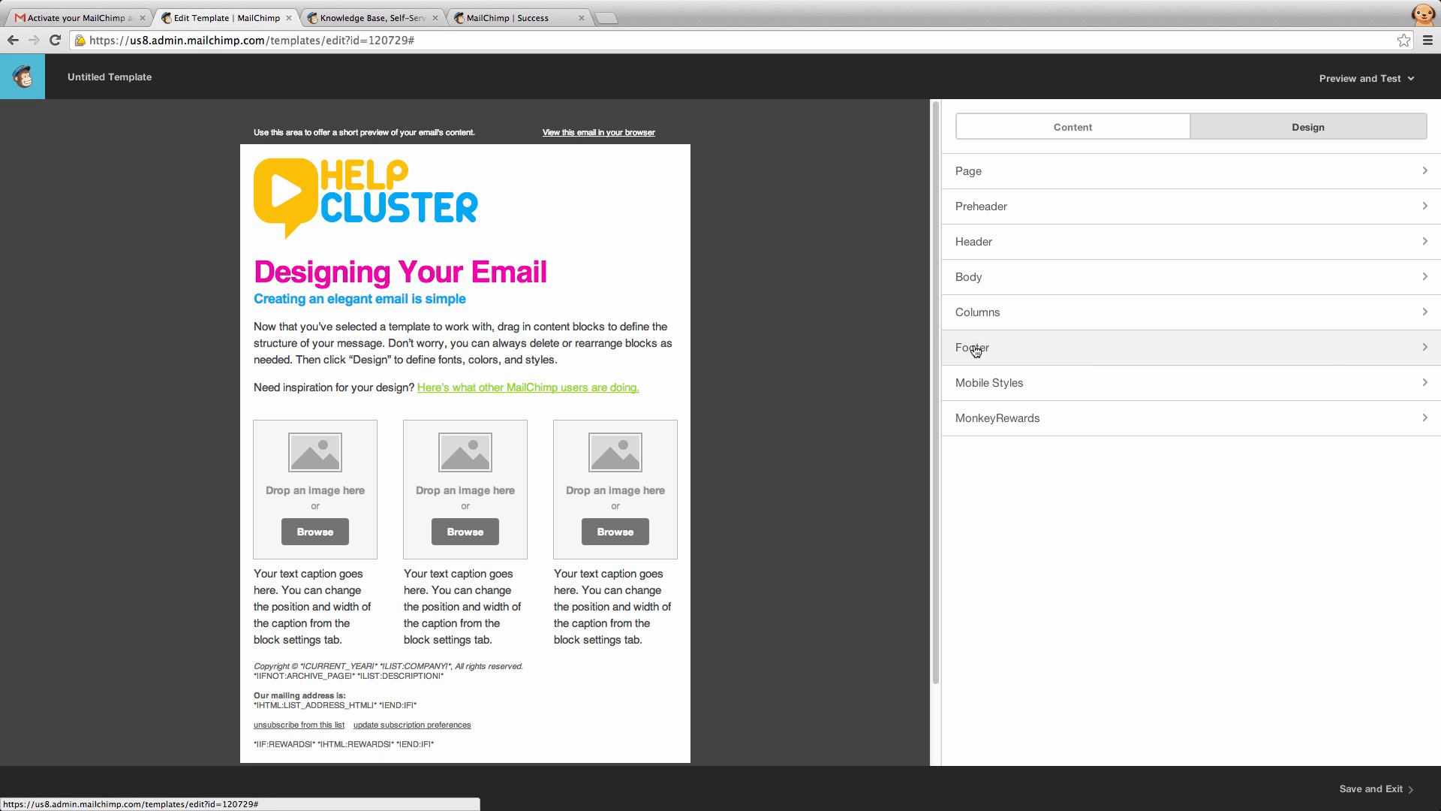
# Give the footer background #444444 with white #fff text and links, and save it
pyautogui.click(973, 349)
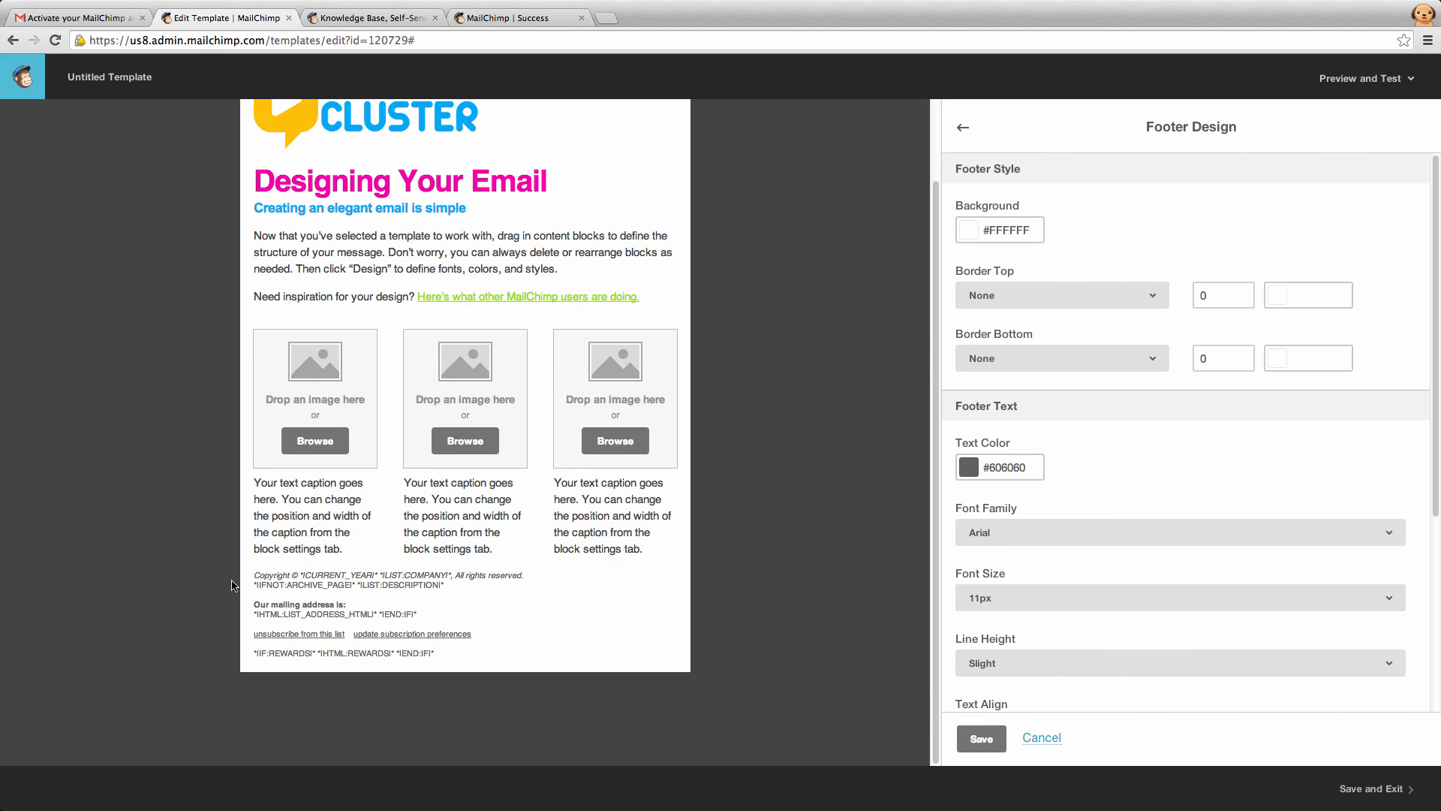
pyautogui.moveTo(355, 618)
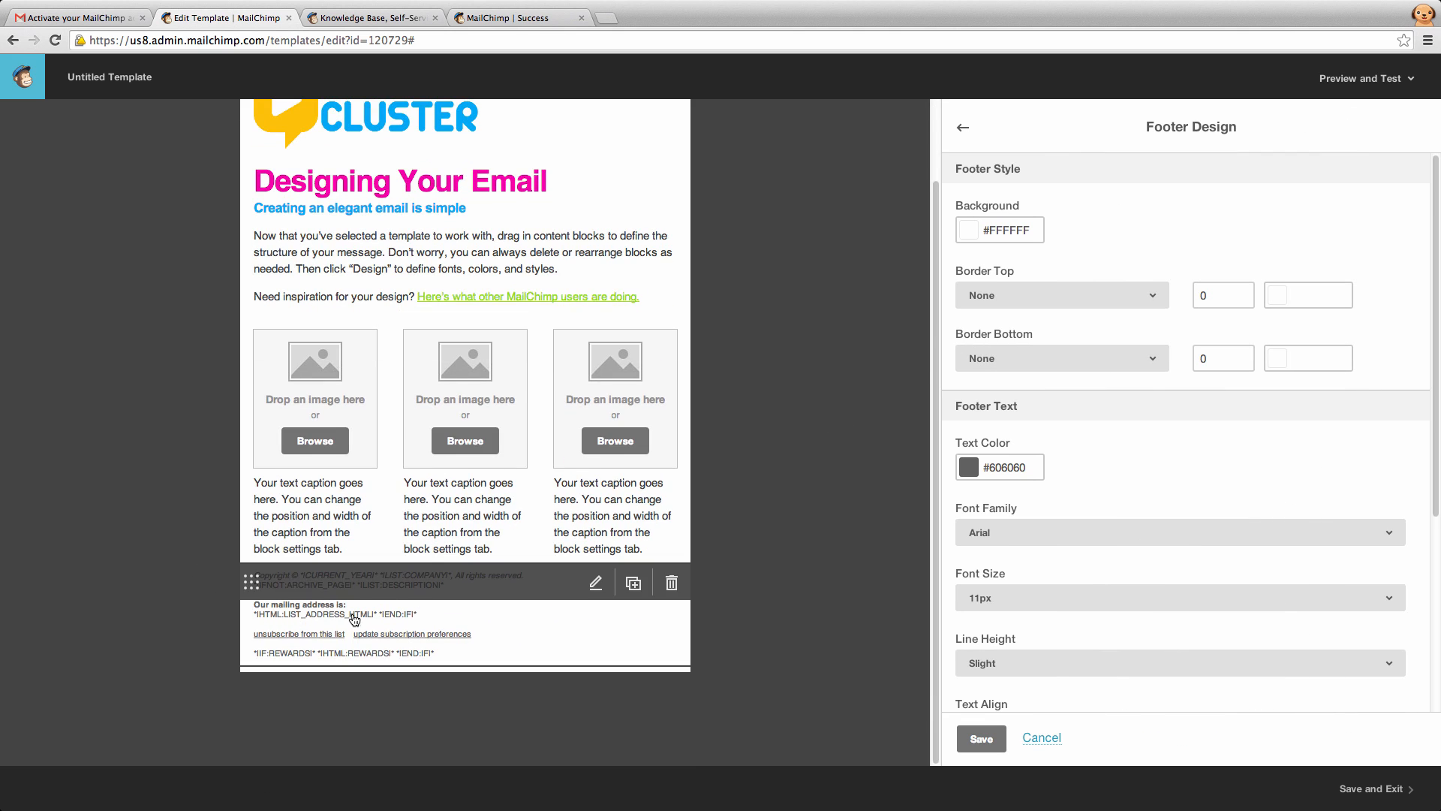
pyautogui.moveTo(322, 641)
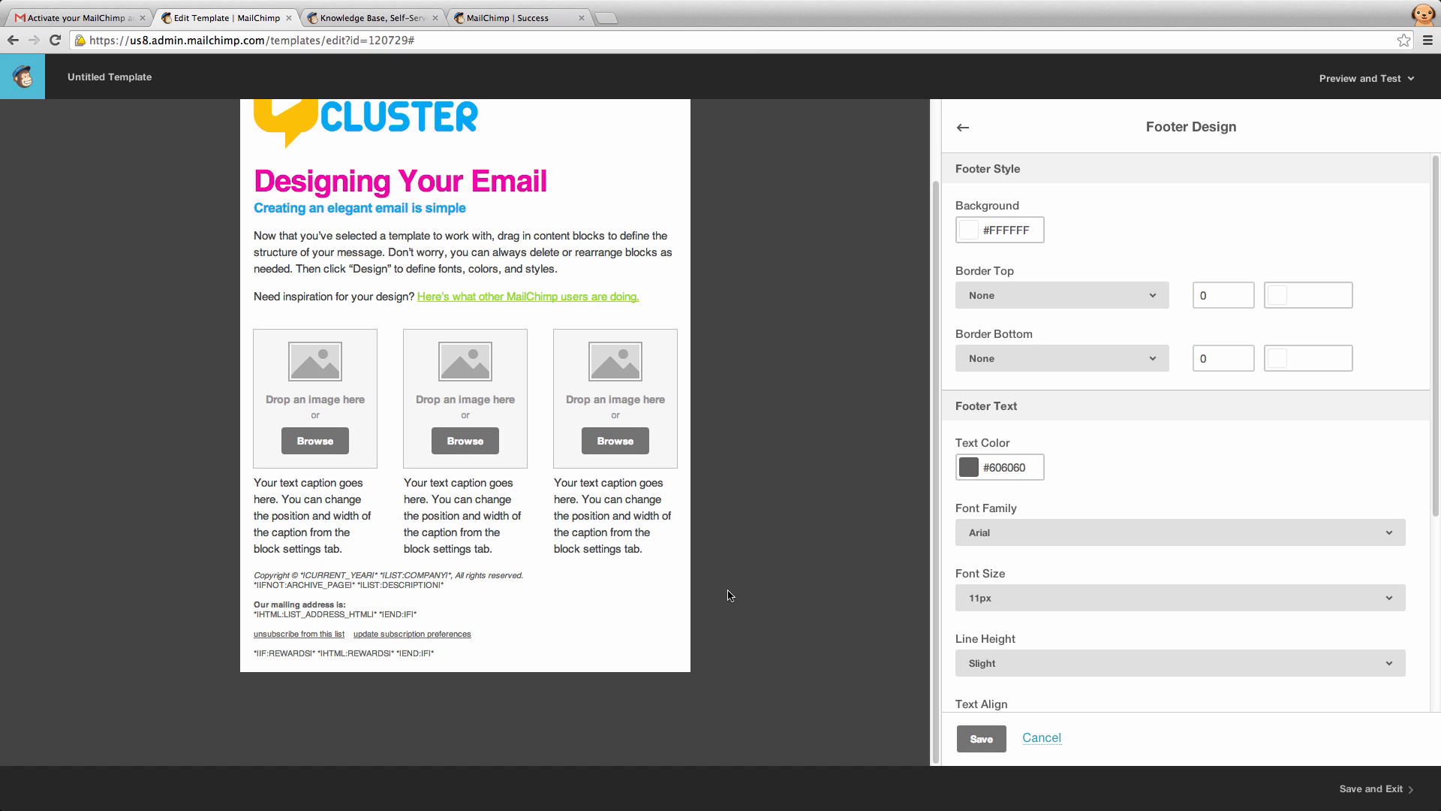
pyautogui.moveTo(1045, 225)
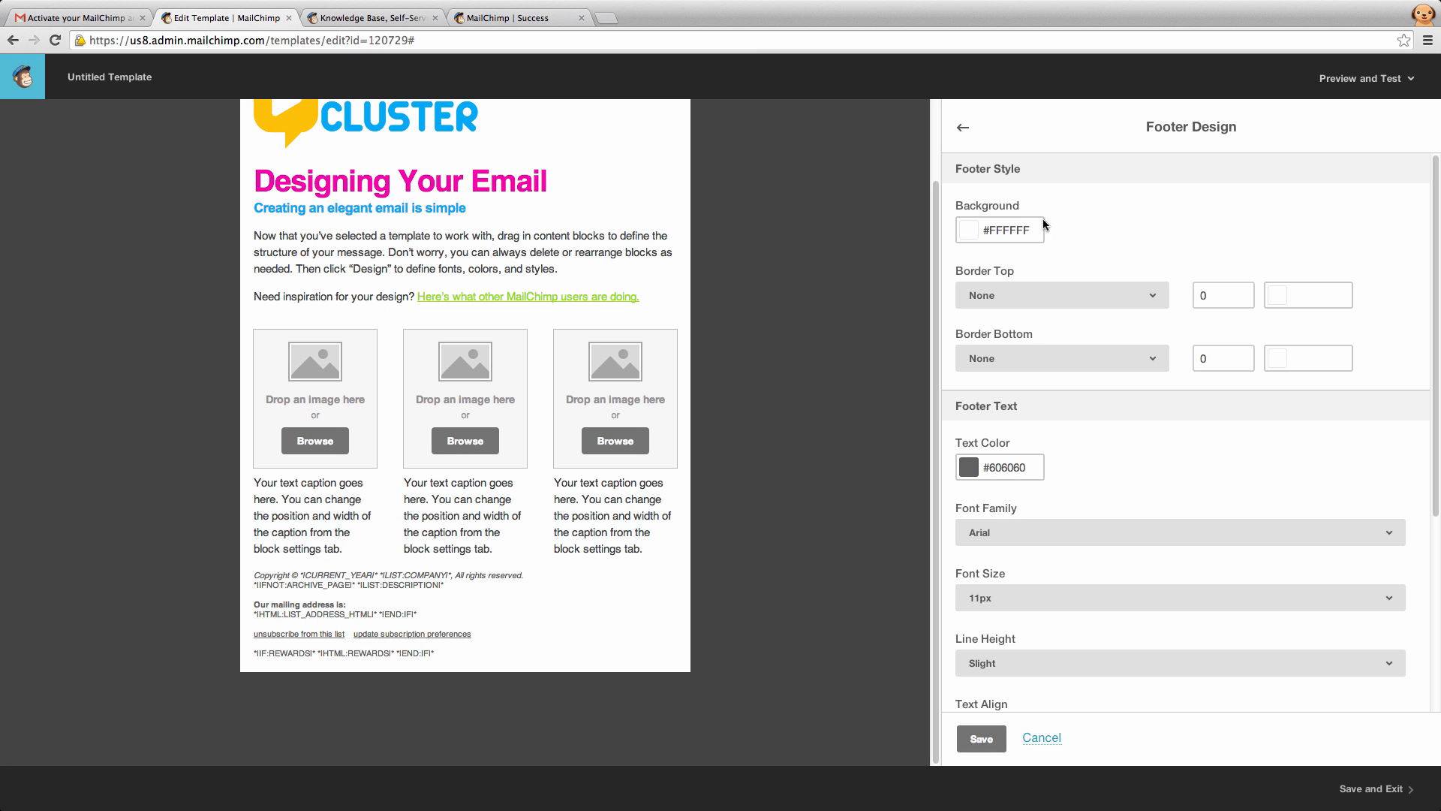
pyautogui.click(1010, 229)
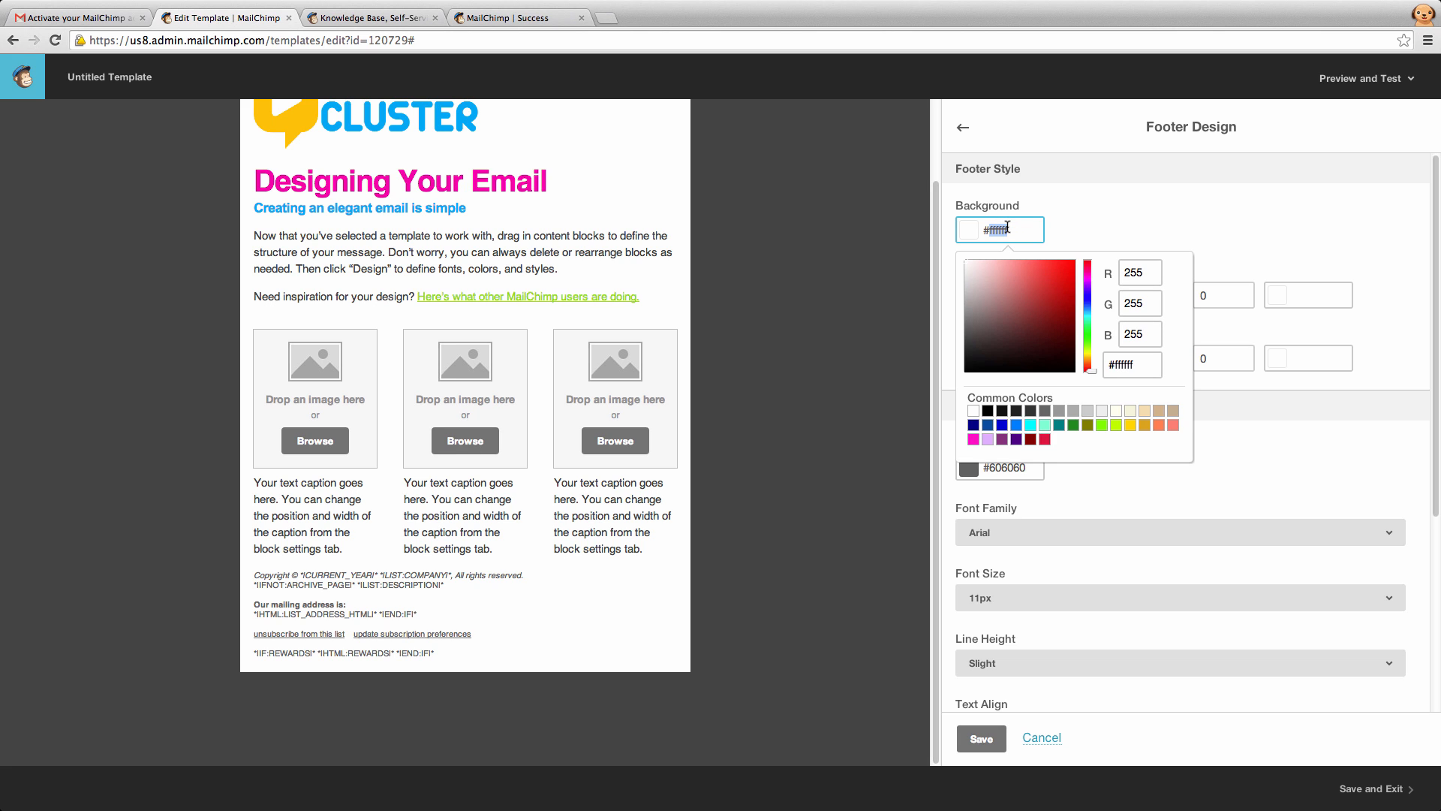
pyautogui.write('#444444')
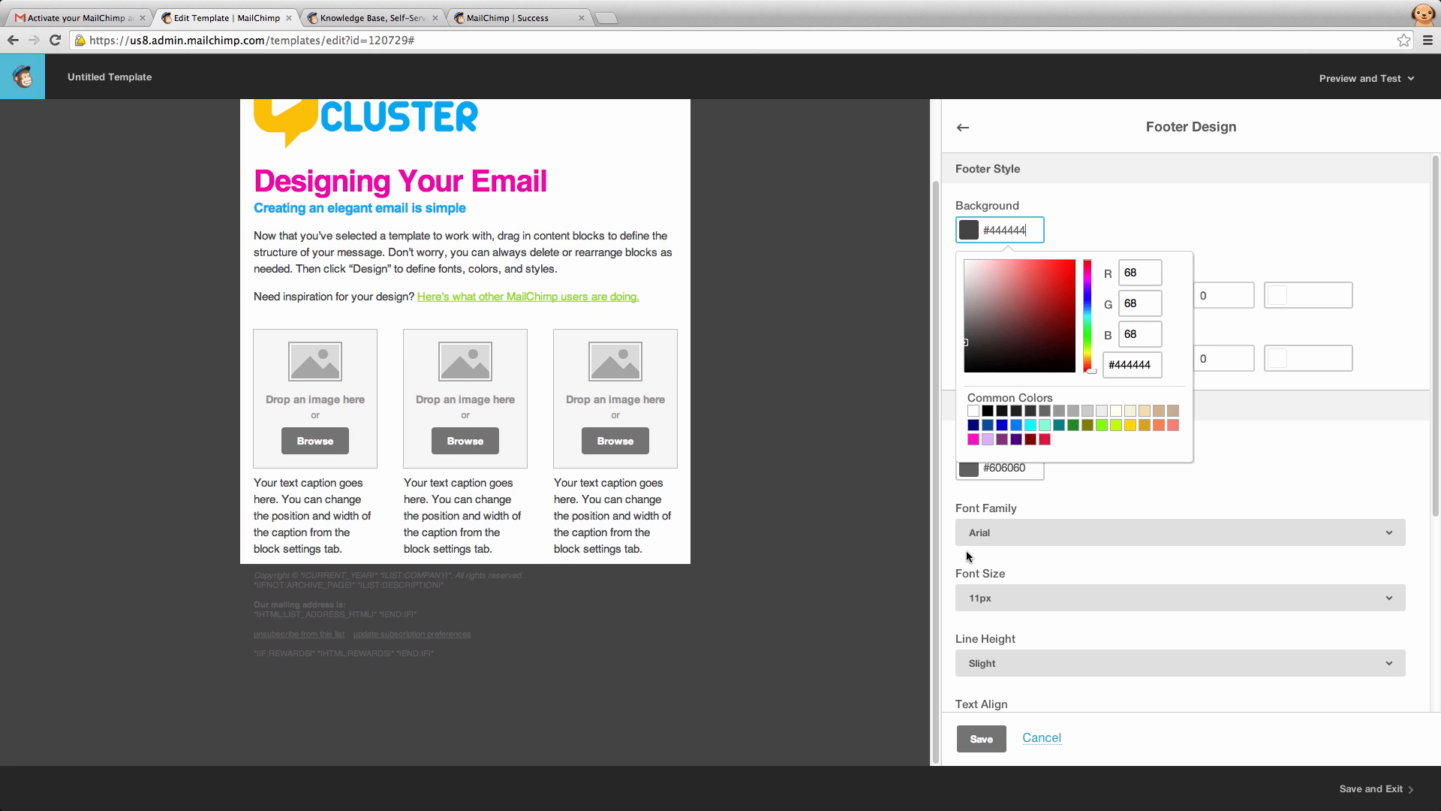
pyautogui.click(1010, 467)
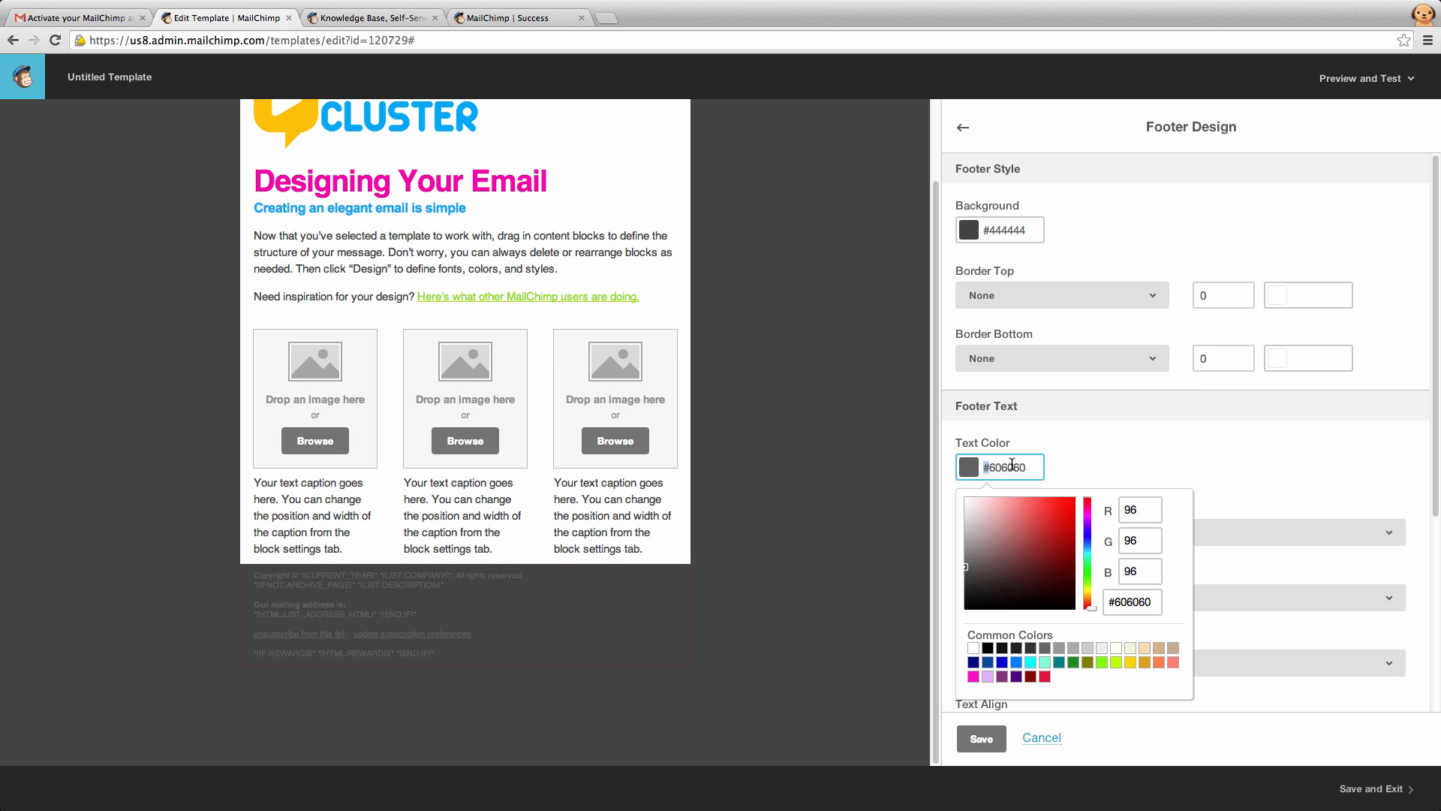
pyautogui.write('#ffffff')
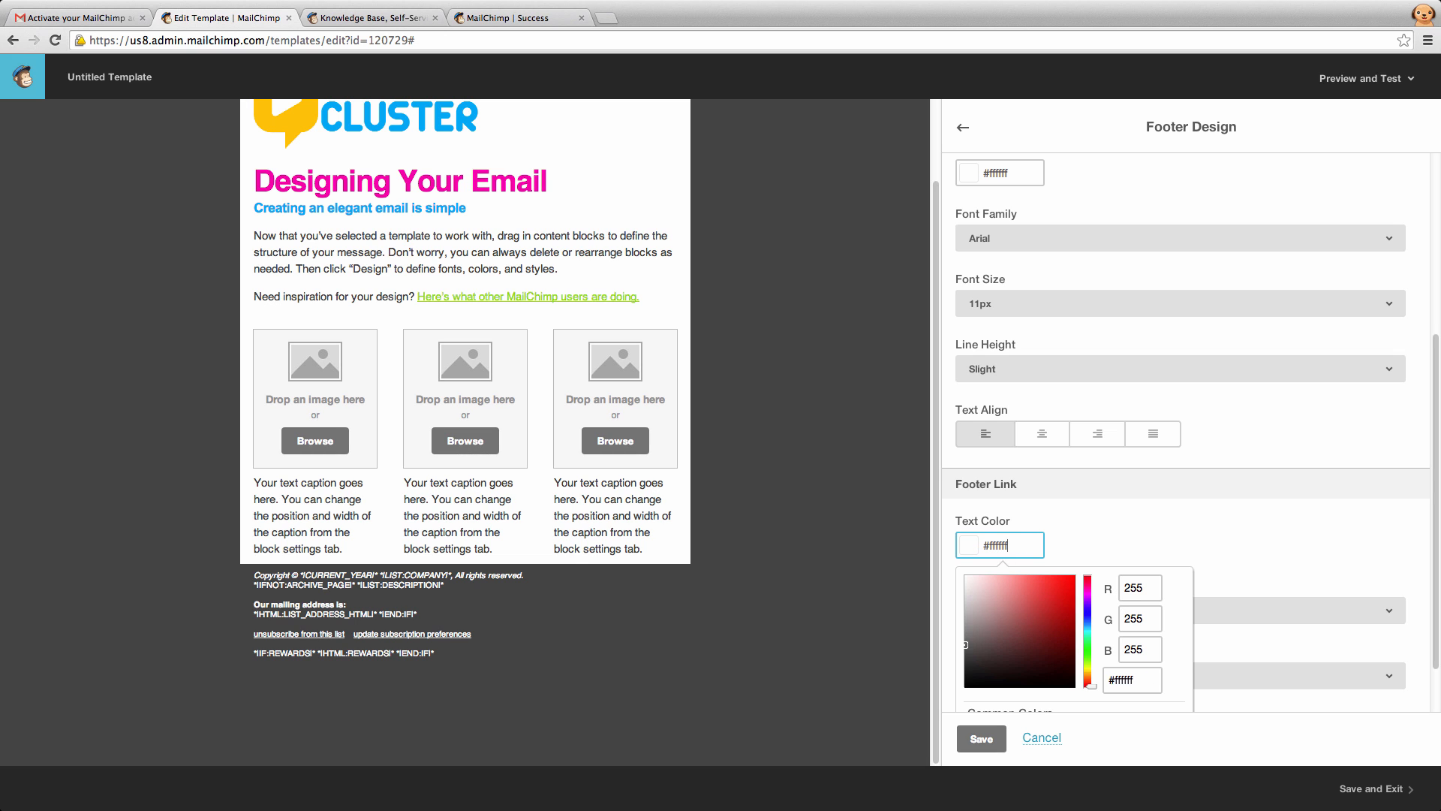
pyautogui.moveTo(973, 735)
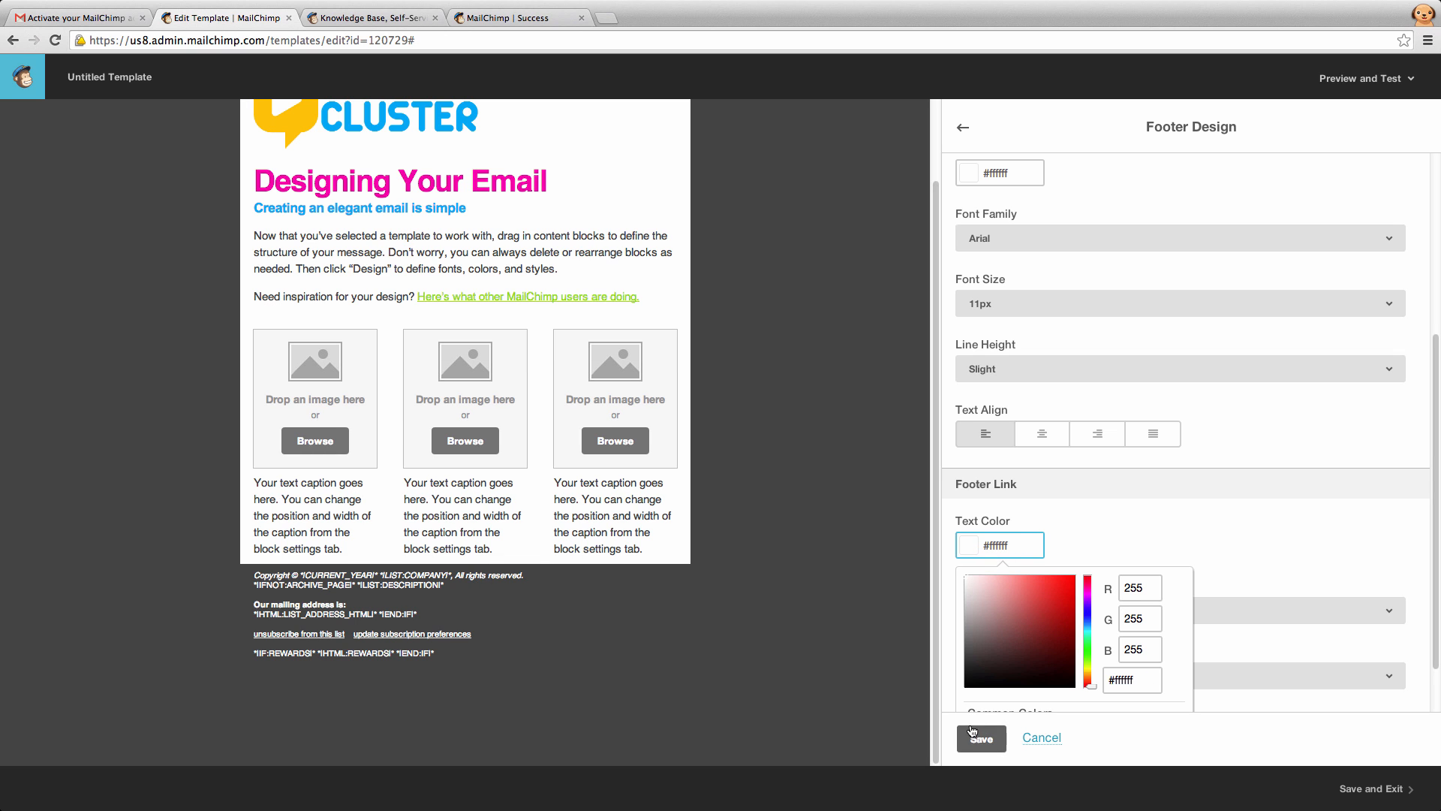
pyautogui.click(982, 738)
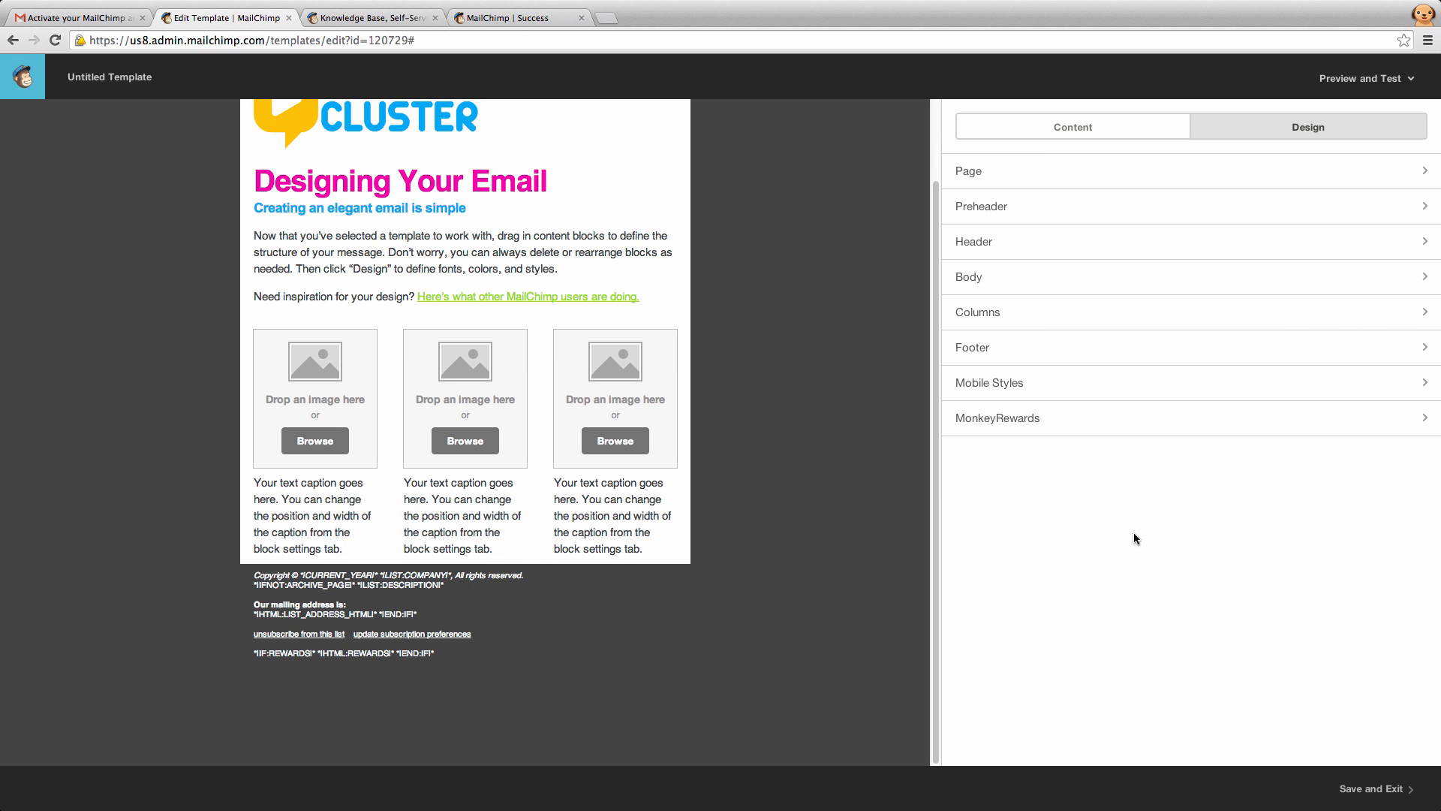
pyautogui.moveTo(993, 396)
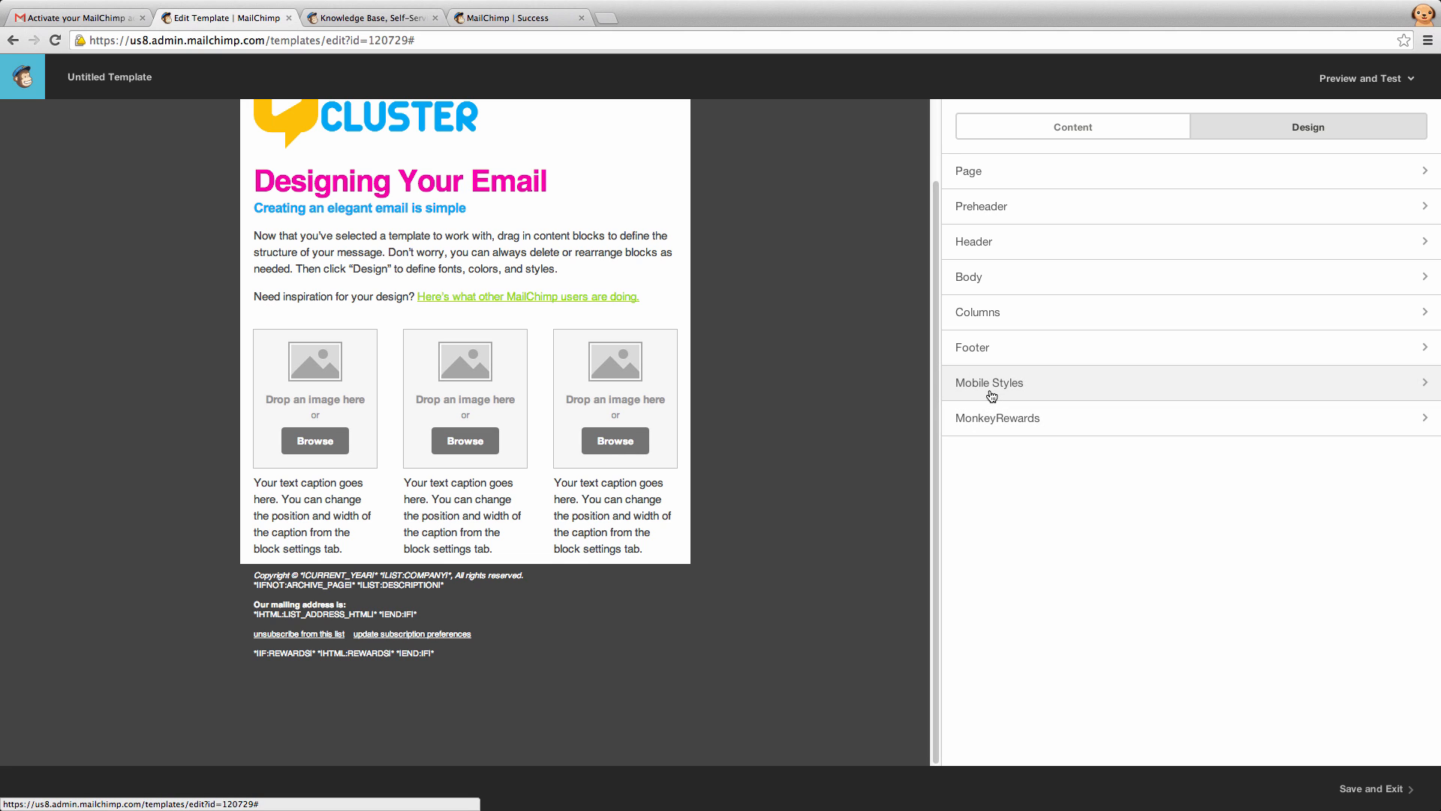
pyautogui.moveTo(1000, 426)
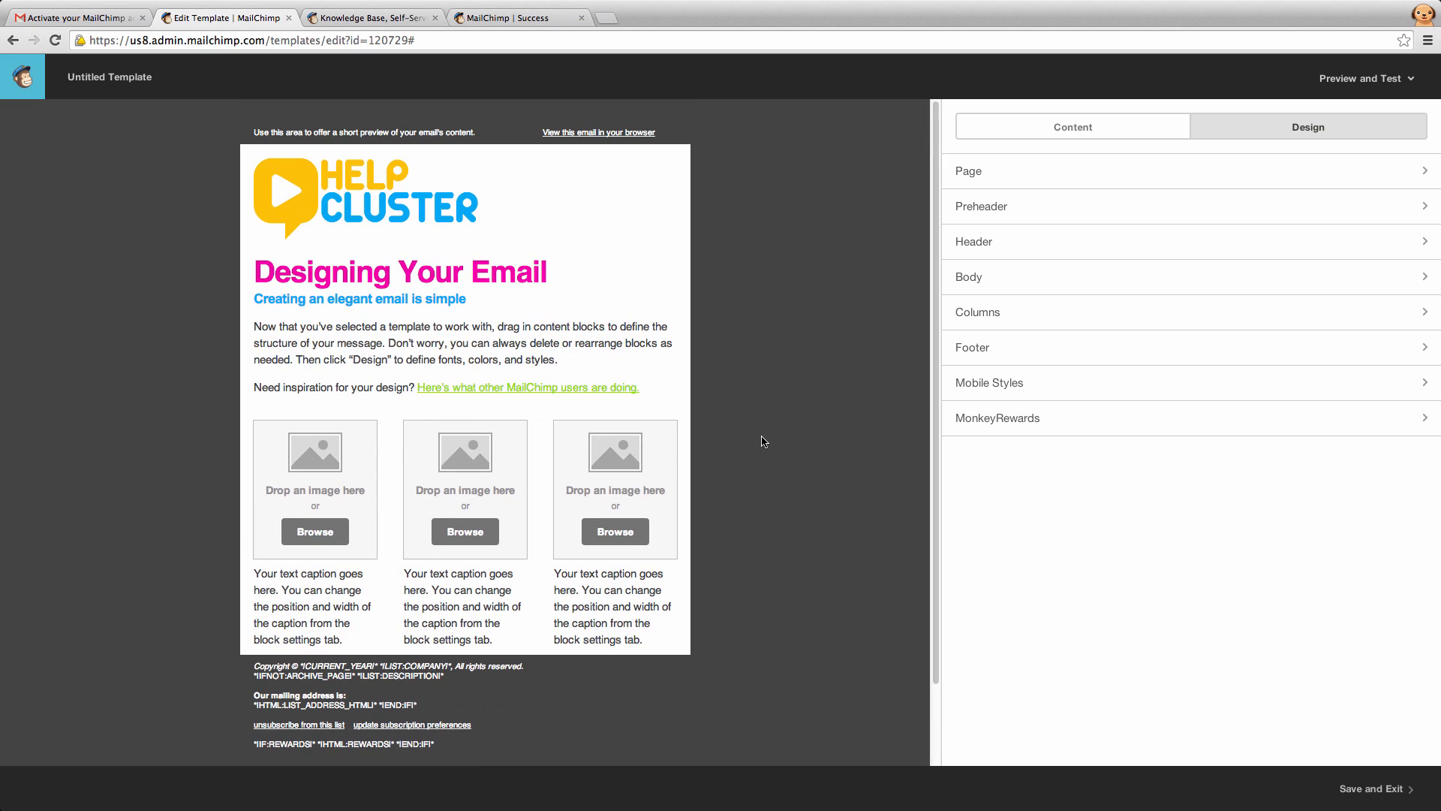
# Switch back to the Content view and show the Preview and Test menu
pyautogui.click(1072, 126)
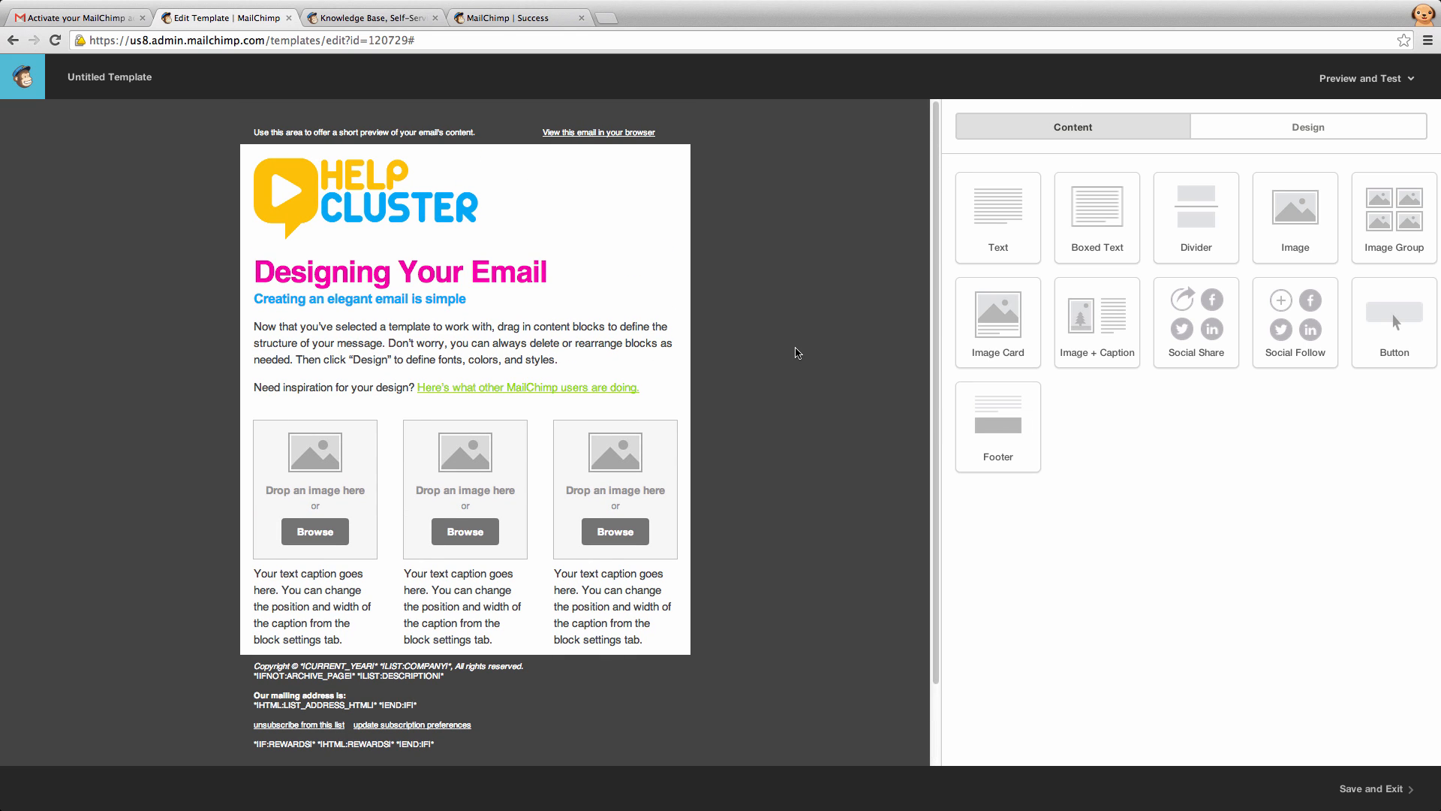
pyautogui.click(1361, 78)
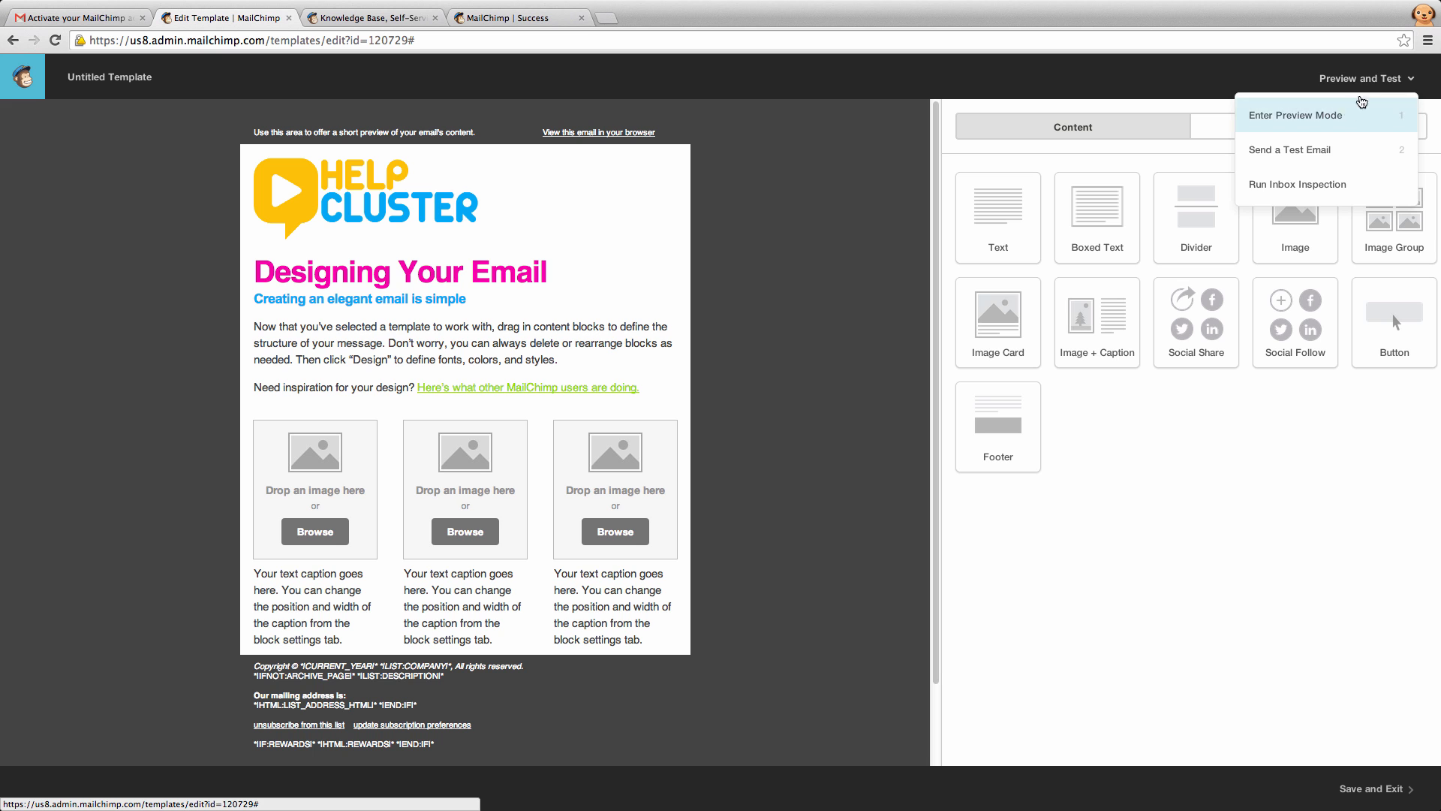
pyautogui.click(1290, 149)
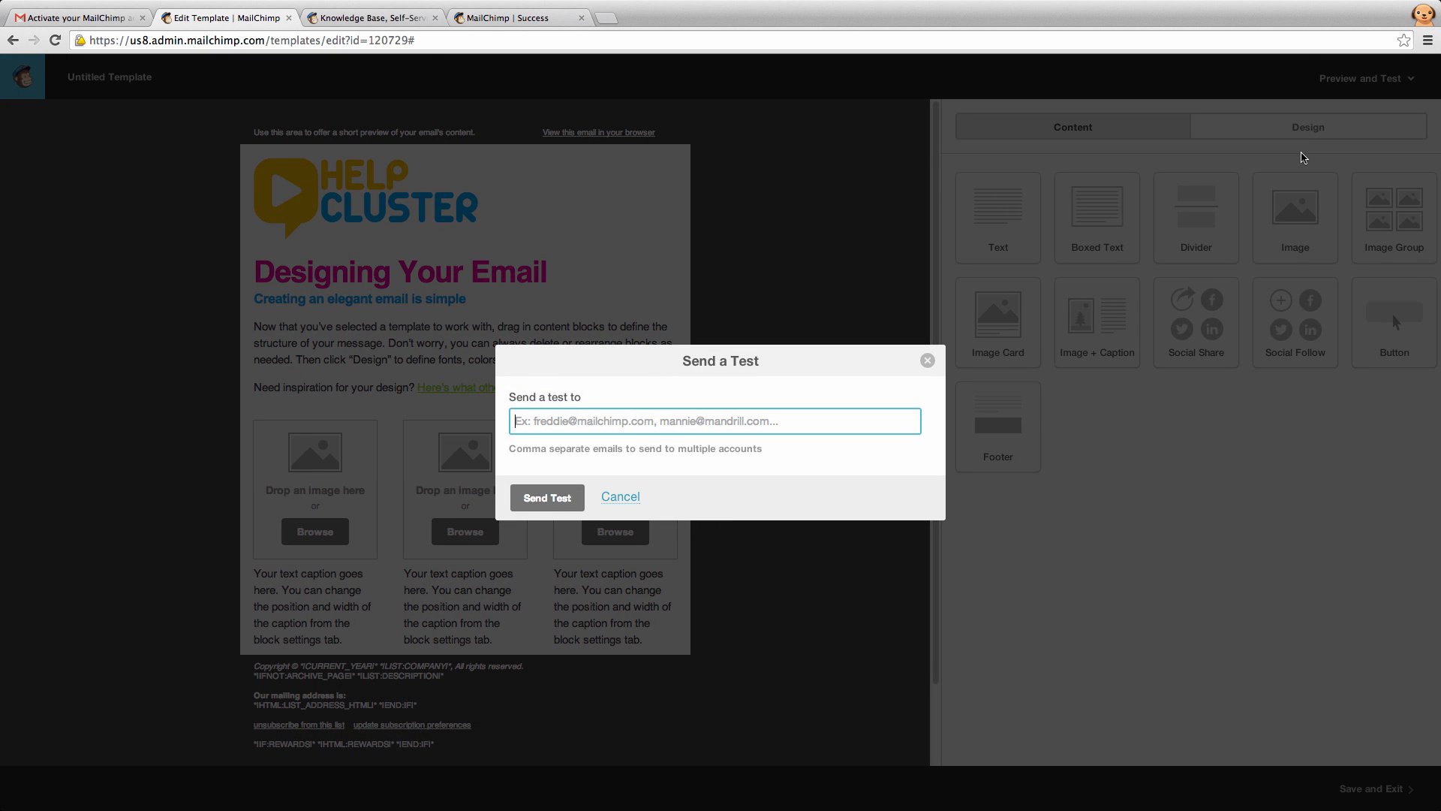
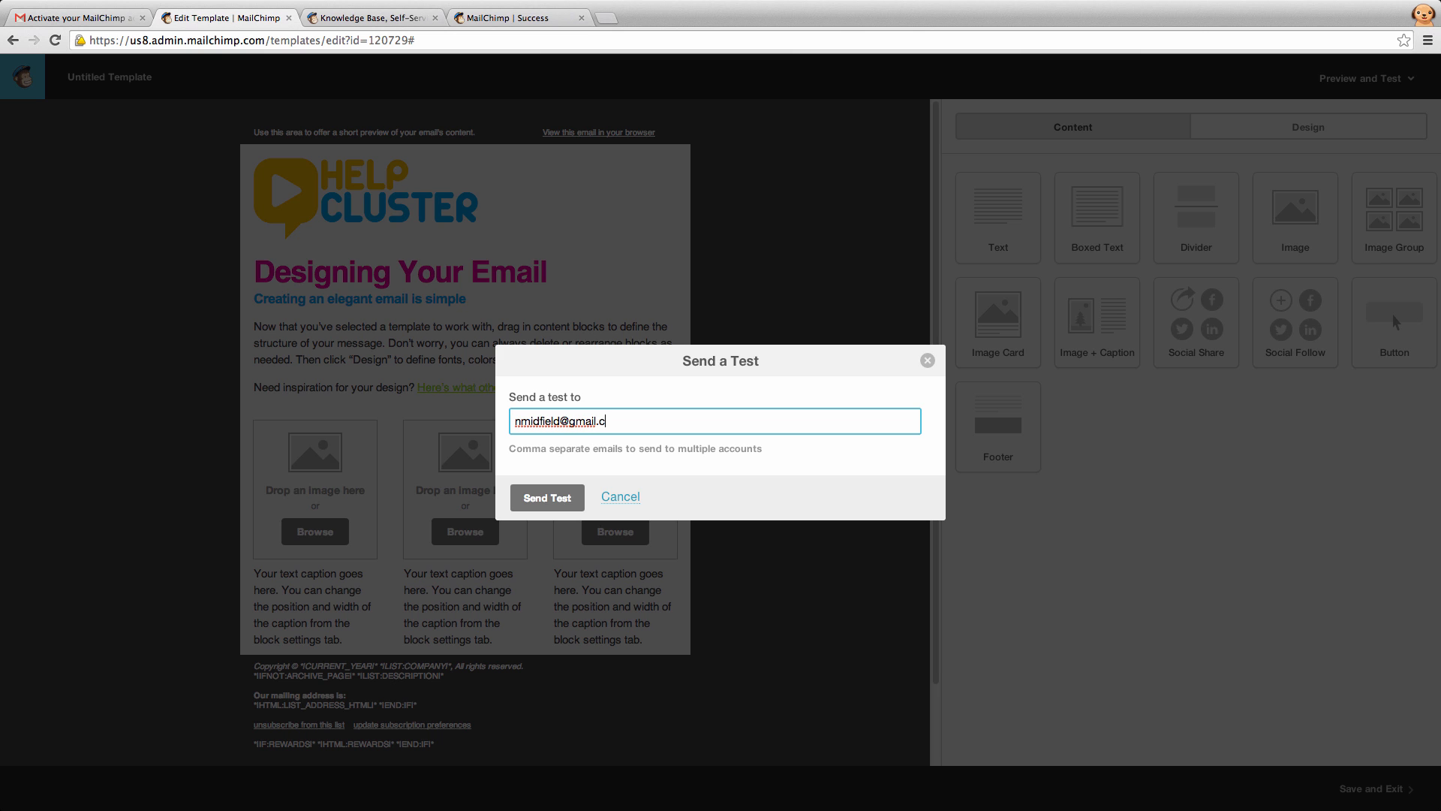
pyautogui.click(547, 497)
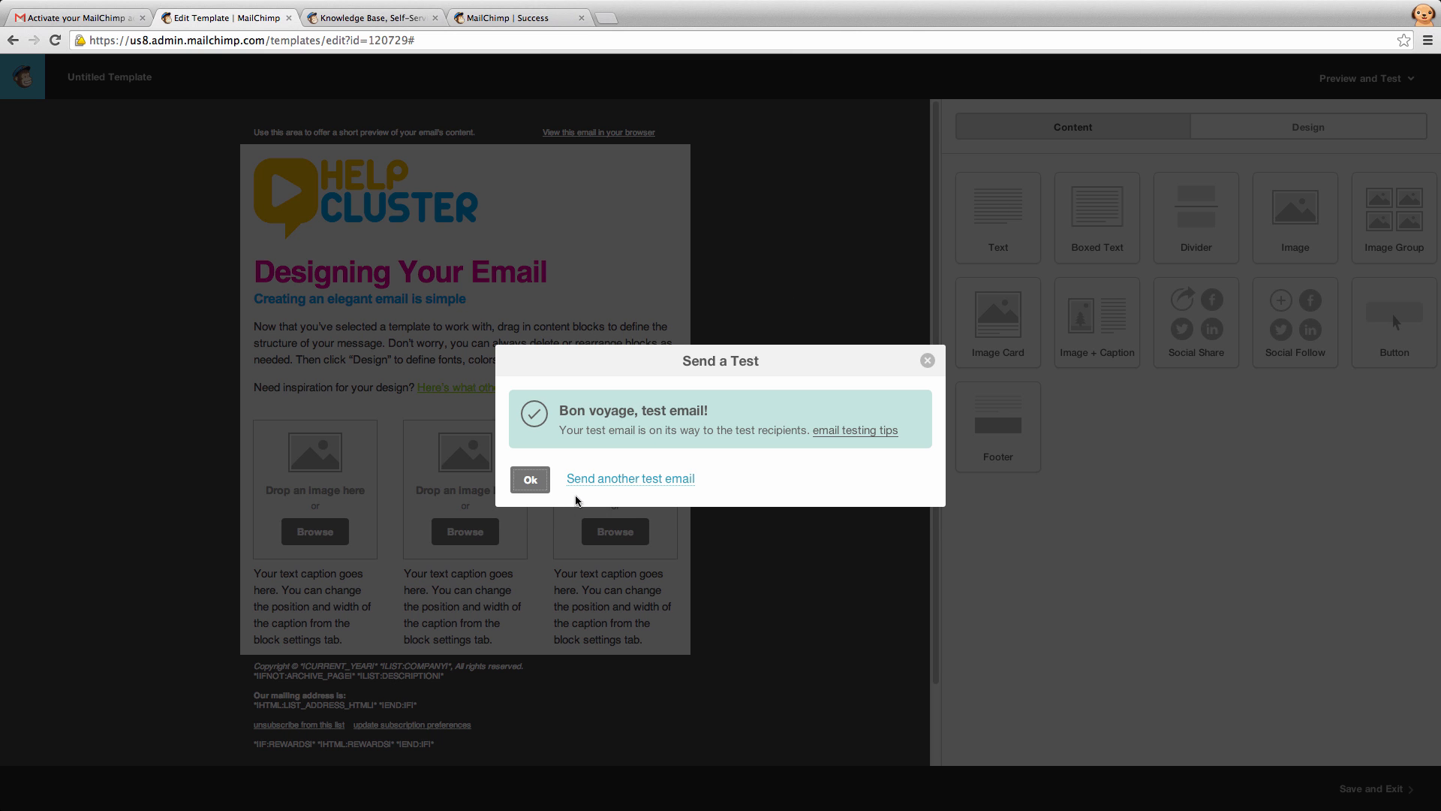
pyautogui.click(530, 479)
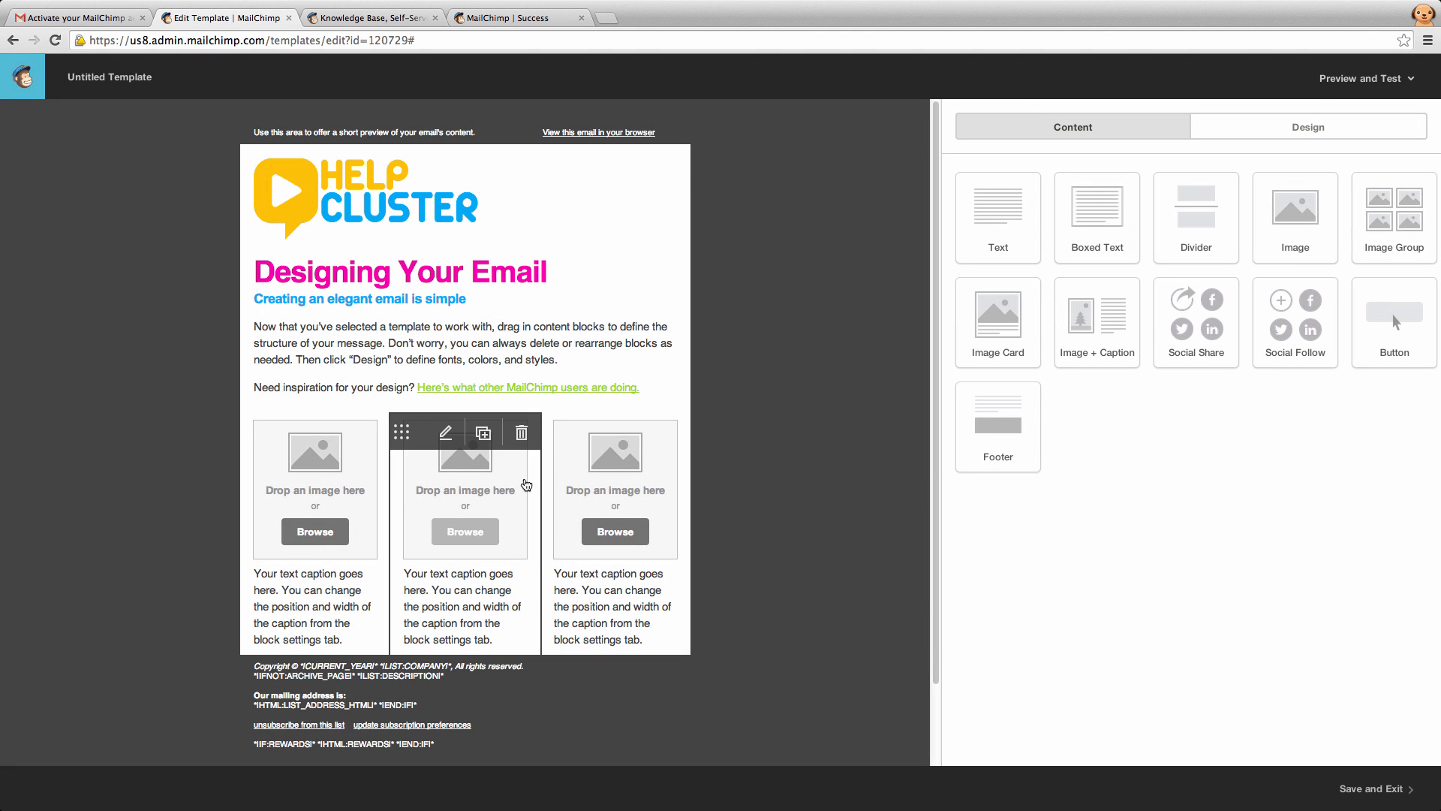
pyautogui.click(68, 14)
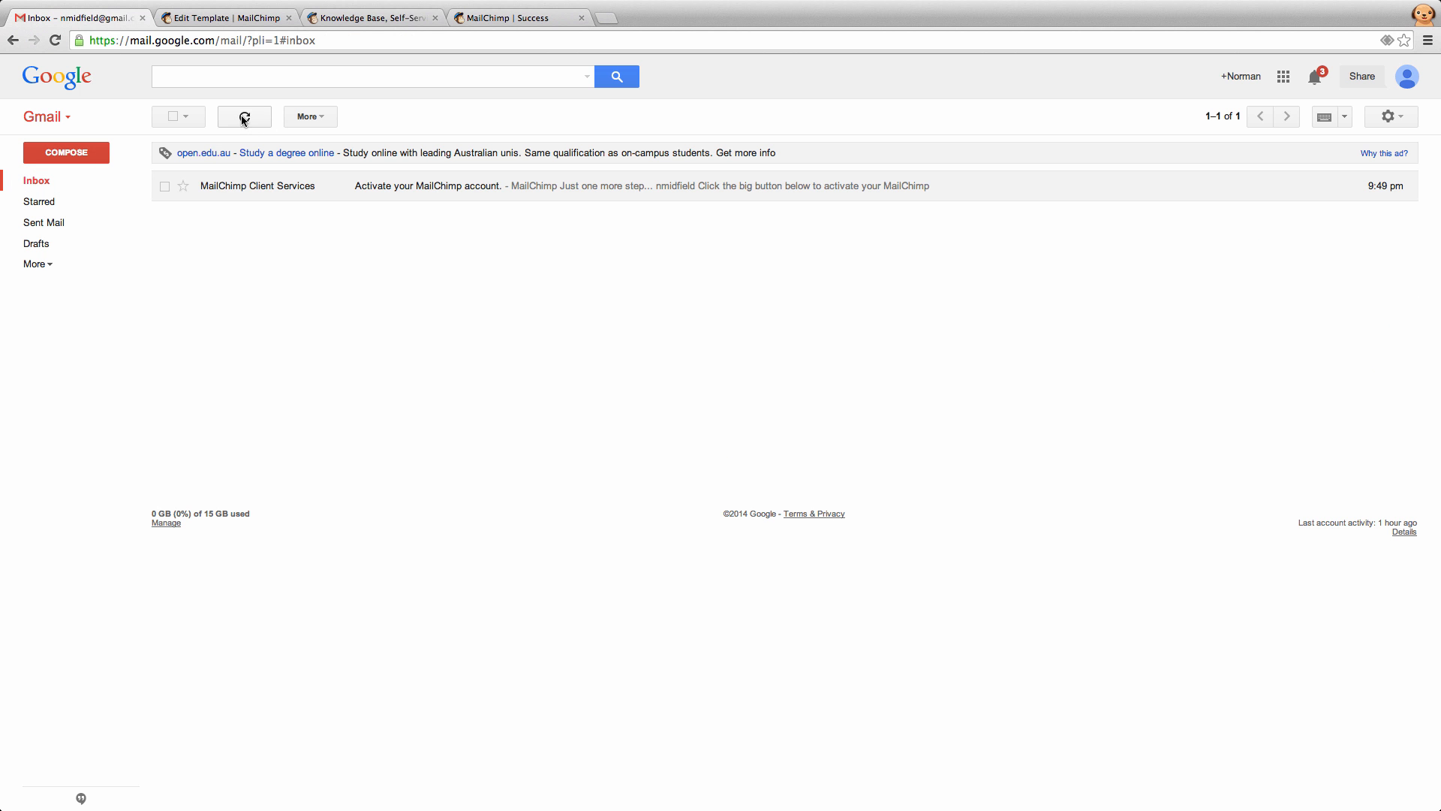
# Refresh the inbox, read the MailChimp Template Test email with images shown, and return to MailChimp
pyautogui.click(244, 117)
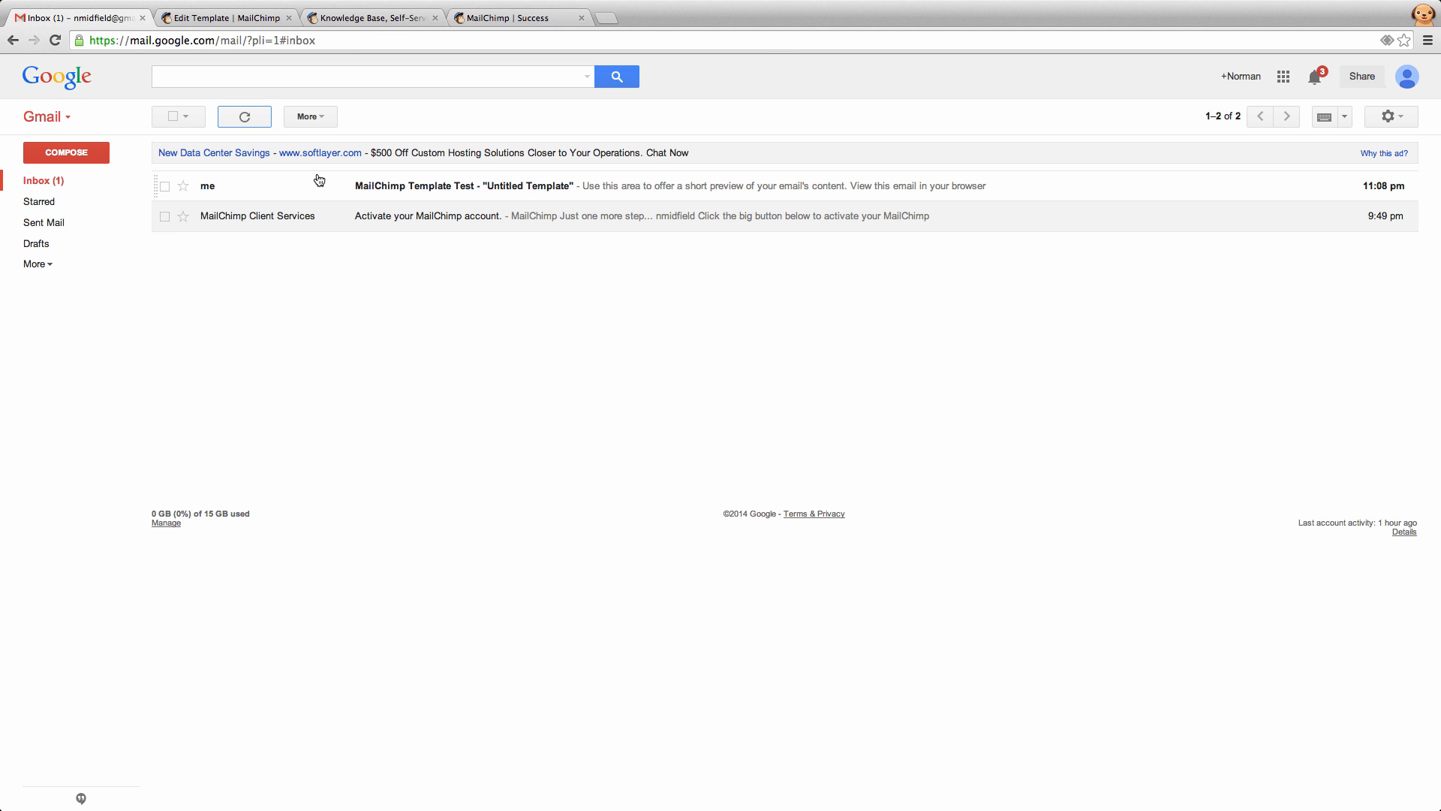
pyautogui.click(486, 186)
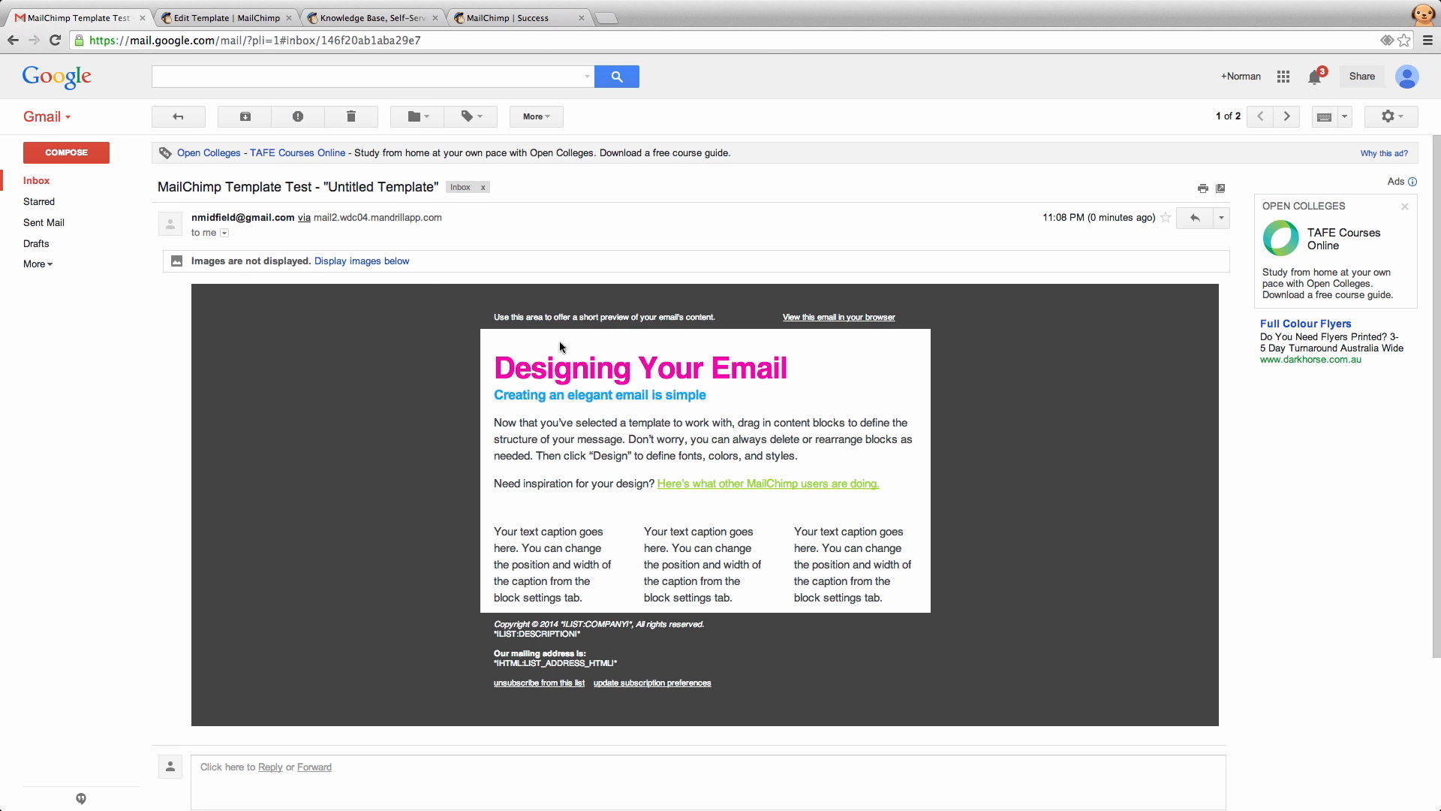
pyautogui.moveTo(285, 292)
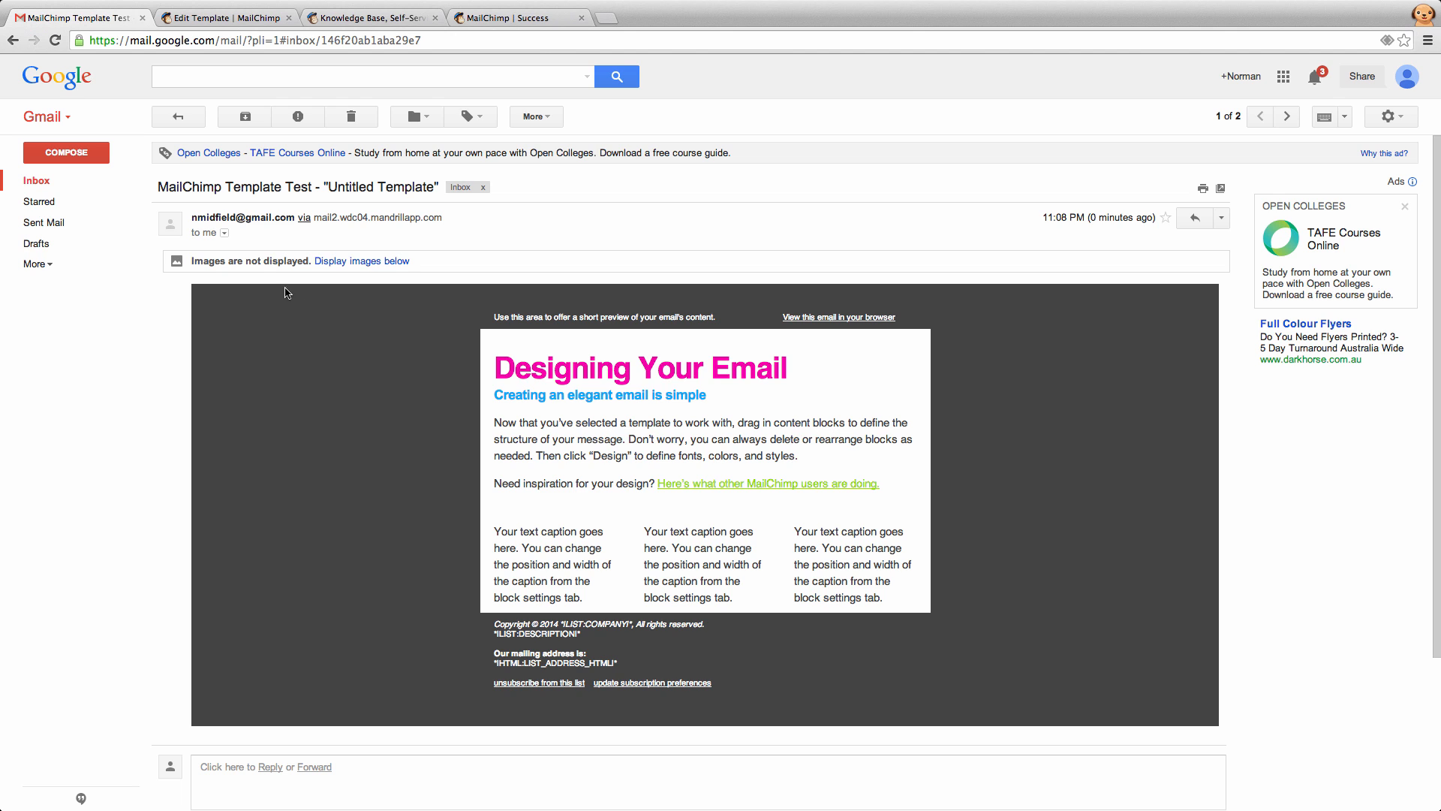
pyautogui.click(362, 261)
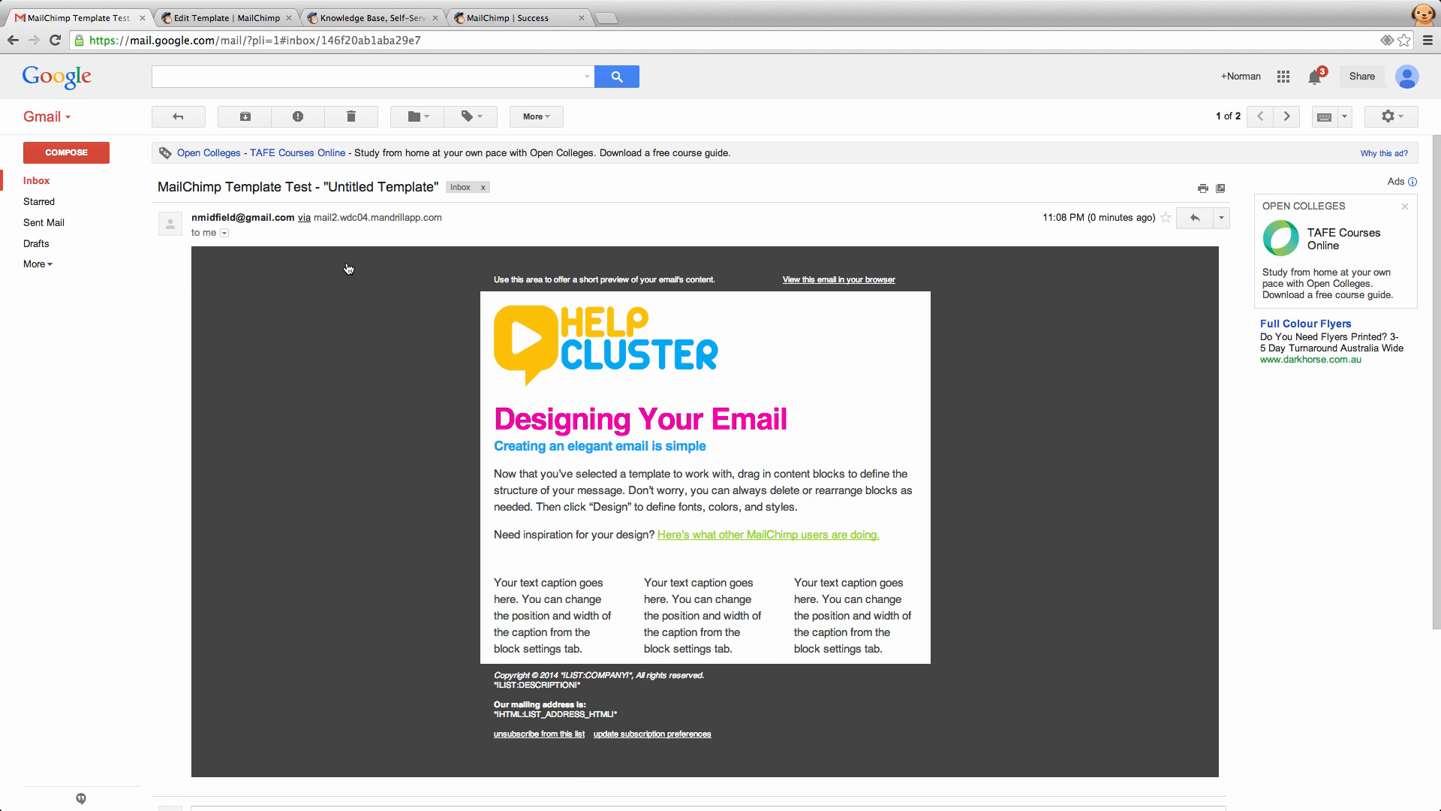
pyautogui.click(192, 15)
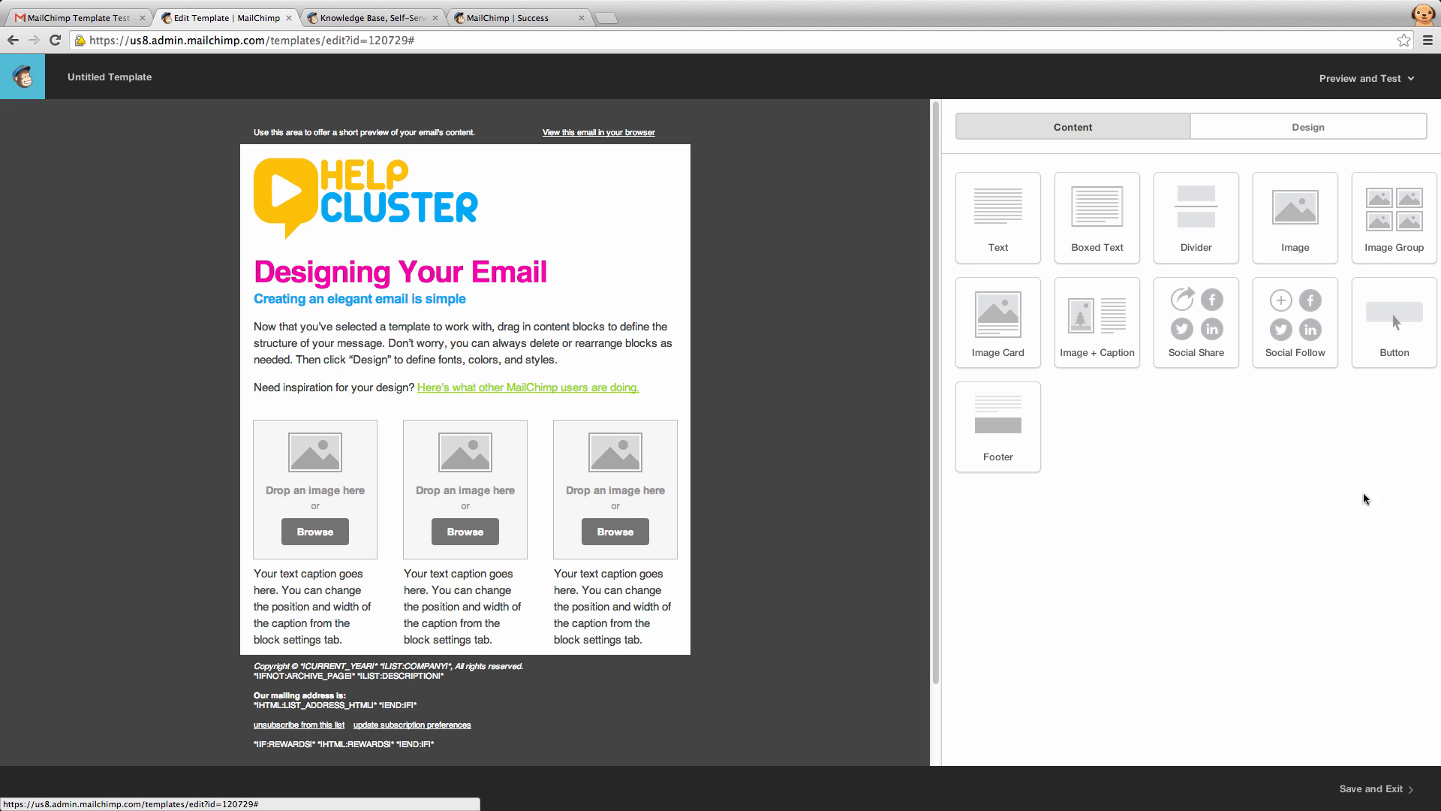
# Save and exit the editor, naming the template 'Help Cluster'
pyautogui.click(1372, 790)
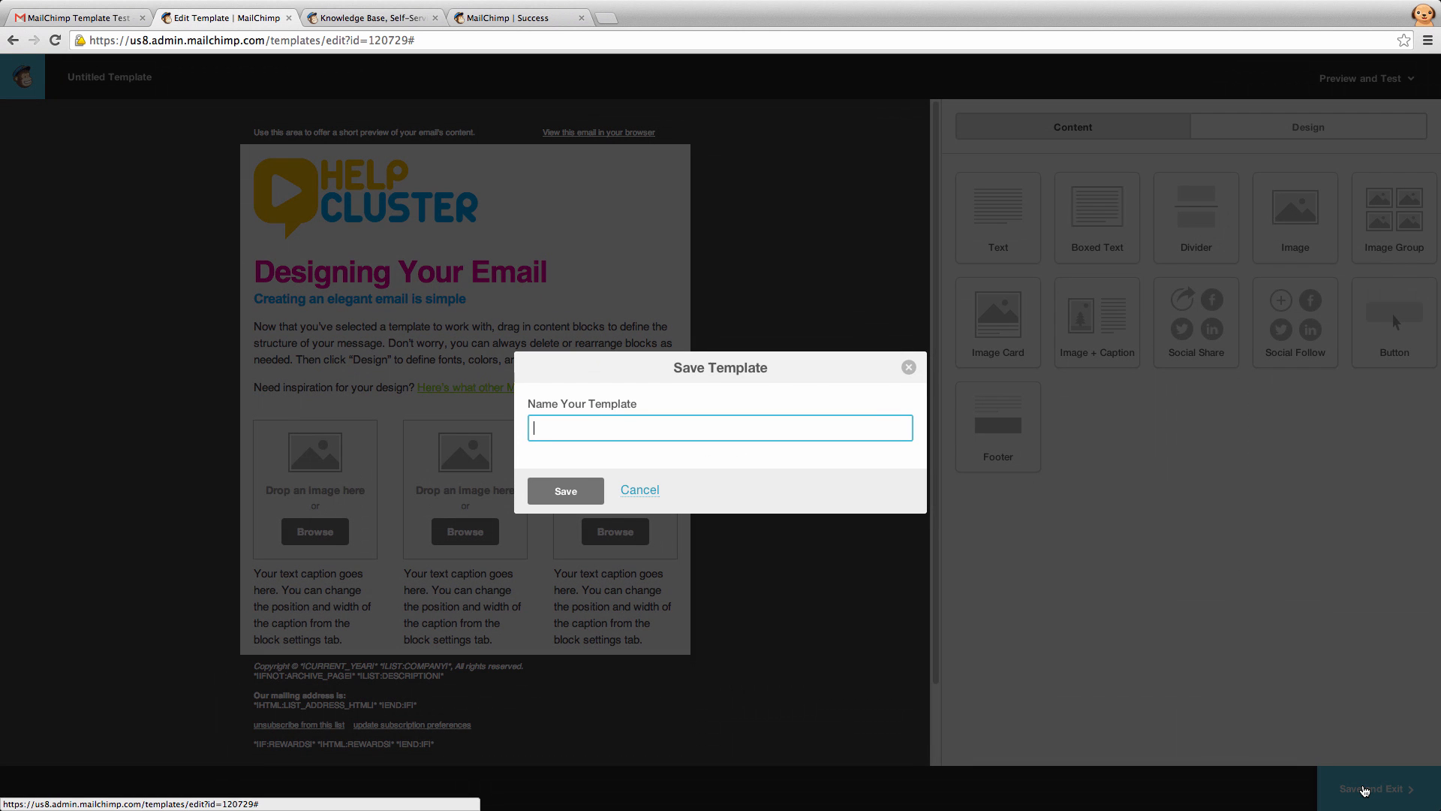
pyautogui.write('H')
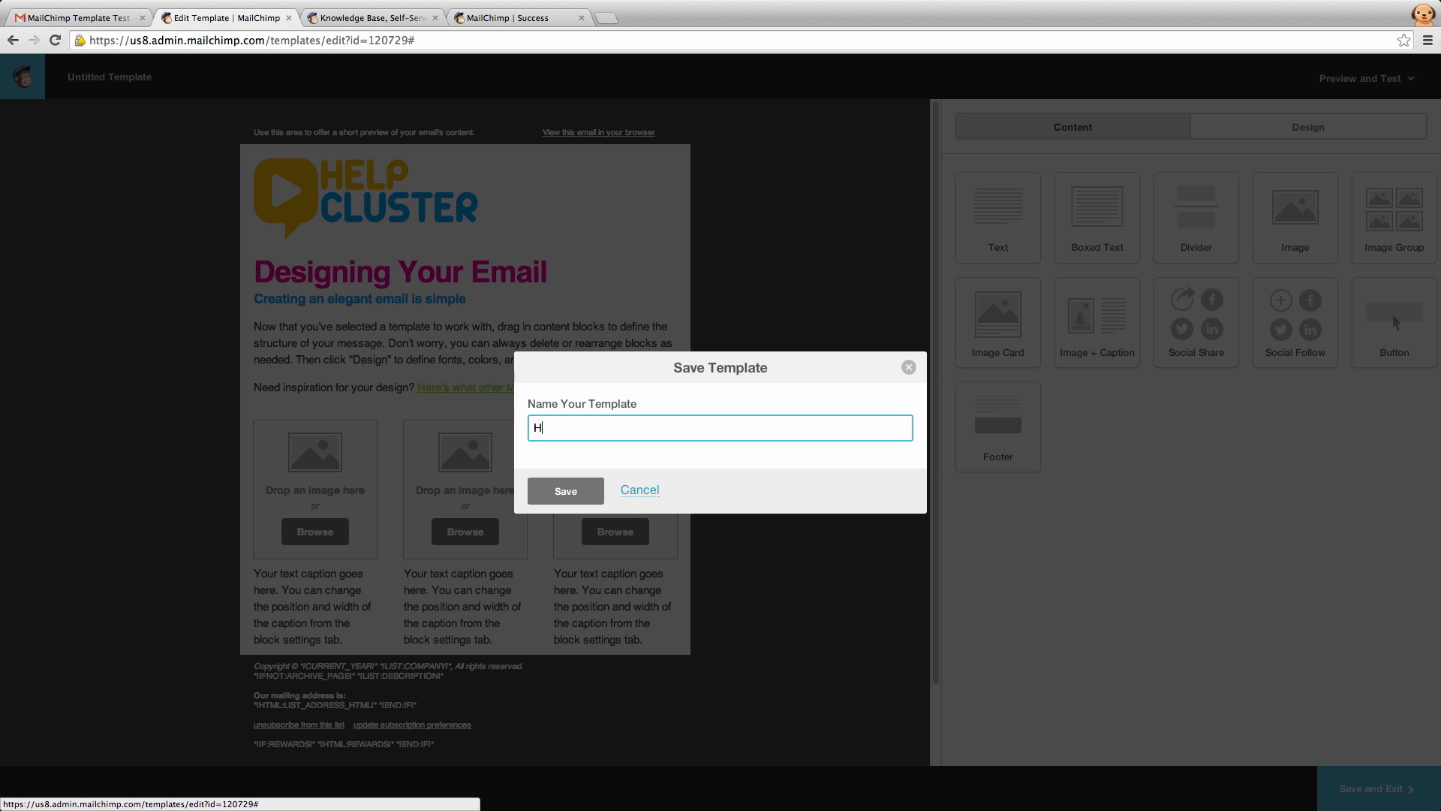
pyautogui.write('elp Cluster')
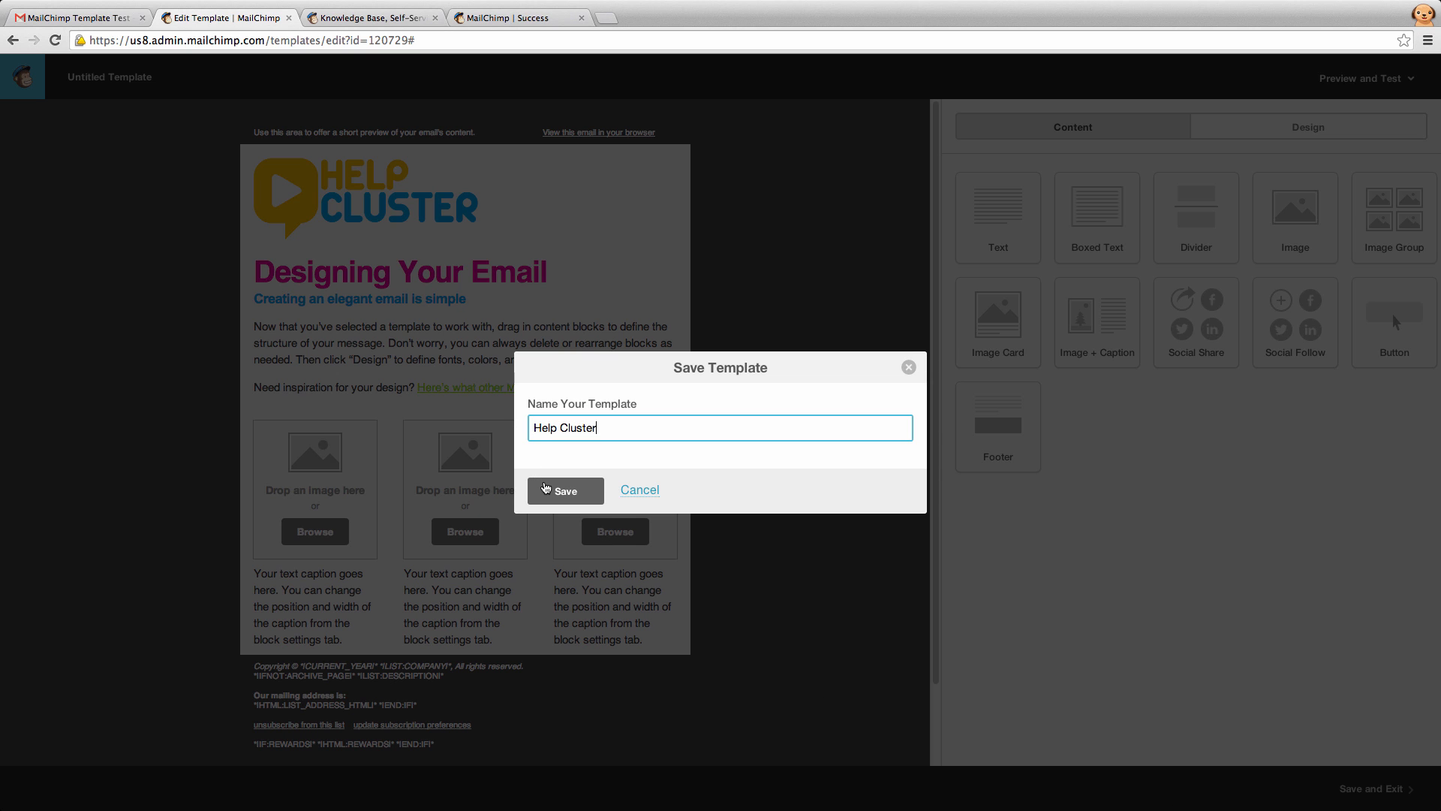
pyautogui.click(564, 489)
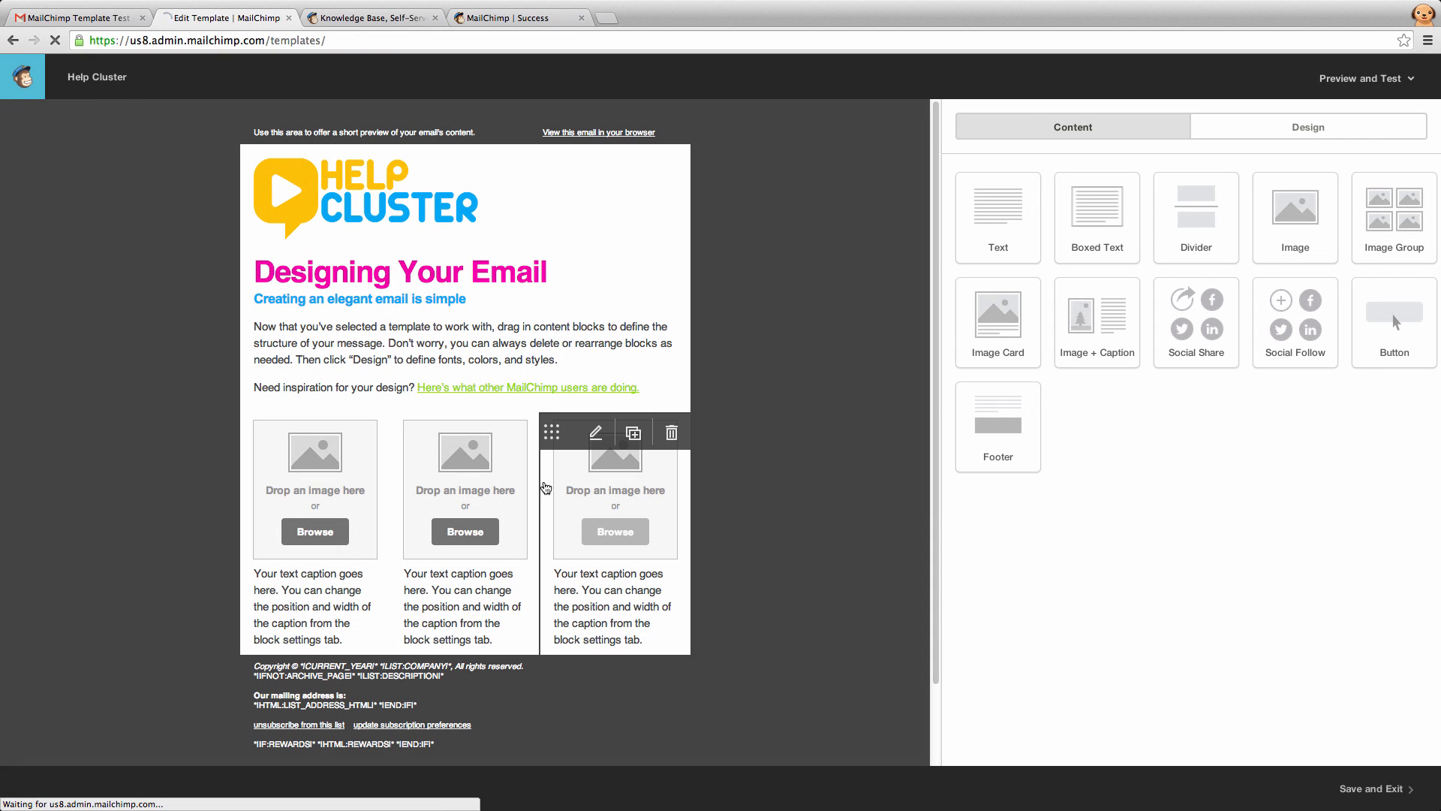